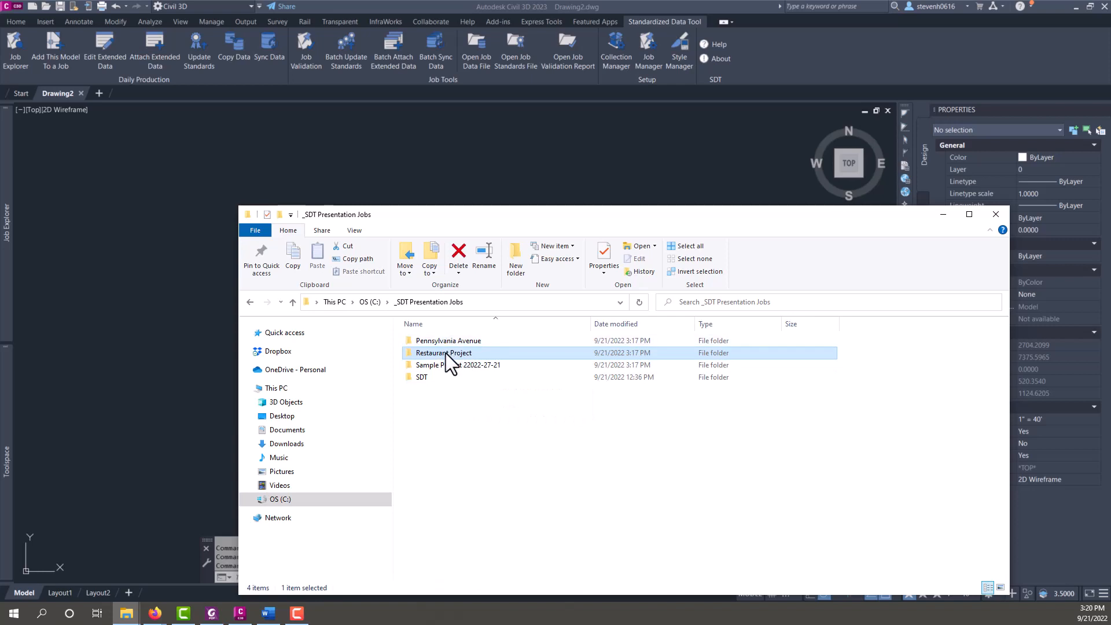
- Browse the Restaurant Project drawings in File Explorer, then show the Collection Manager's jobs list
{"action": "double_click", "coordinate": [444, 353]}
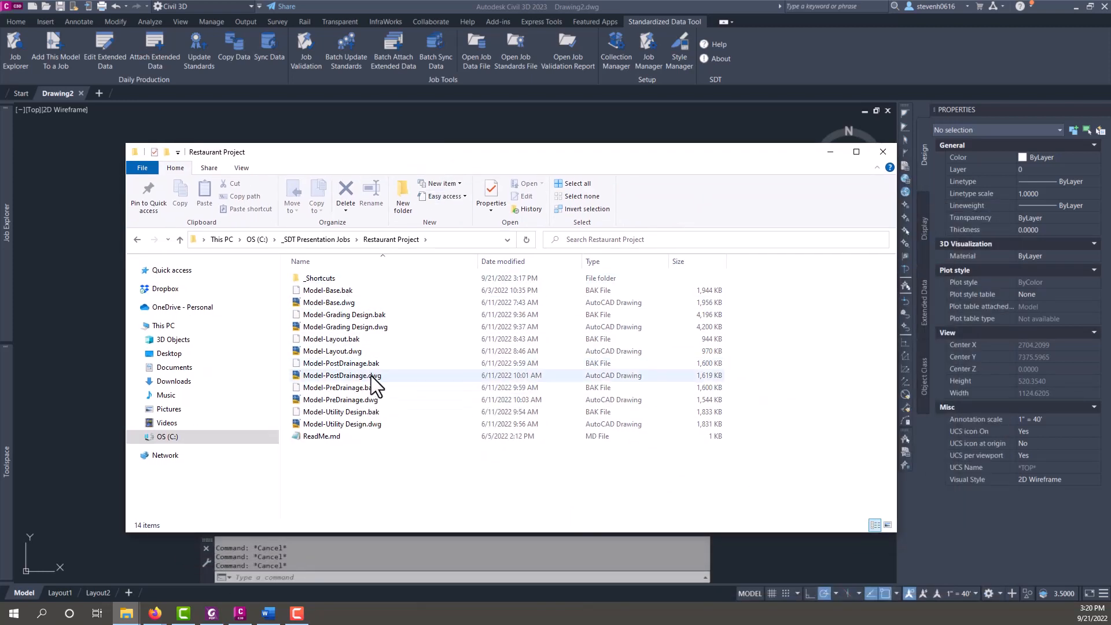
{"action": "mouse_move", "coordinate": [417, 354]}
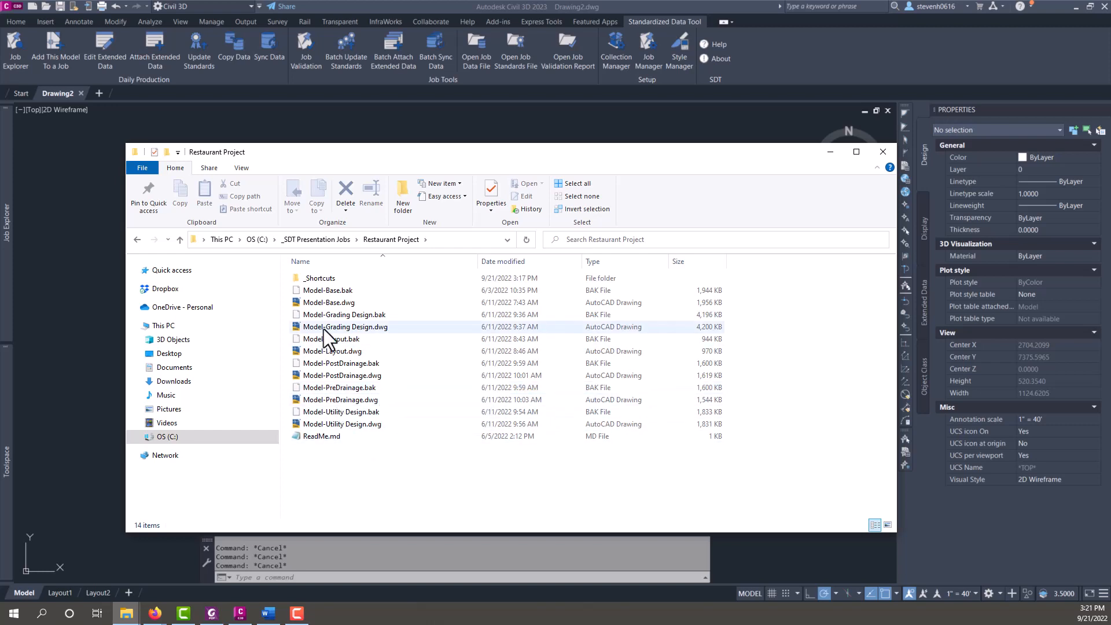
{"action": "left_click", "coordinate": [340, 412]}
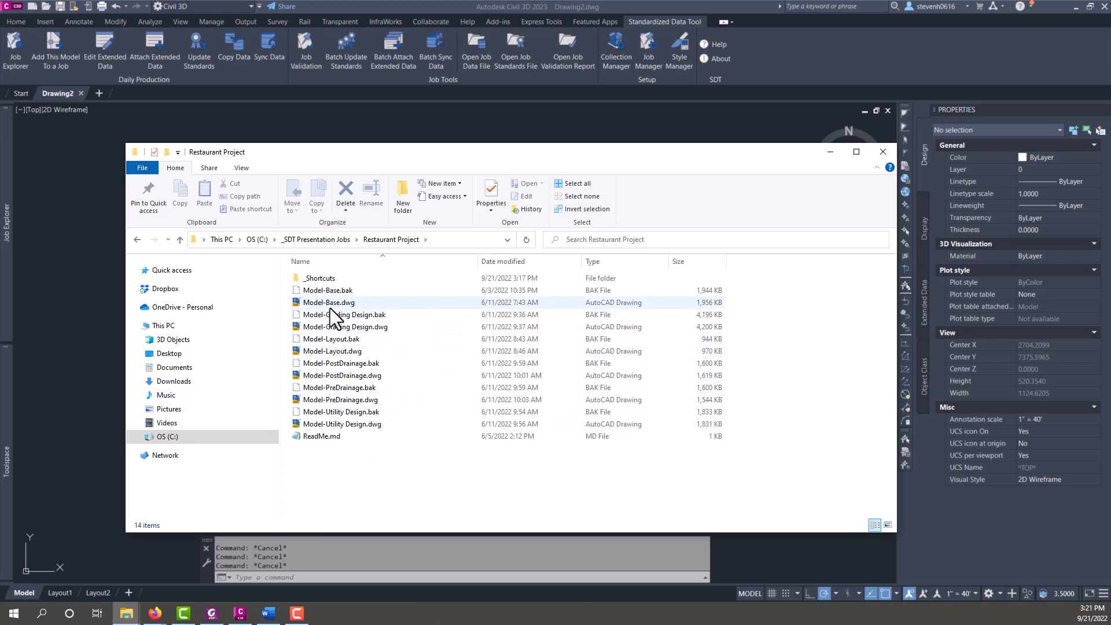
{"action": "left_click", "coordinate": [328, 302]}
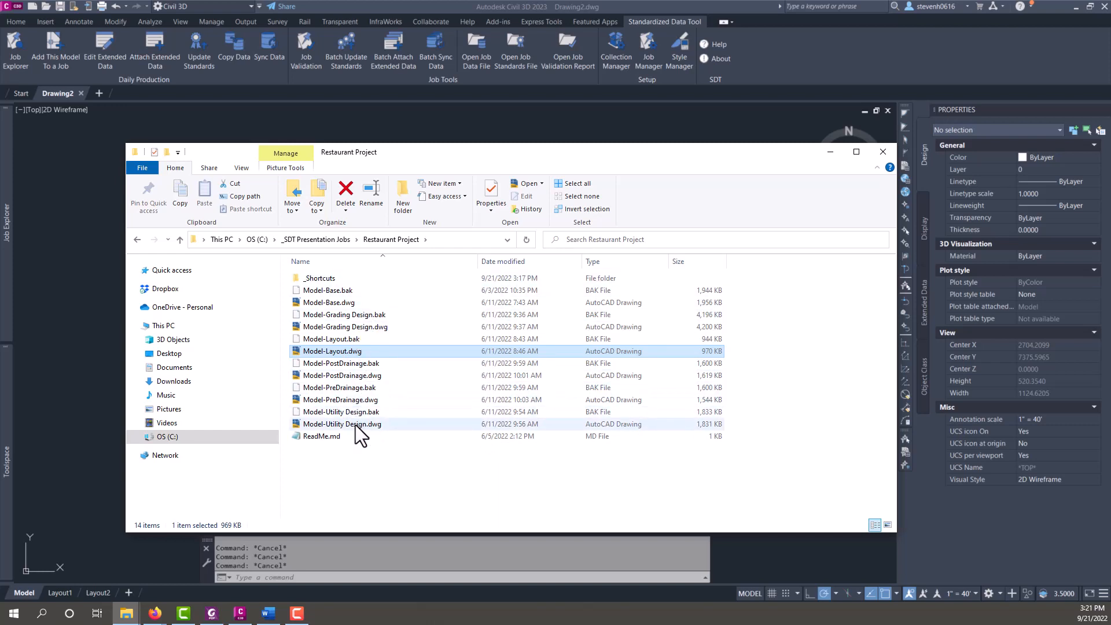
{"action": "mouse_move", "coordinate": [354, 428]}
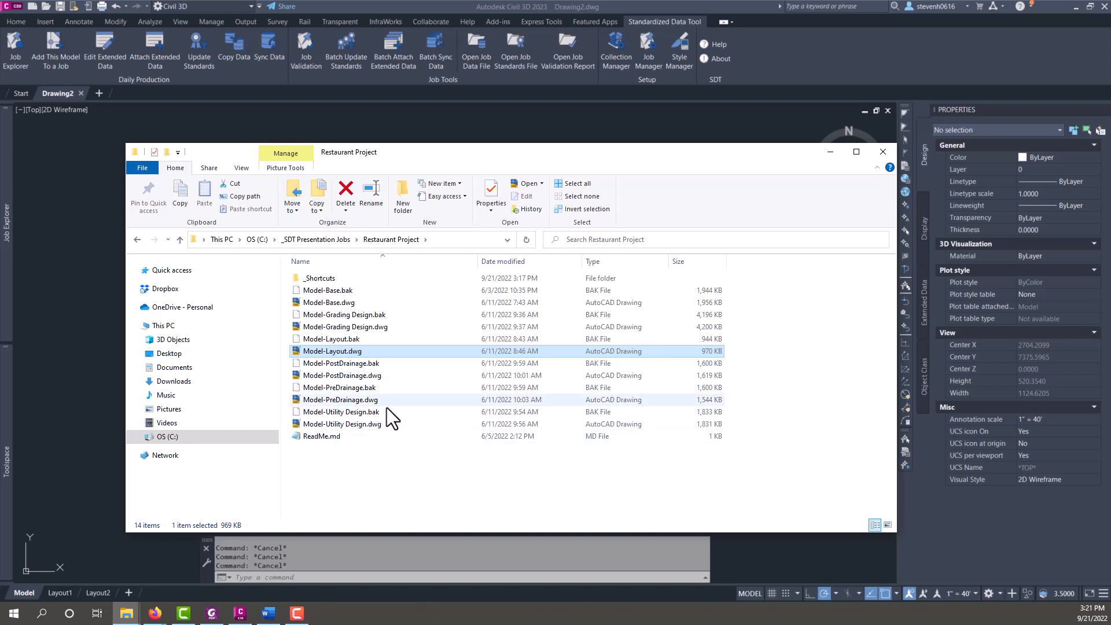
{"action": "mouse_move", "coordinate": [386, 452]}
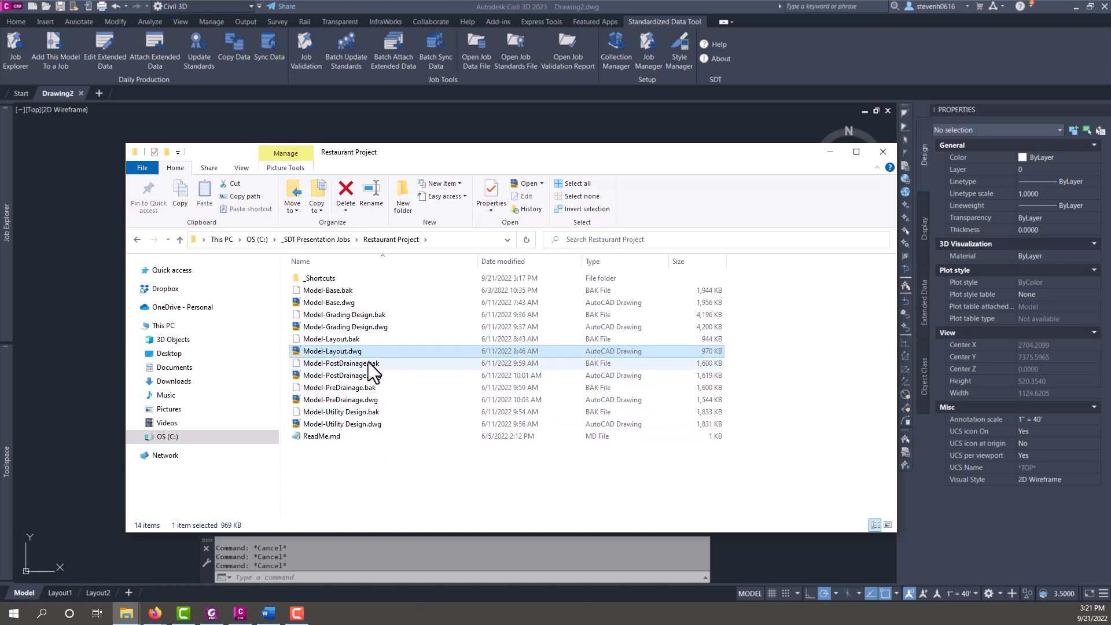
{"action": "mouse_move", "coordinate": [356, 404]}
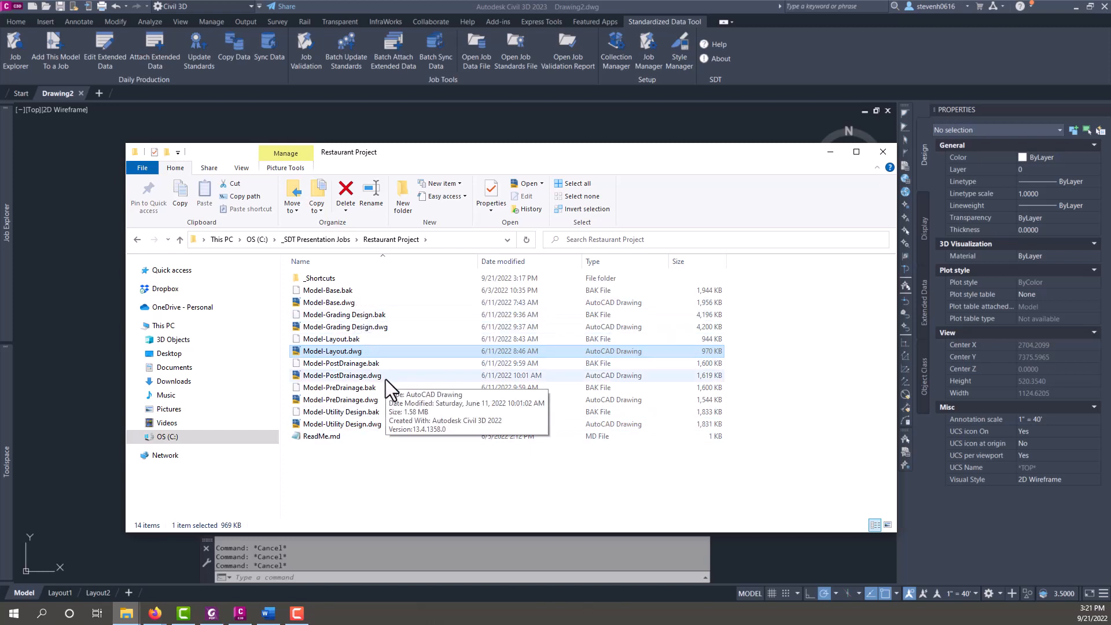
{"action": "mouse_move", "coordinate": [382, 301]}
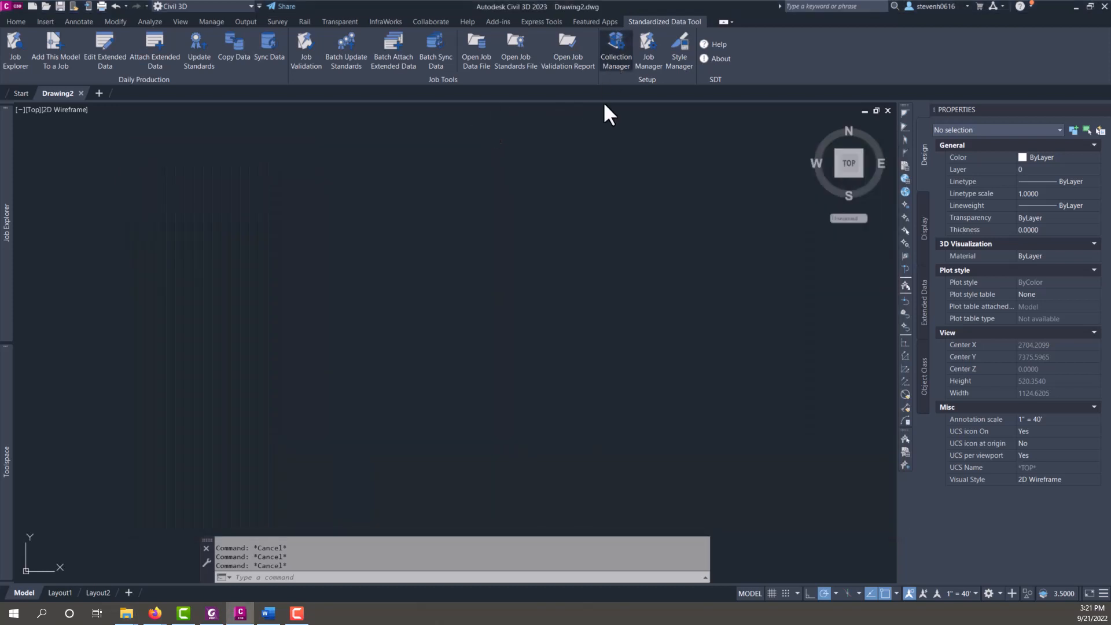
{"action": "left_click", "coordinate": [615, 51]}
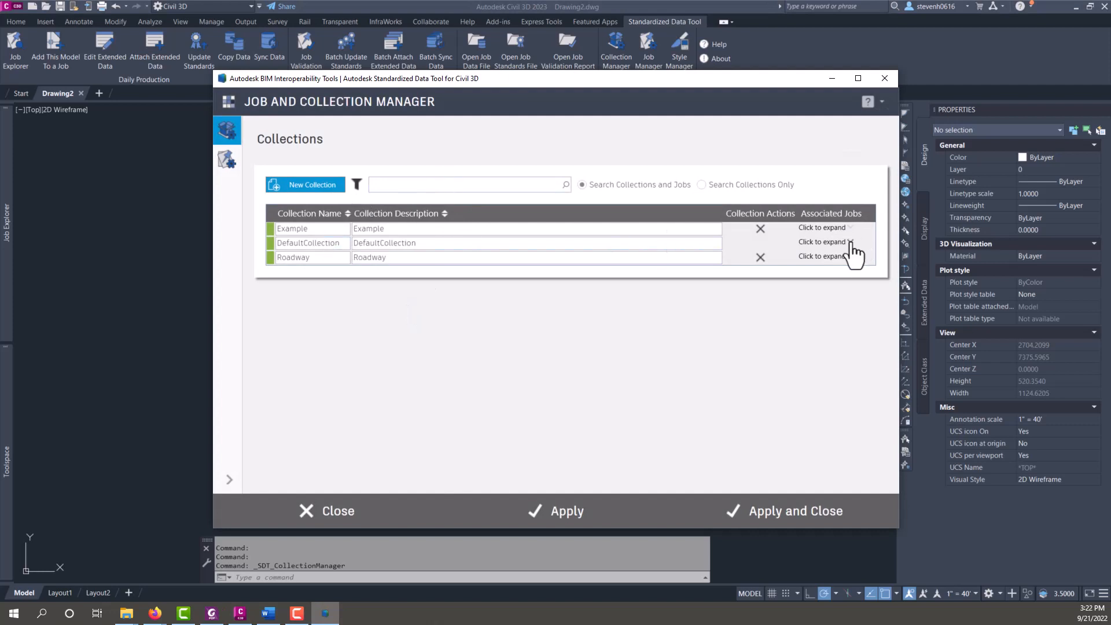
{"action": "left_click", "coordinate": [227, 158]}
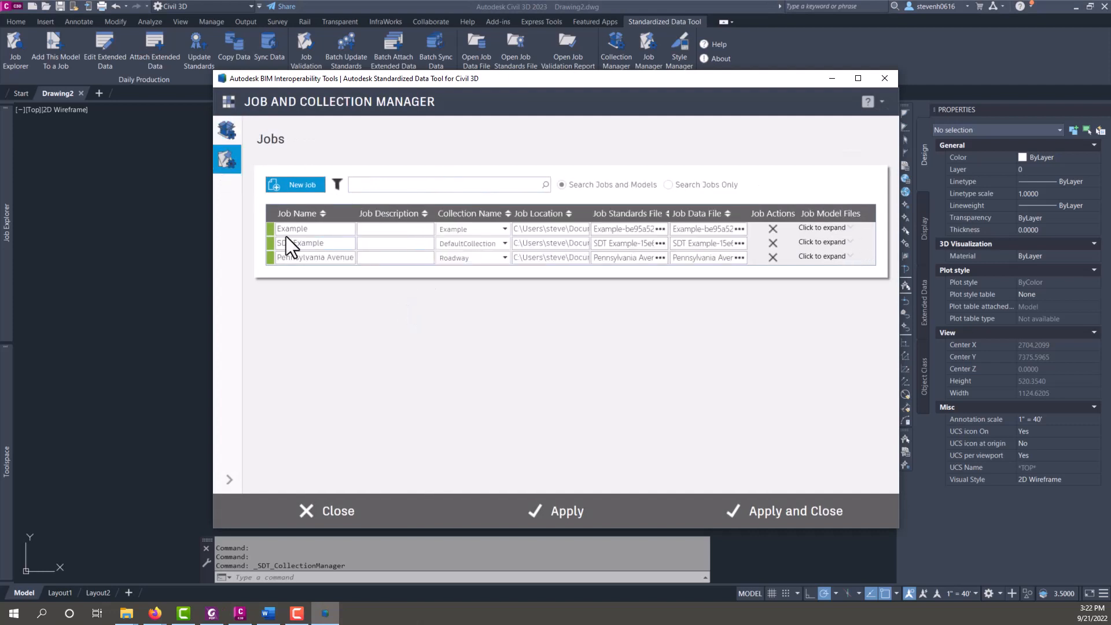
- Create a job named Restaurant and add all six Restaurant Project model drawings
{"action": "left_click", "coordinate": [294, 184]}
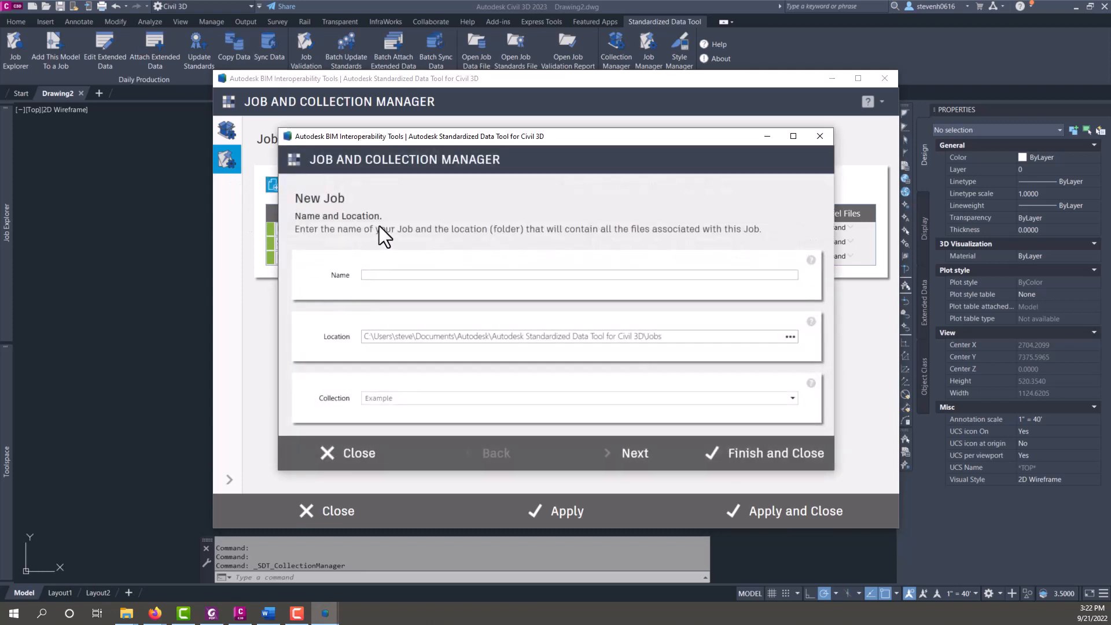
{"action": "type", "text": "Restaurant"}
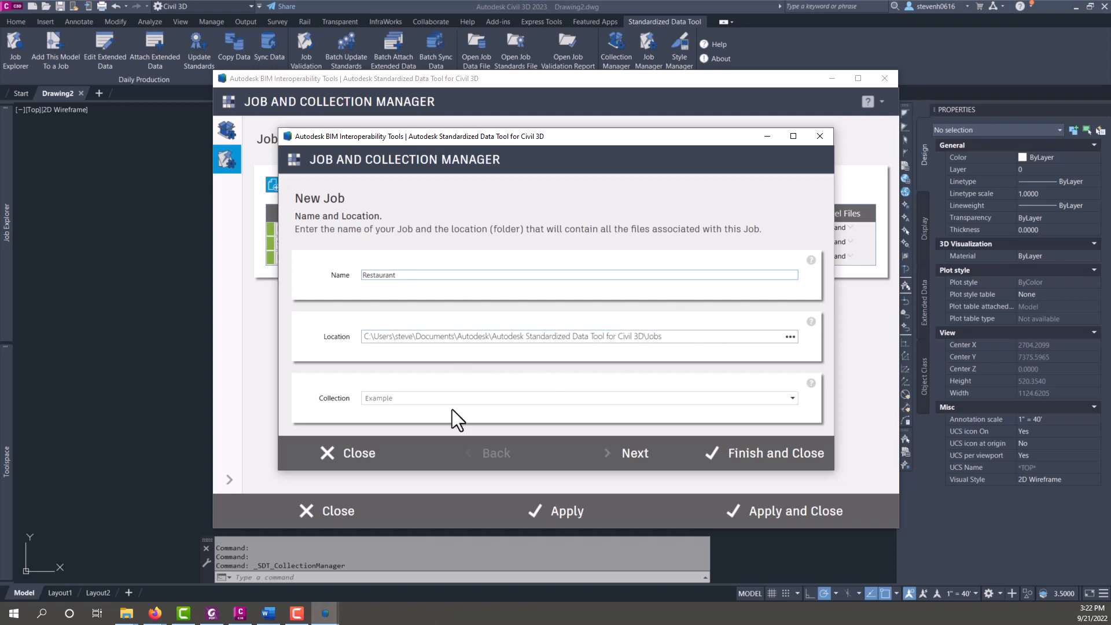
{"action": "left_click", "coordinate": [792, 397]}
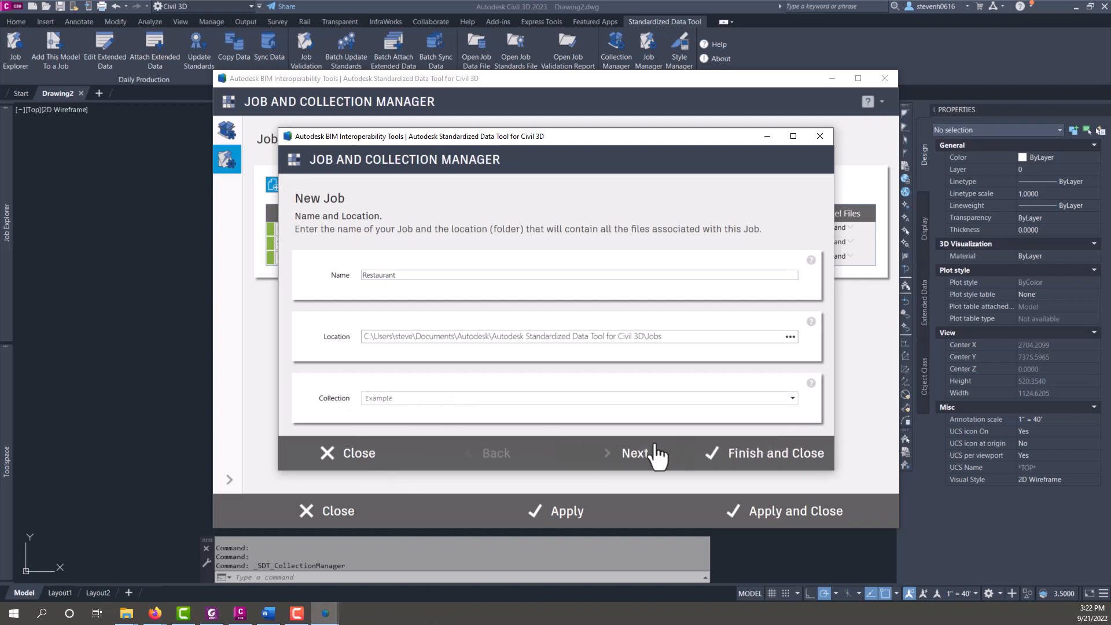
{"action": "left_click", "coordinate": [634, 453]}
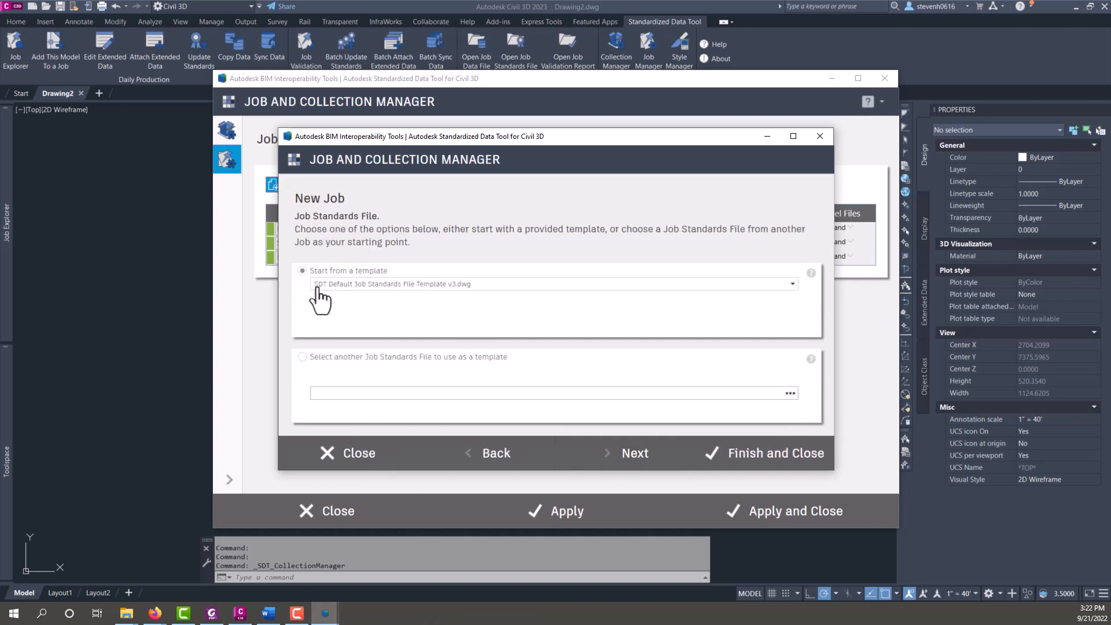
{"action": "mouse_move", "coordinate": [373, 297]}
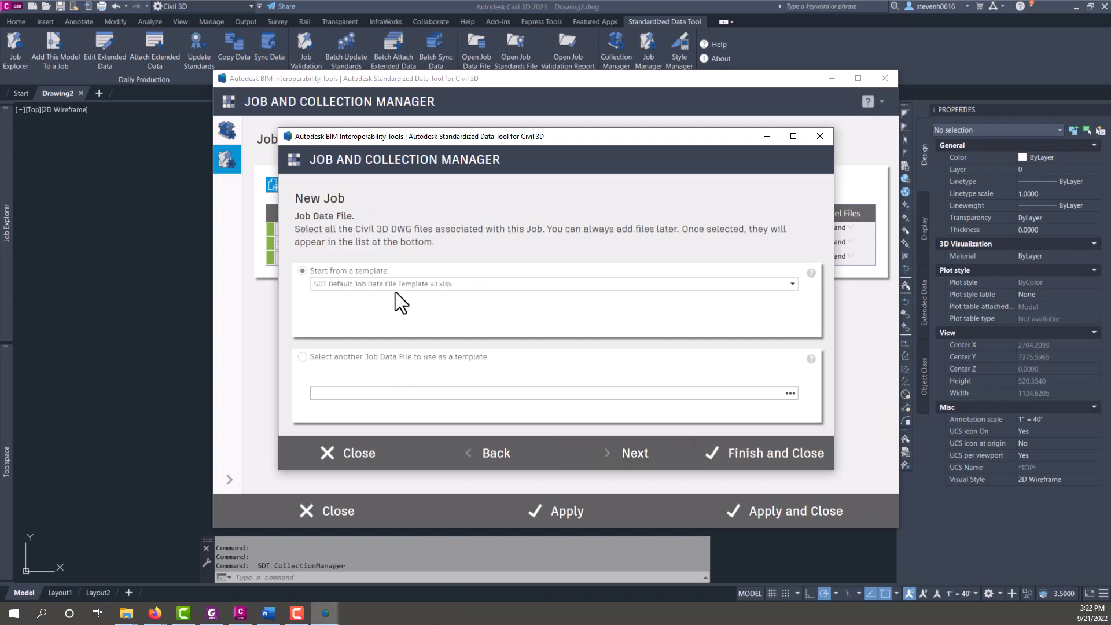
{"action": "left_click", "coordinate": [634, 452]}
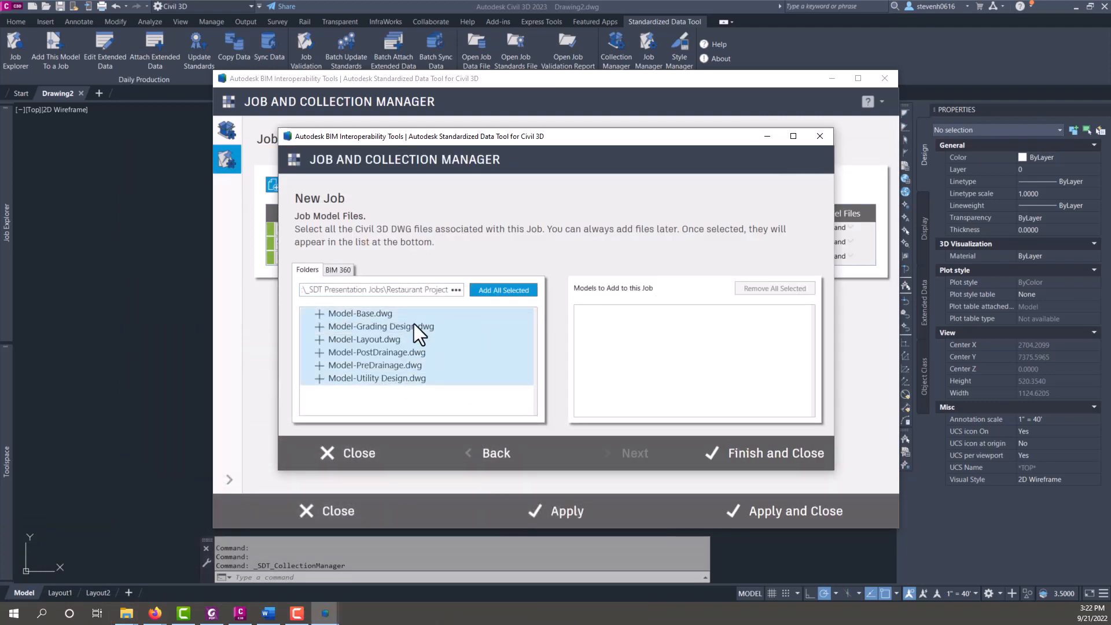
{"action": "left_click", "coordinate": [502, 289]}
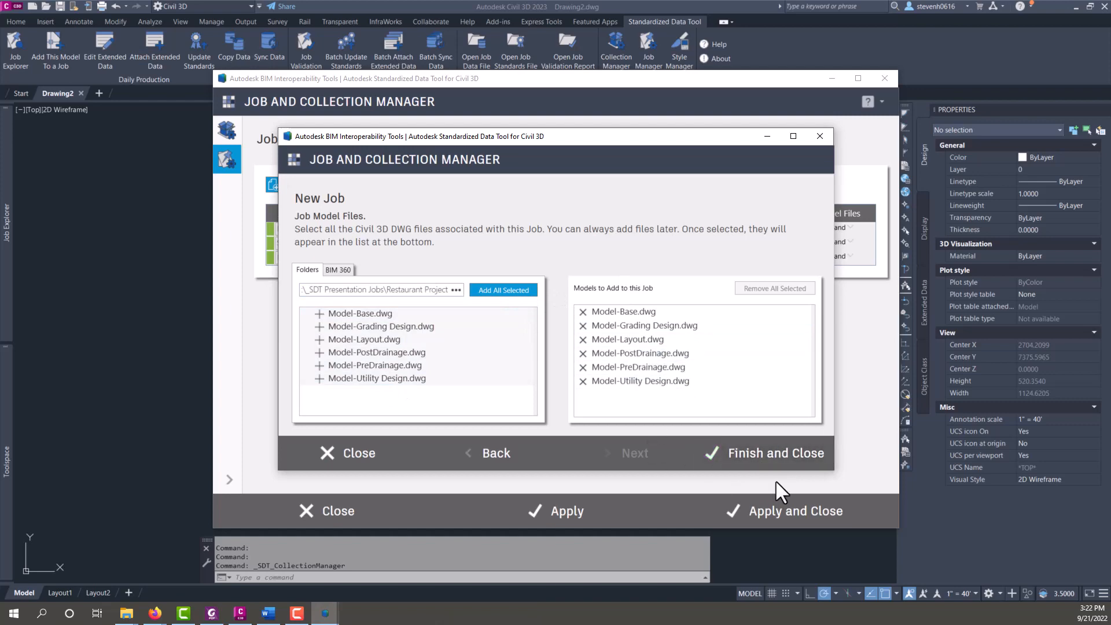
{"action": "left_click", "coordinate": [775, 452]}
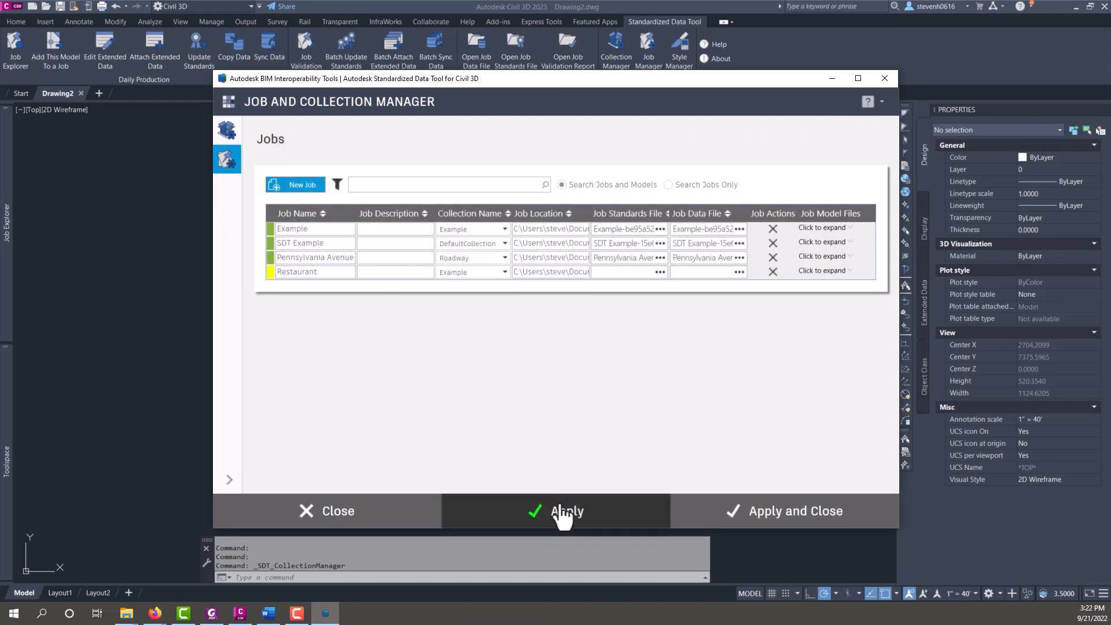
- Apply the Restaurant job and expand its Job Model Files list
{"action": "left_click", "coordinate": [566, 510]}
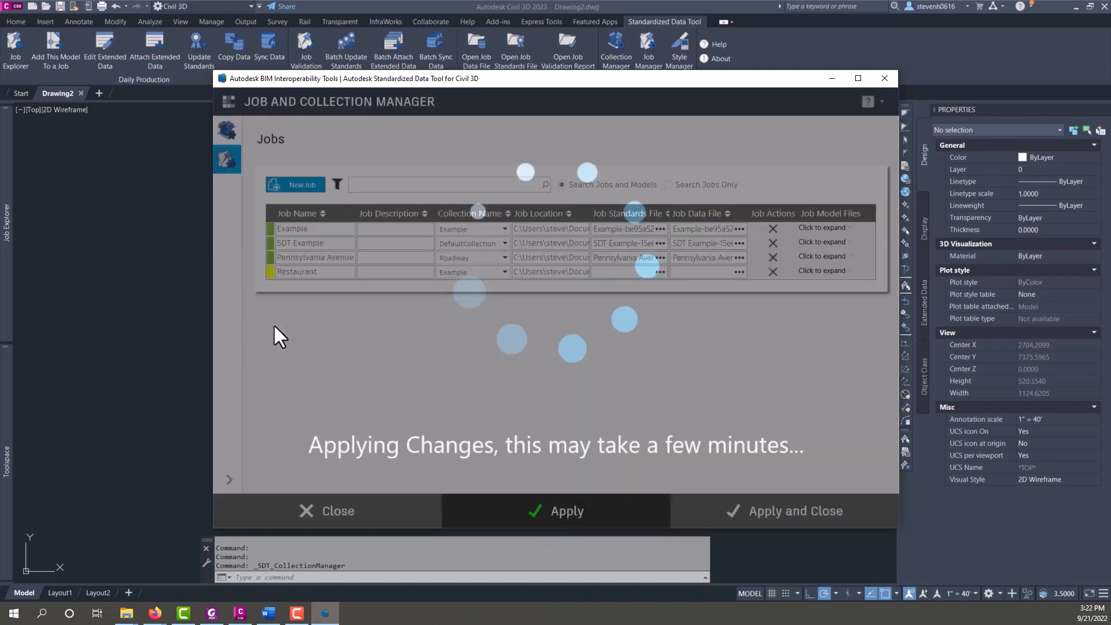
{"action": "left_click", "coordinate": [555, 511]}
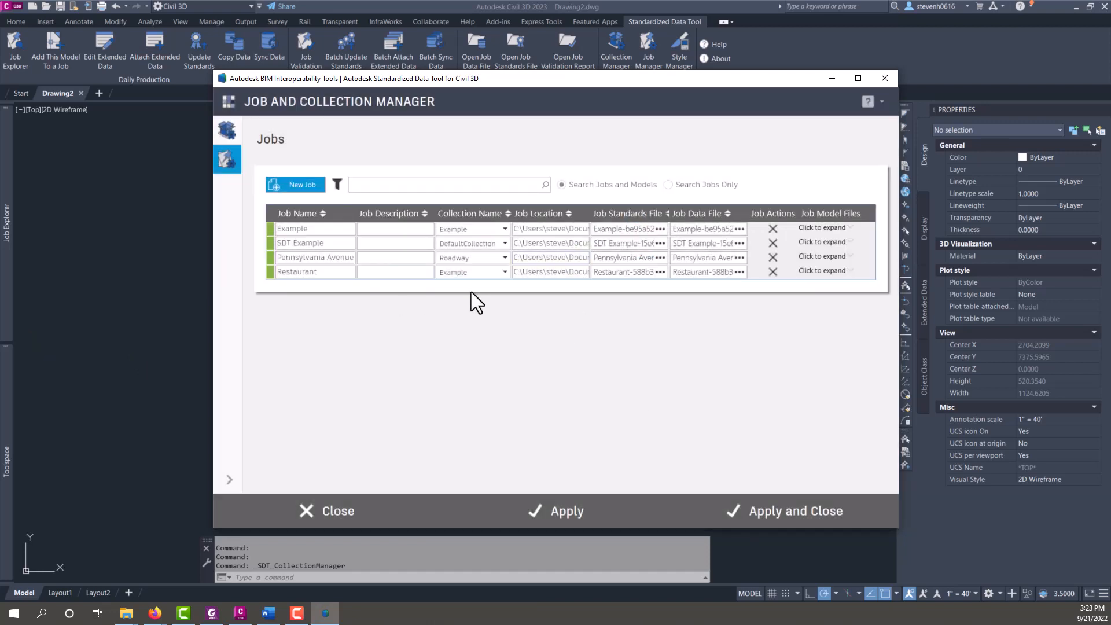
{"action": "left_click", "coordinate": [822, 271]}
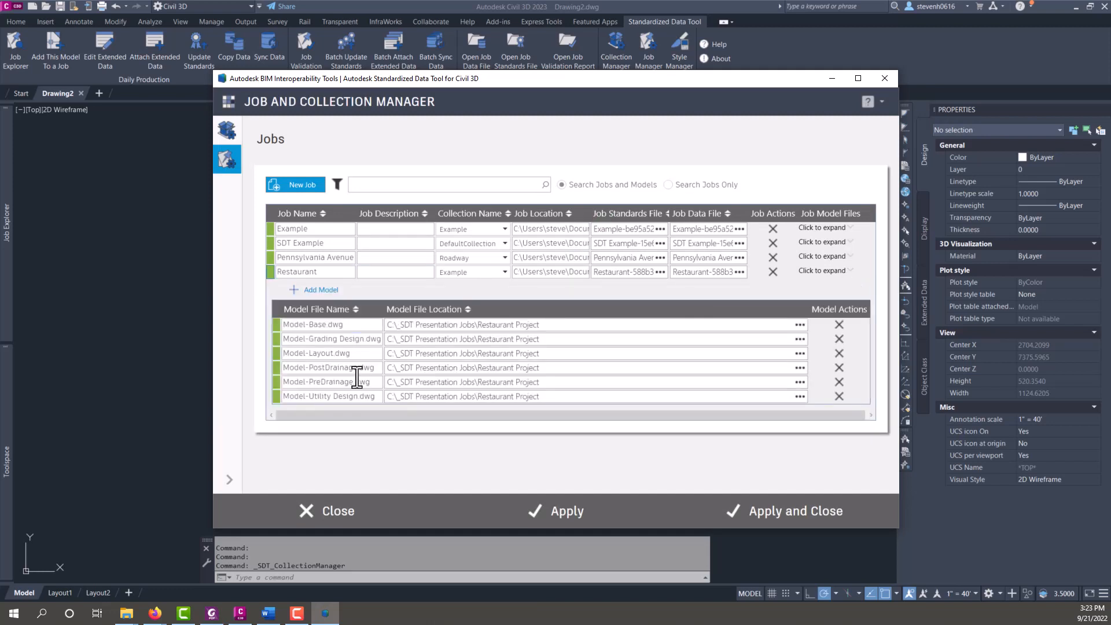
{"action": "mouse_move", "coordinate": [442, 313]}
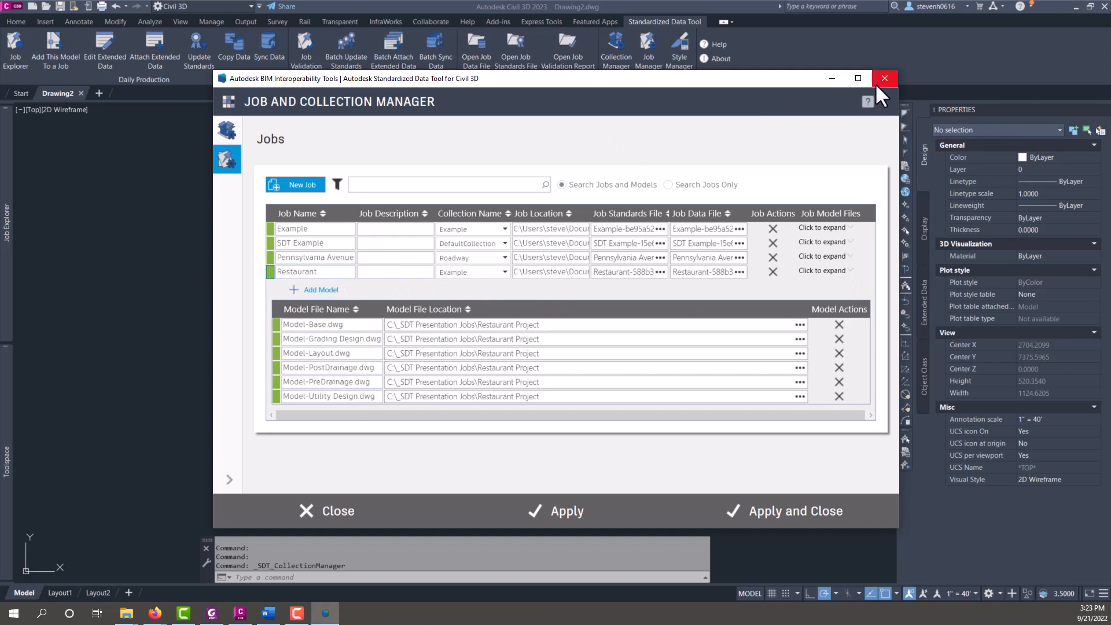
- Close the Job and Collection Manager window
{"action": "left_click", "coordinate": [884, 78]}
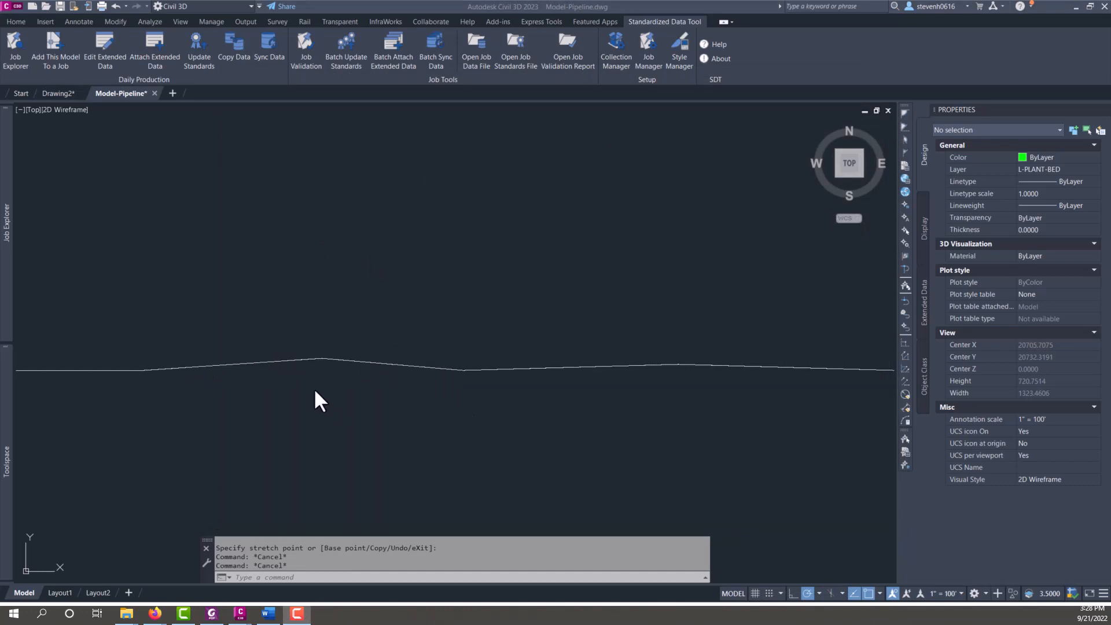
{"action": "mouse_move", "coordinate": [670, 338]}
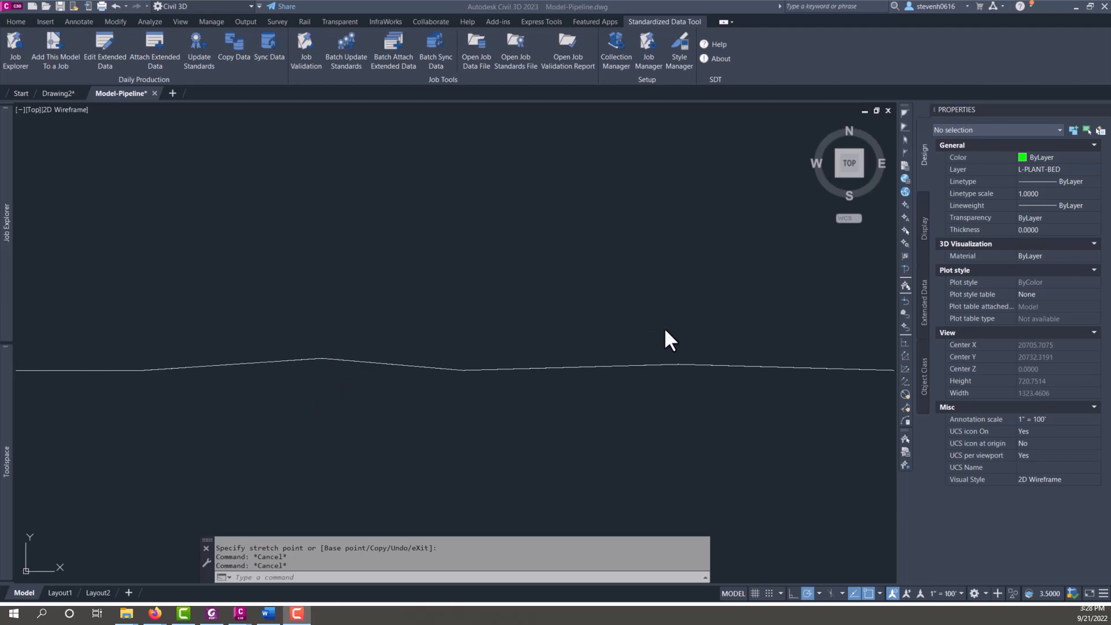
{"action": "mouse_move", "coordinate": [233, 375]}
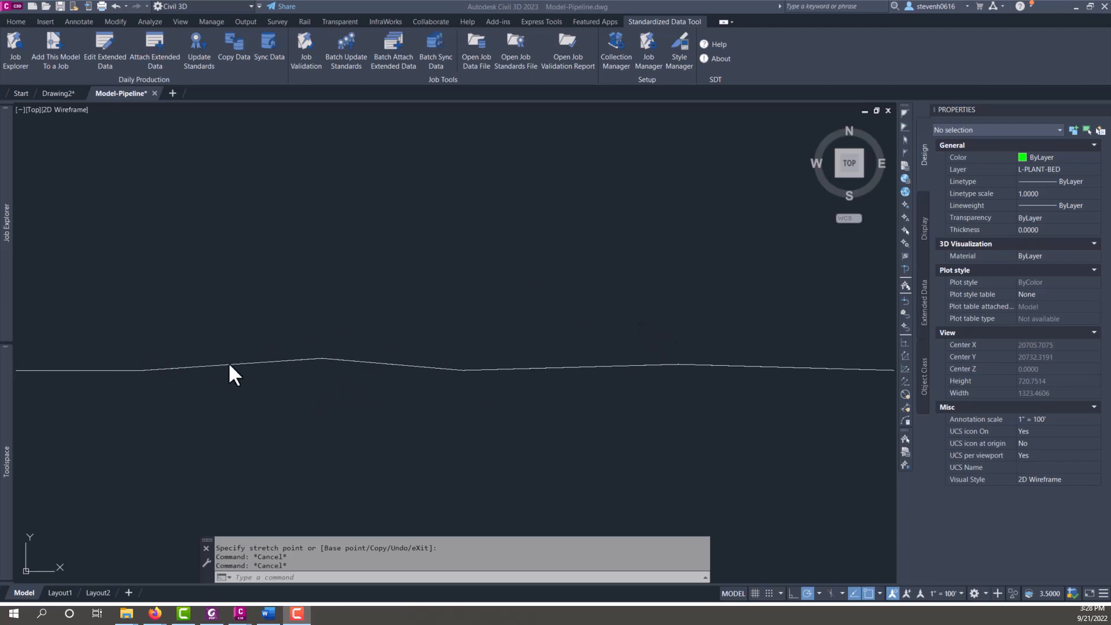
{"action": "mouse_move", "coordinate": [524, 381]}
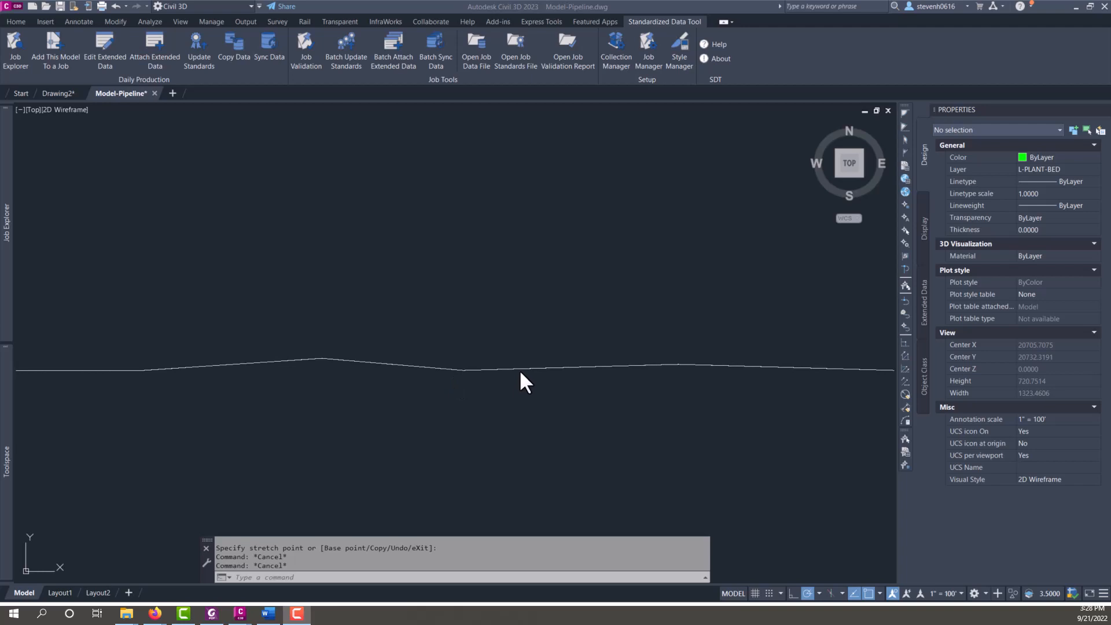
{"action": "mouse_move", "coordinate": [326, 249]}
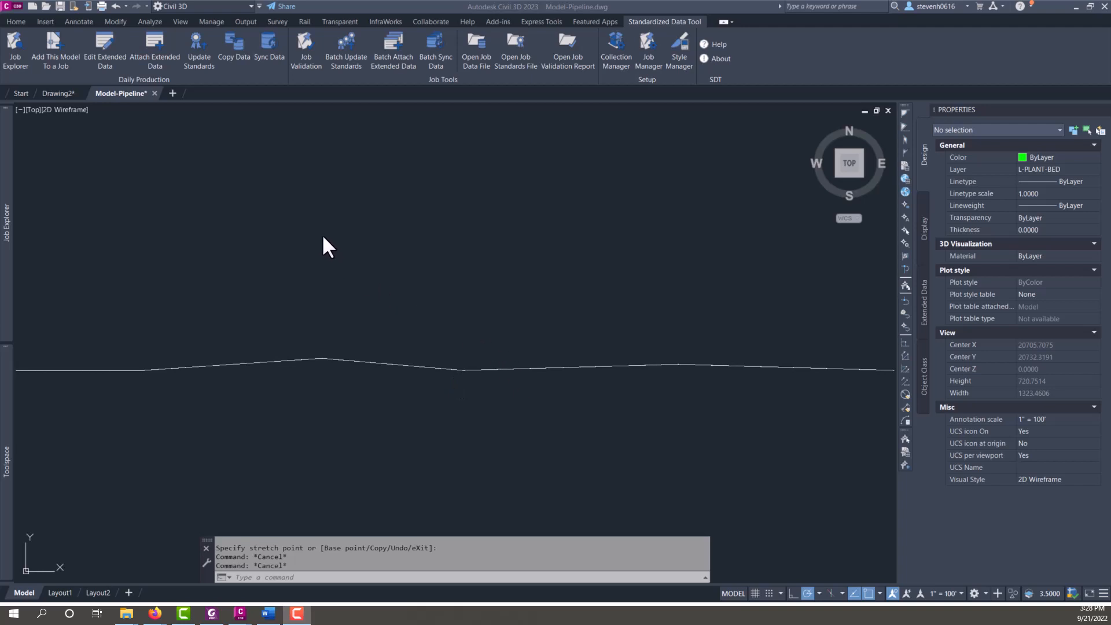
{"action": "mouse_move", "coordinate": [353, 274]}
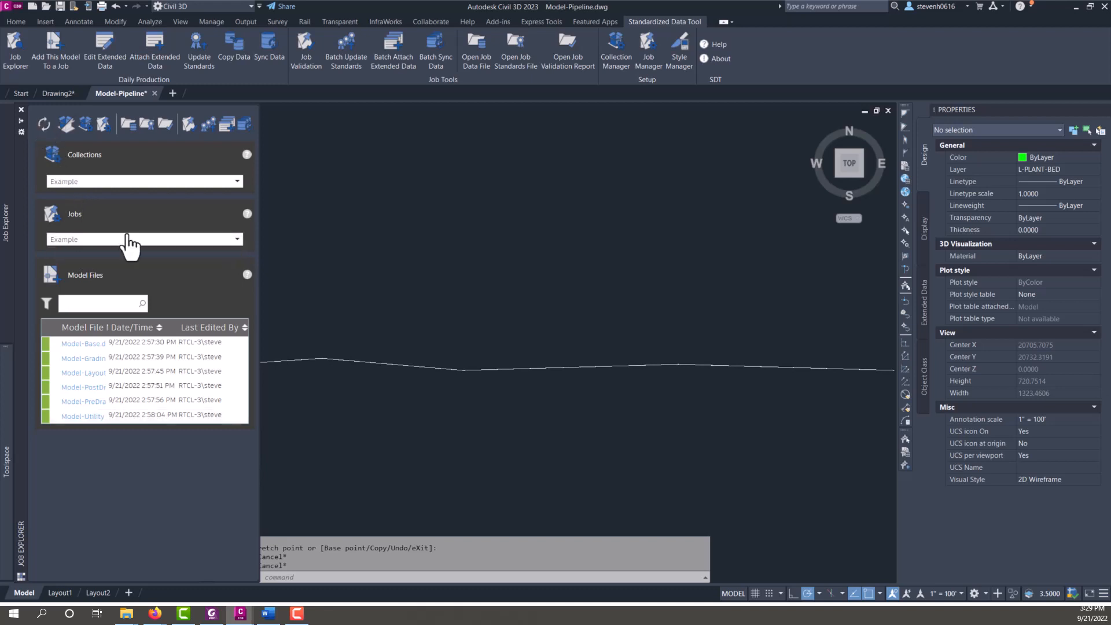
- Choose Restaurant in the Job Explorer's Jobs dropdown to list its six models
{"action": "left_click", "coordinate": [144, 181]}
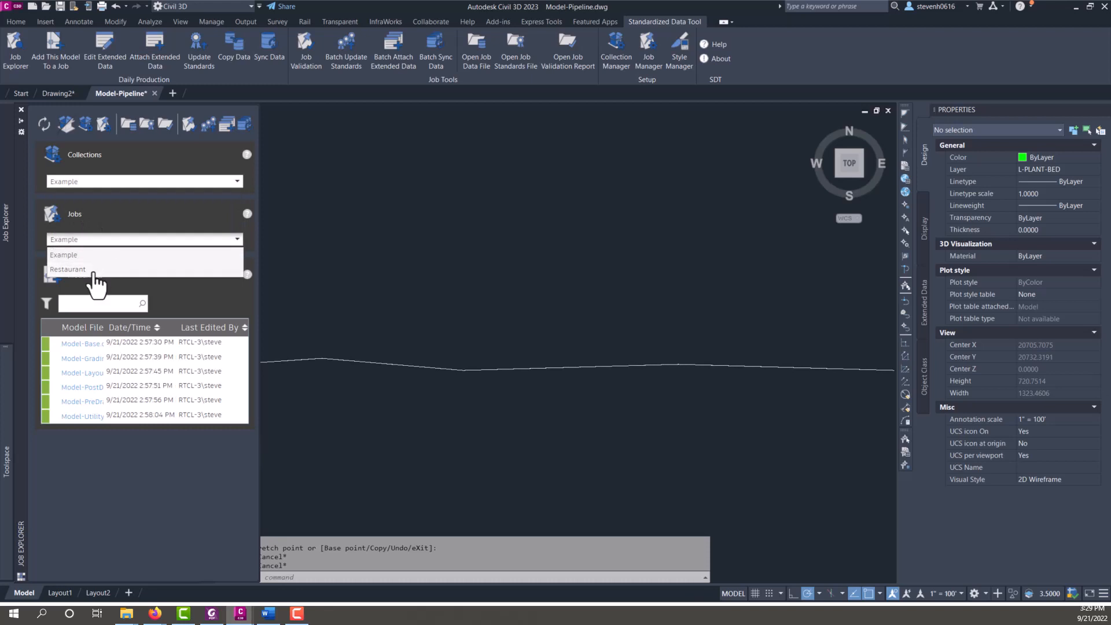
{"action": "left_click", "coordinate": [67, 269]}
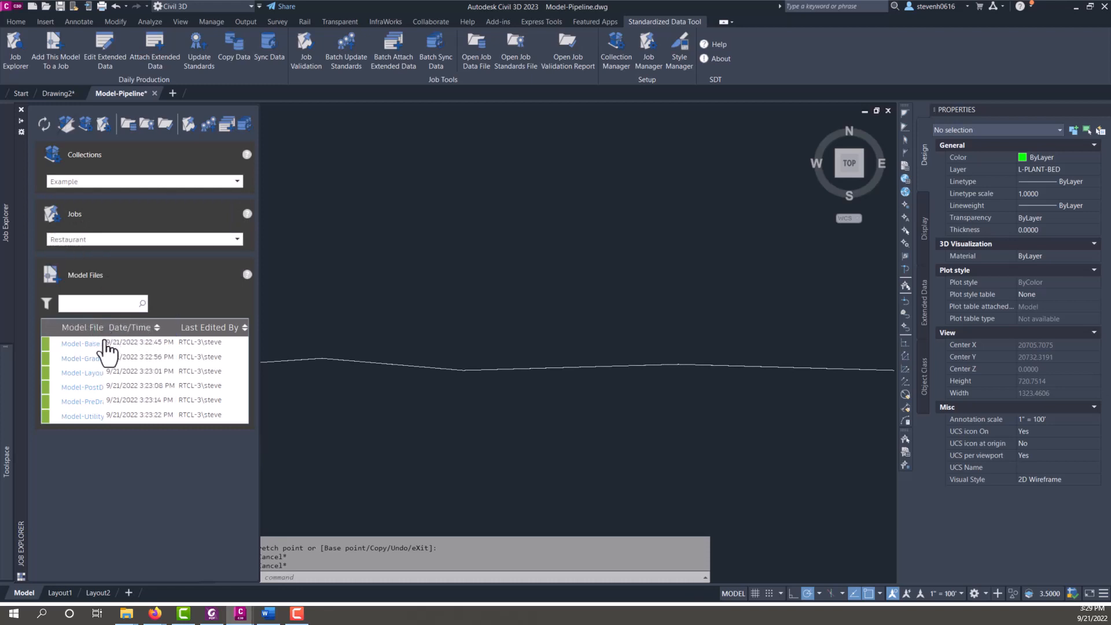
{"action": "mouse_move", "coordinate": [303, 253]}
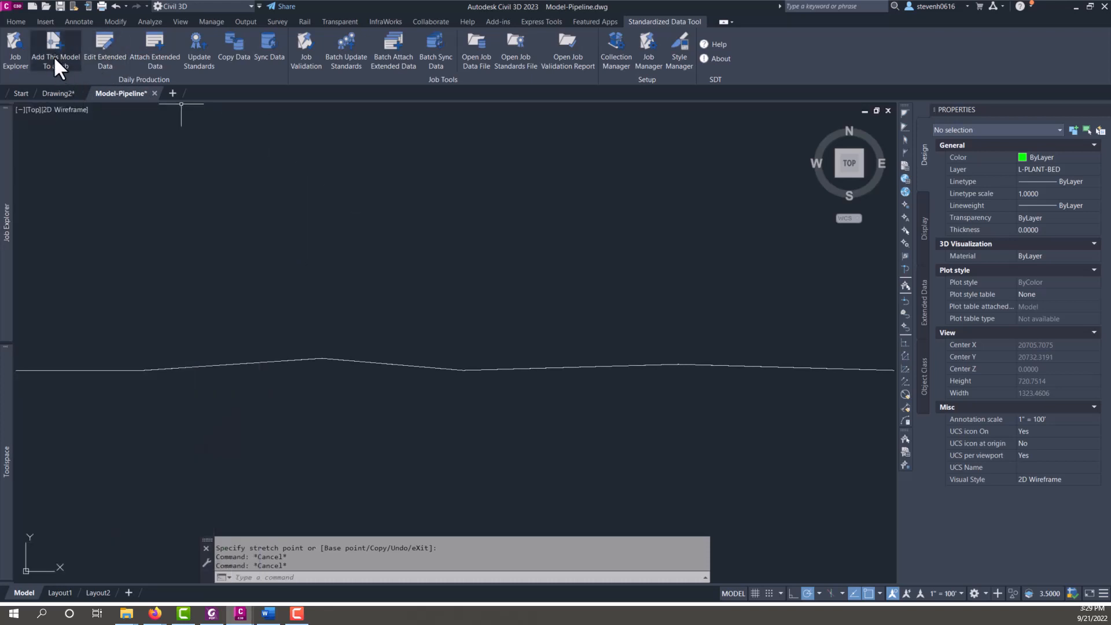
- Assign this model to the Restaurant job in the Example collection and save
{"action": "left_click", "coordinate": [56, 51]}
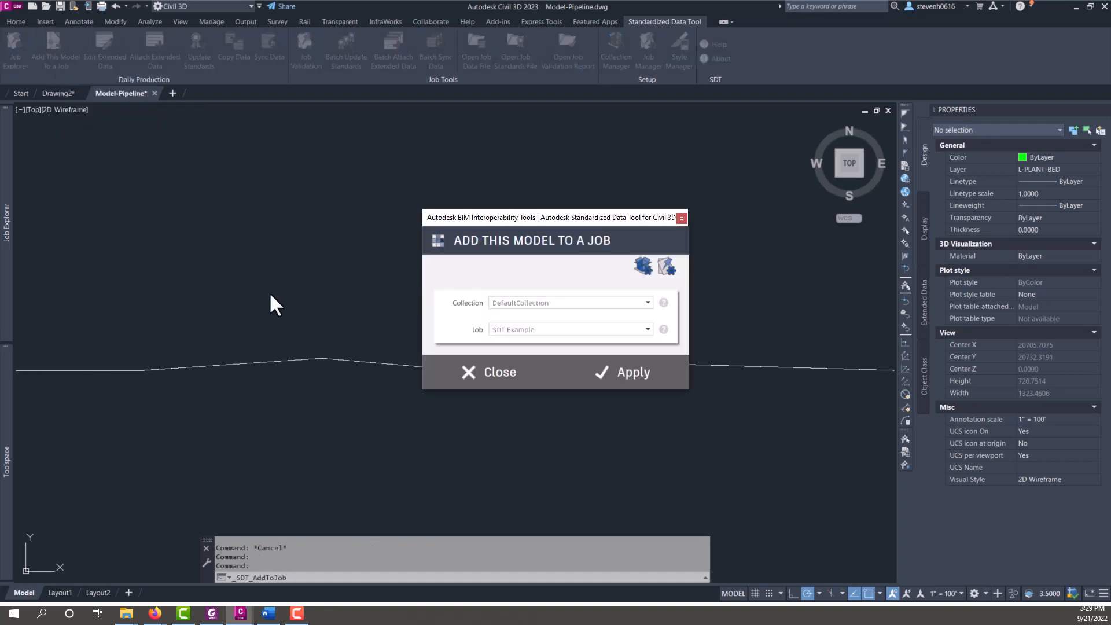
{"action": "mouse_move", "coordinate": [527, 322]}
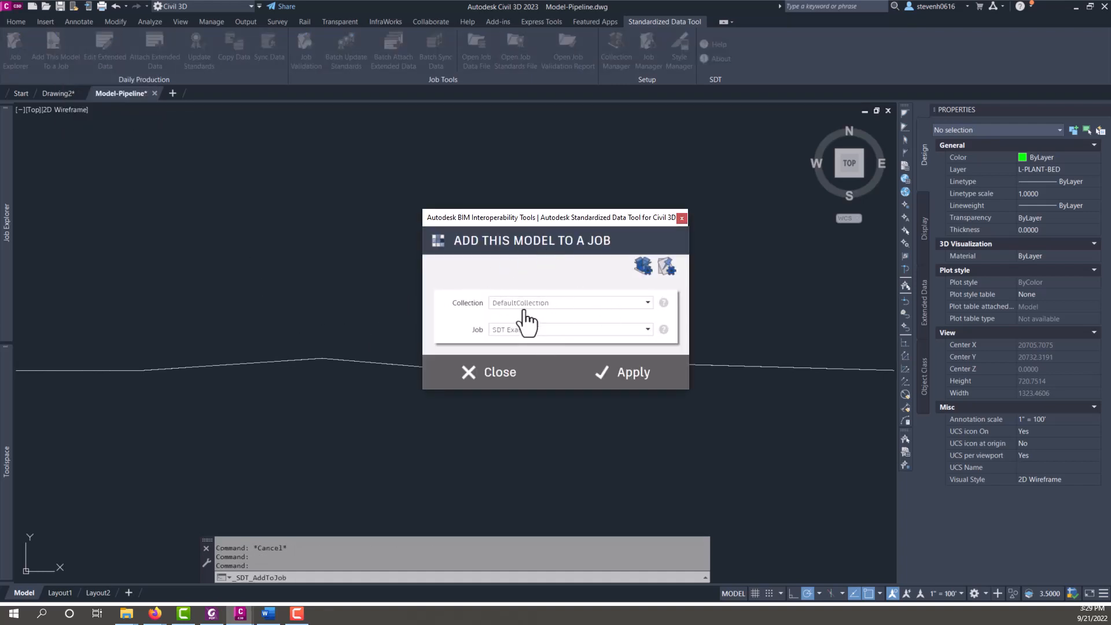
{"action": "left_click", "coordinate": [645, 303]}
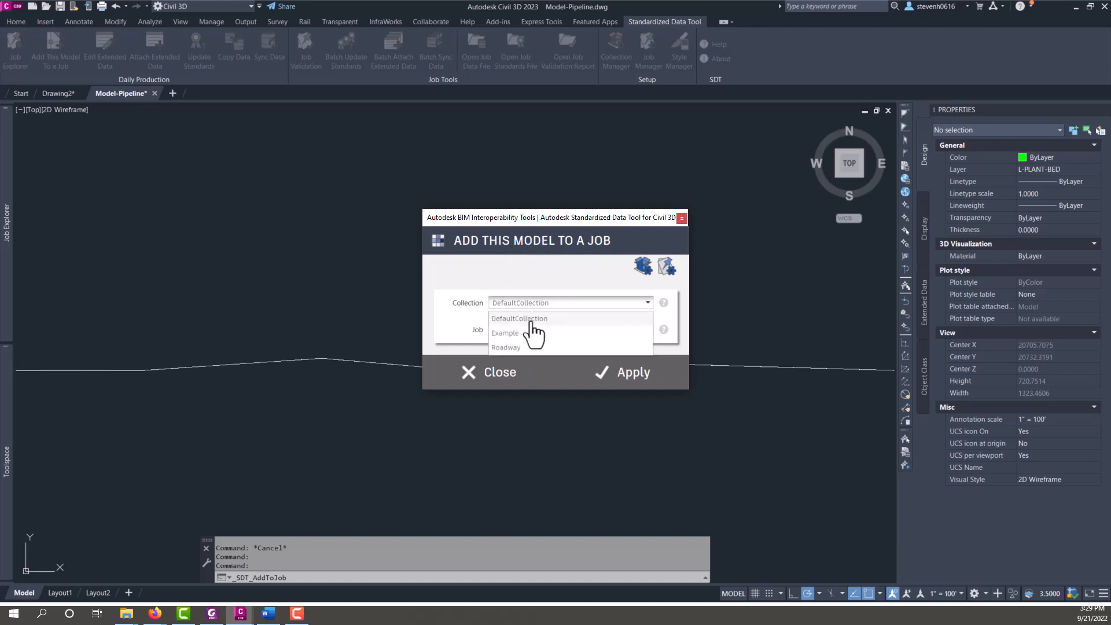
{"action": "left_click", "coordinate": [505, 334]}
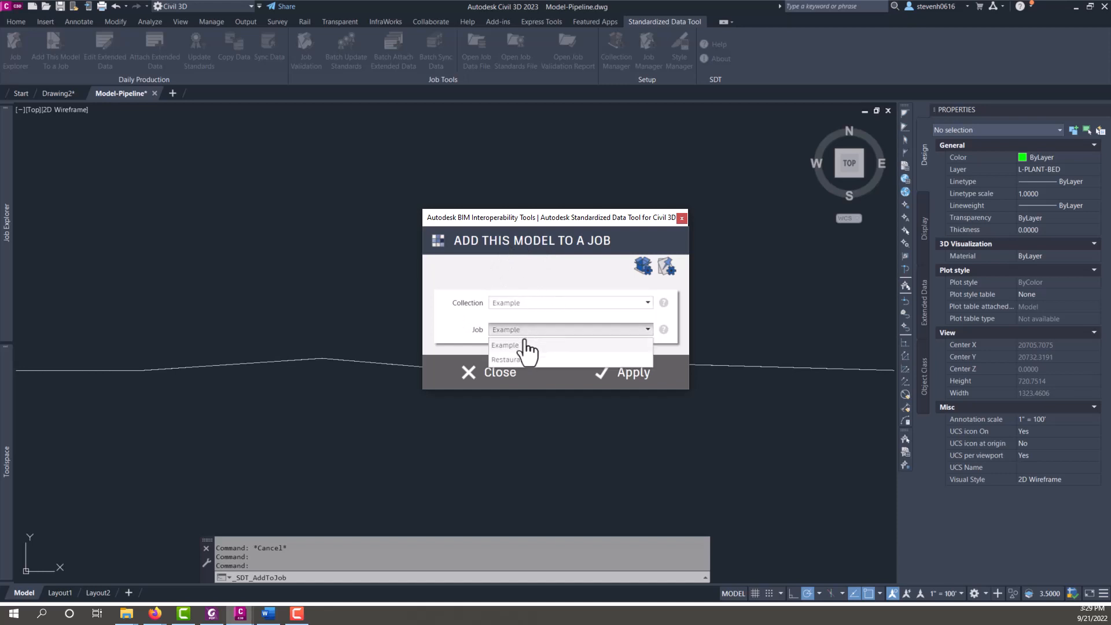
{"action": "left_click", "coordinate": [508, 359]}
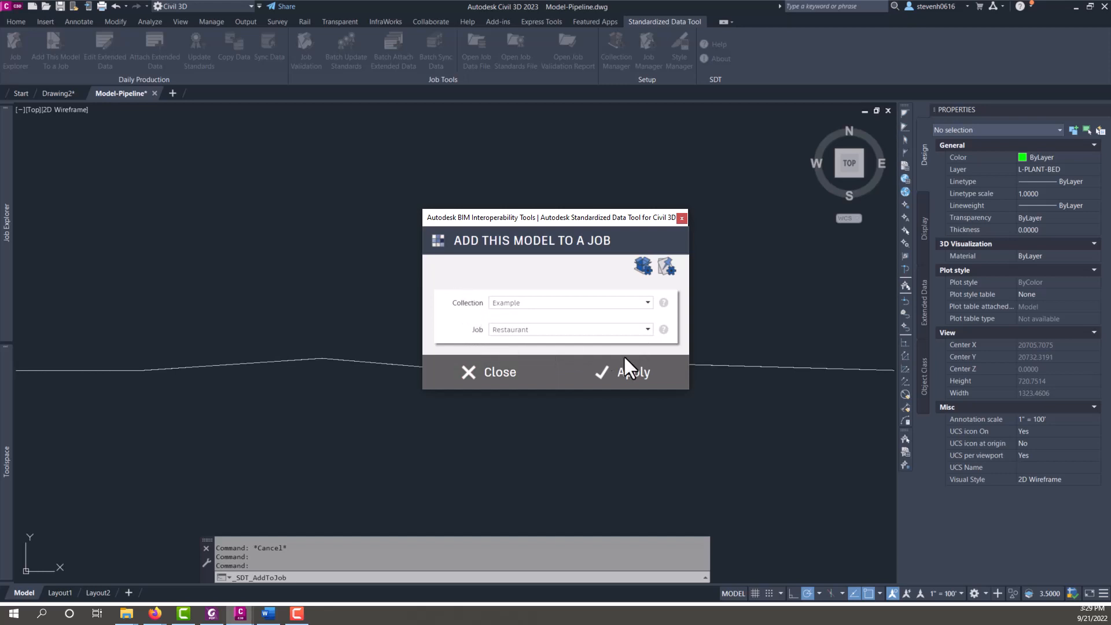
{"action": "left_click", "coordinate": [632, 371]}
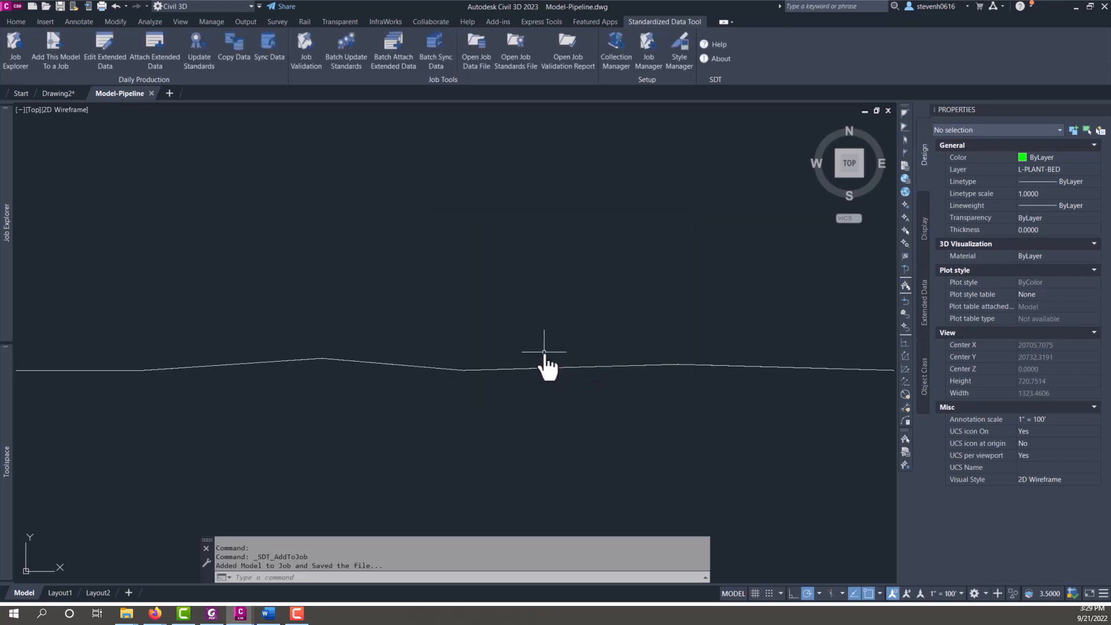
{"action": "mouse_move", "coordinate": [527, 424]}
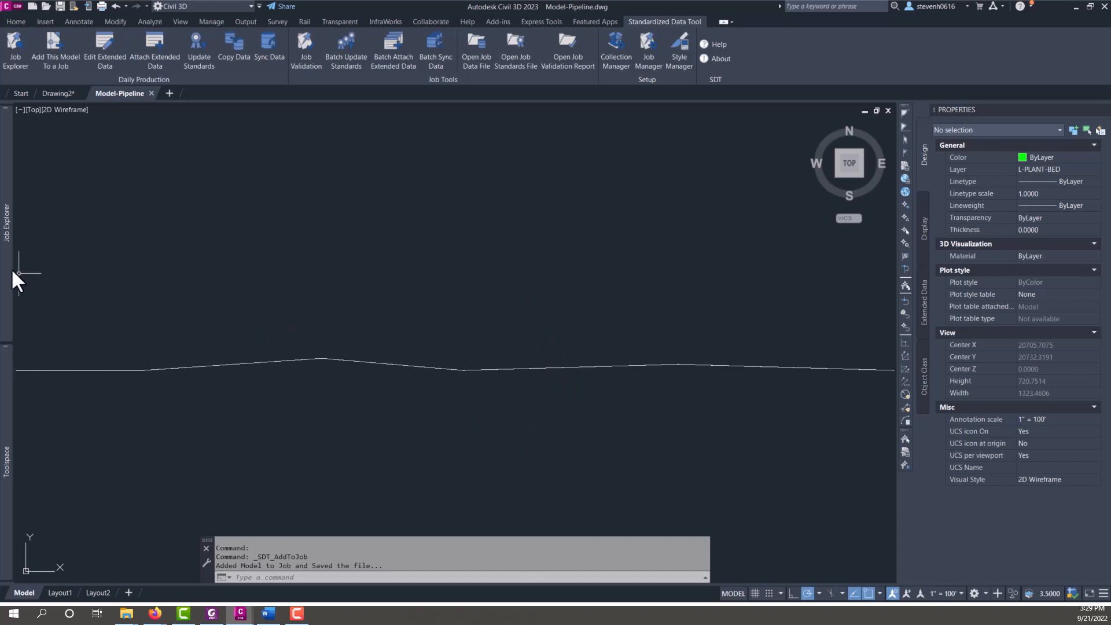
- Check the Restaurant job details on the DWGPROPS Custom tab, then close the properties
{"action": "left_click", "coordinate": [7, 213]}
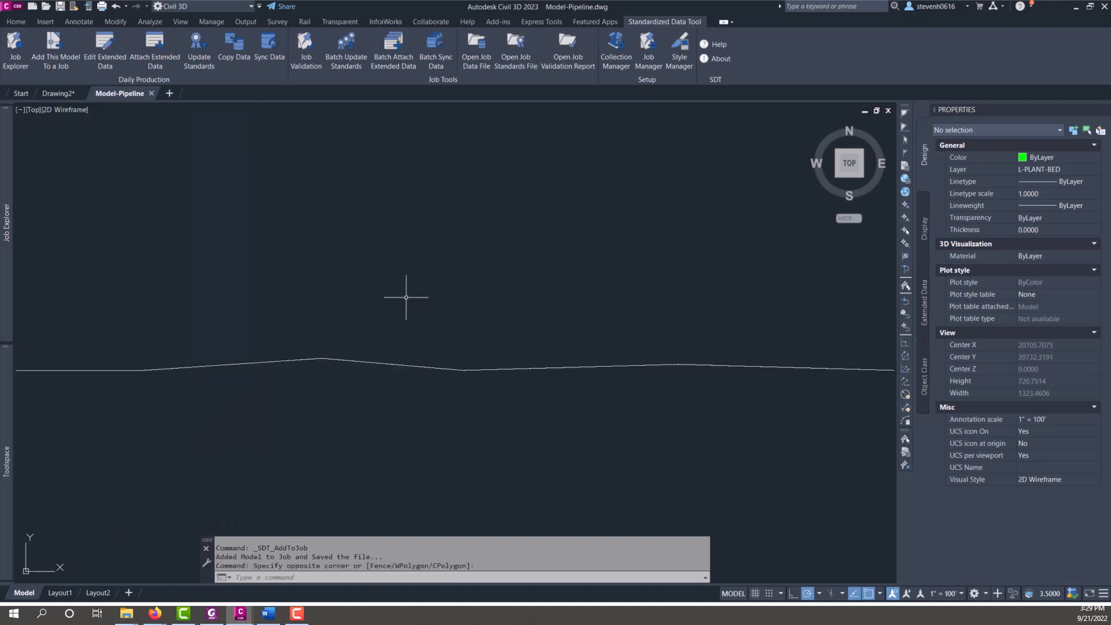
{"action": "type", "text": "DWGPR"}
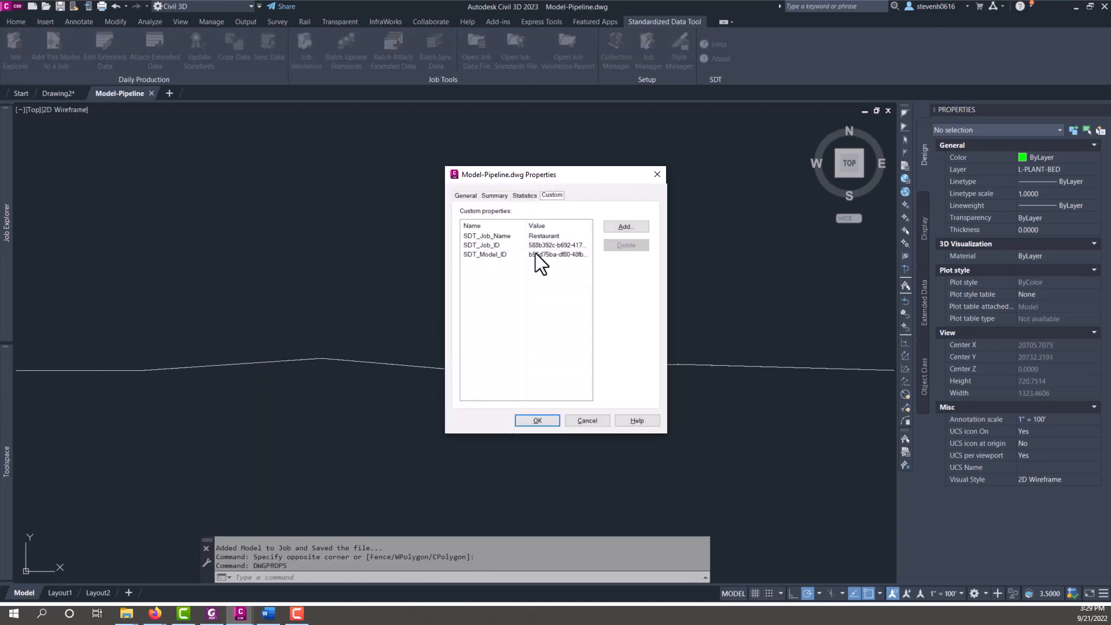
{"action": "mouse_move", "coordinate": [588, 255]}
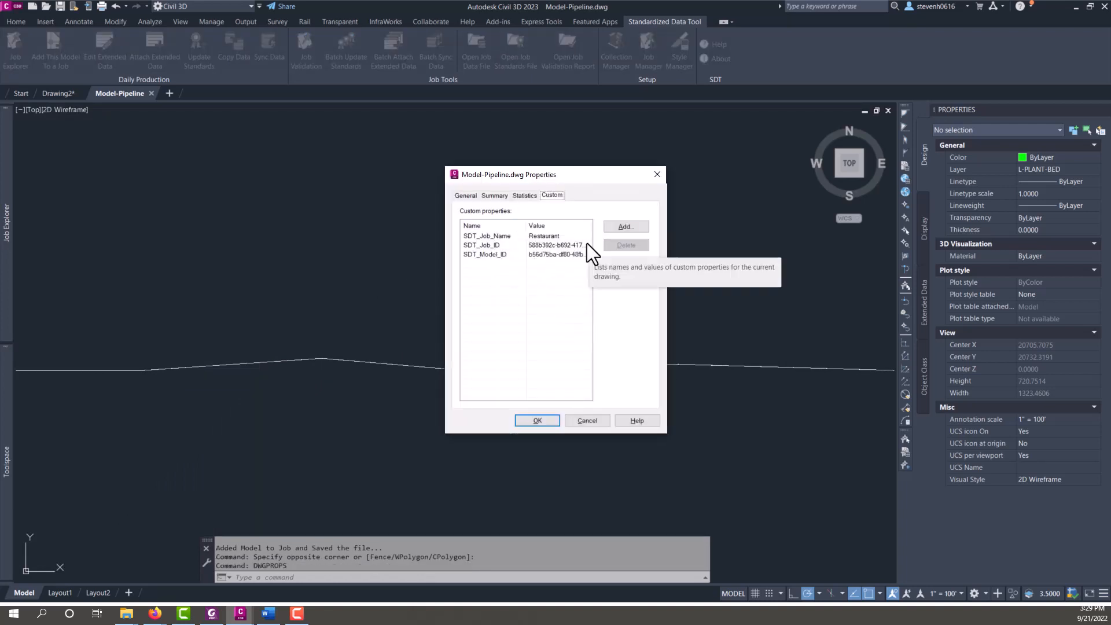
{"action": "left_click", "coordinate": [537, 420]}
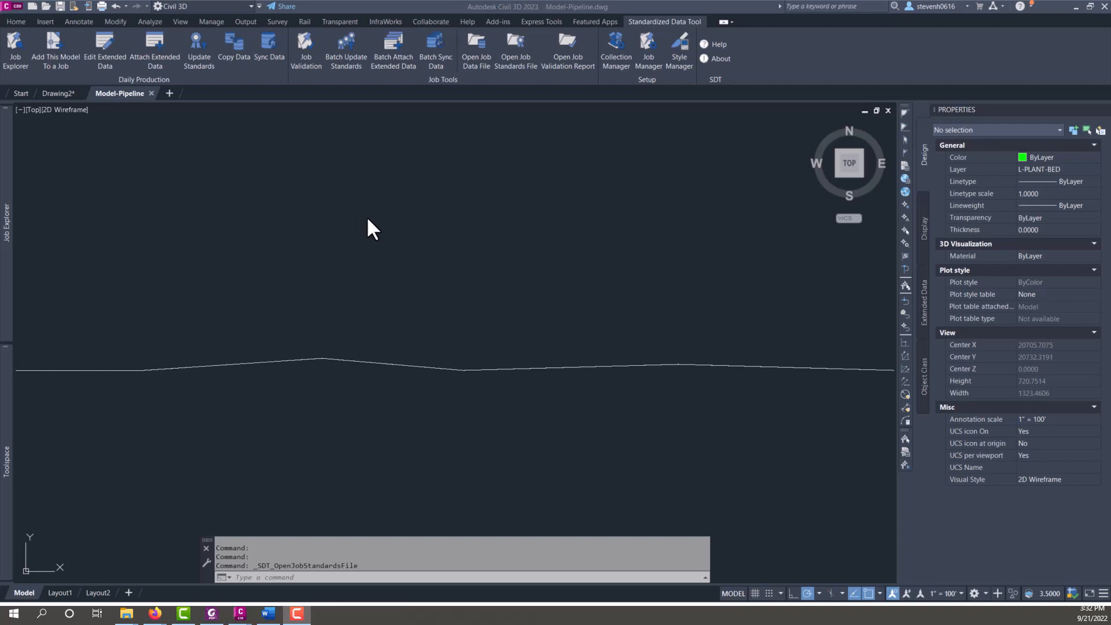
{"action": "mouse_move", "coordinate": [466, 177]}
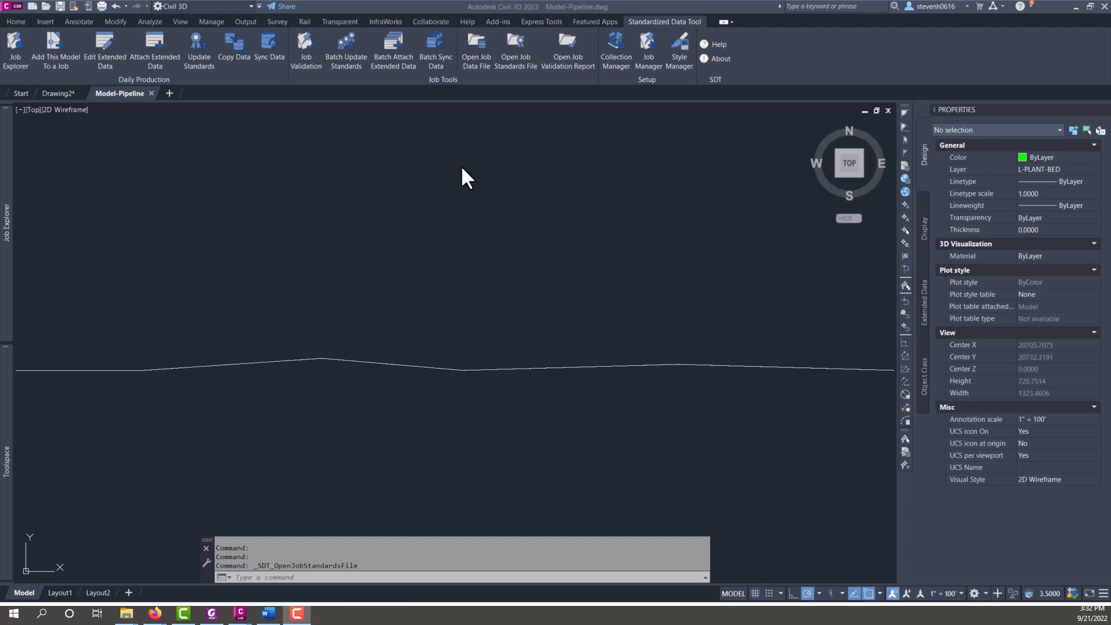
{"action": "mouse_move", "coordinate": [562, 205]}
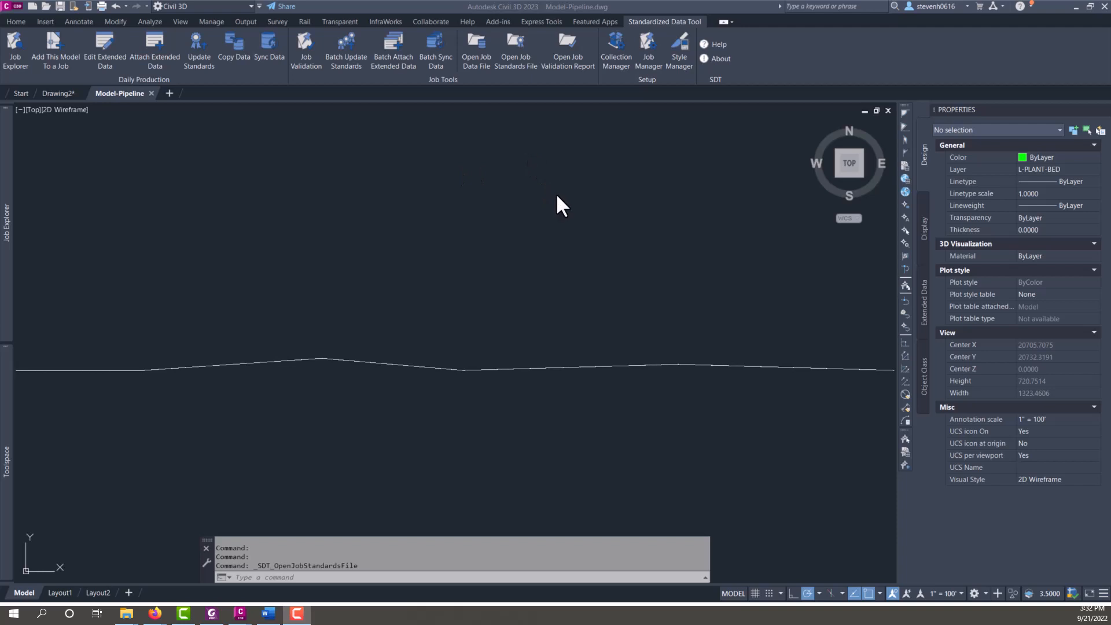
{"action": "mouse_move", "coordinate": [569, 228]}
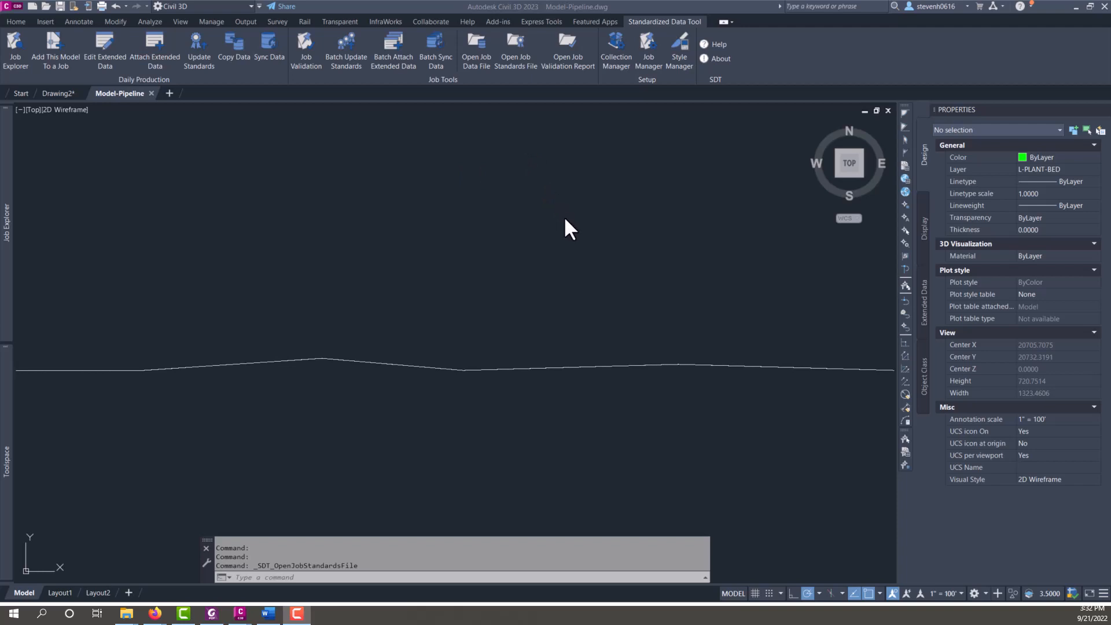
{"action": "mouse_move", "coordinate": [552, 275]}
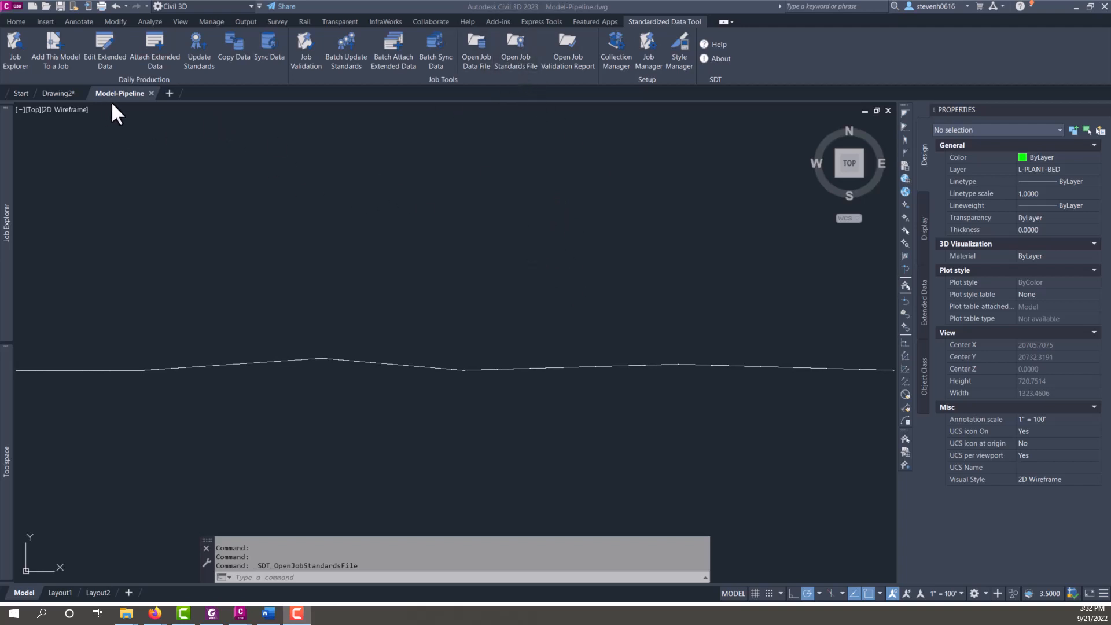
{"action": "mouse_move", "coordinate": [315, 268]}
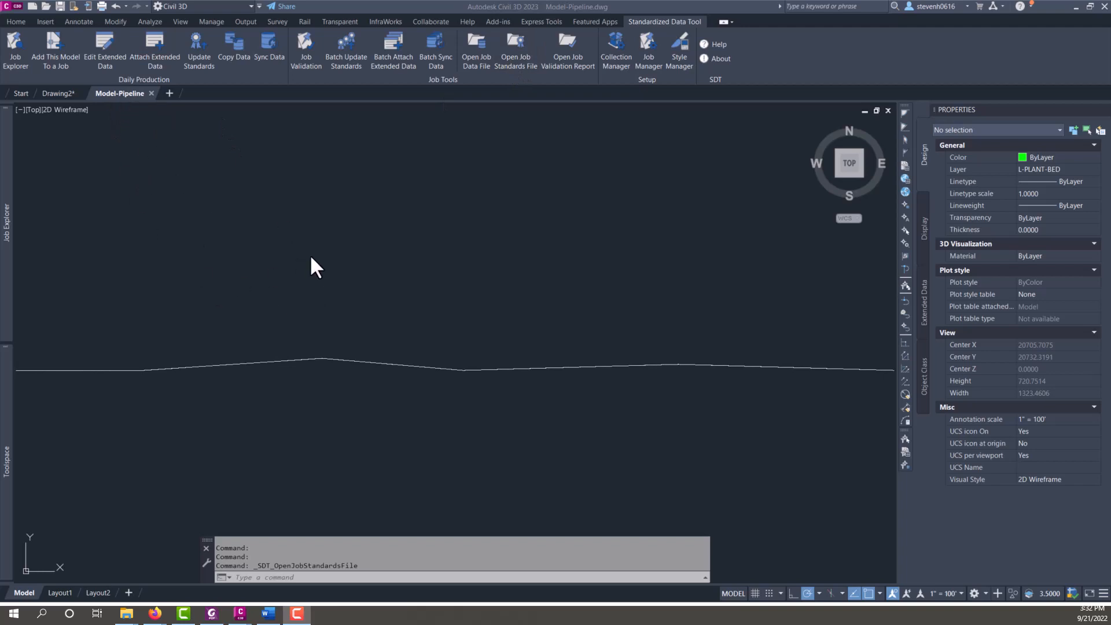
{"action": "mouse_move", "coordinate": [404, 347]}
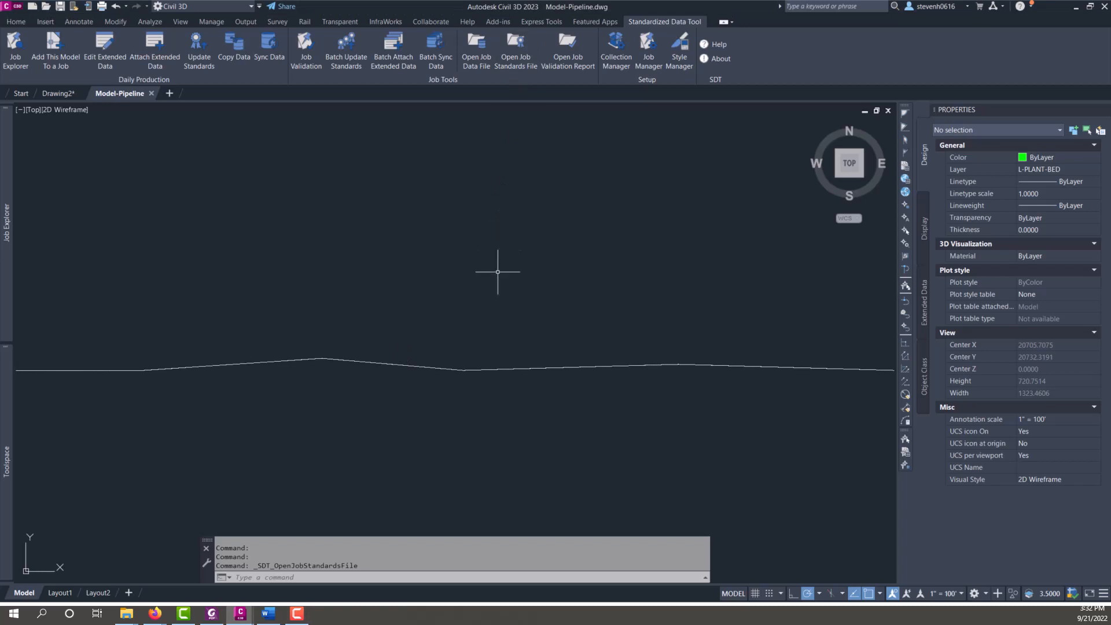
{"action": "mouse_move", "coordinate": [521, 112]}
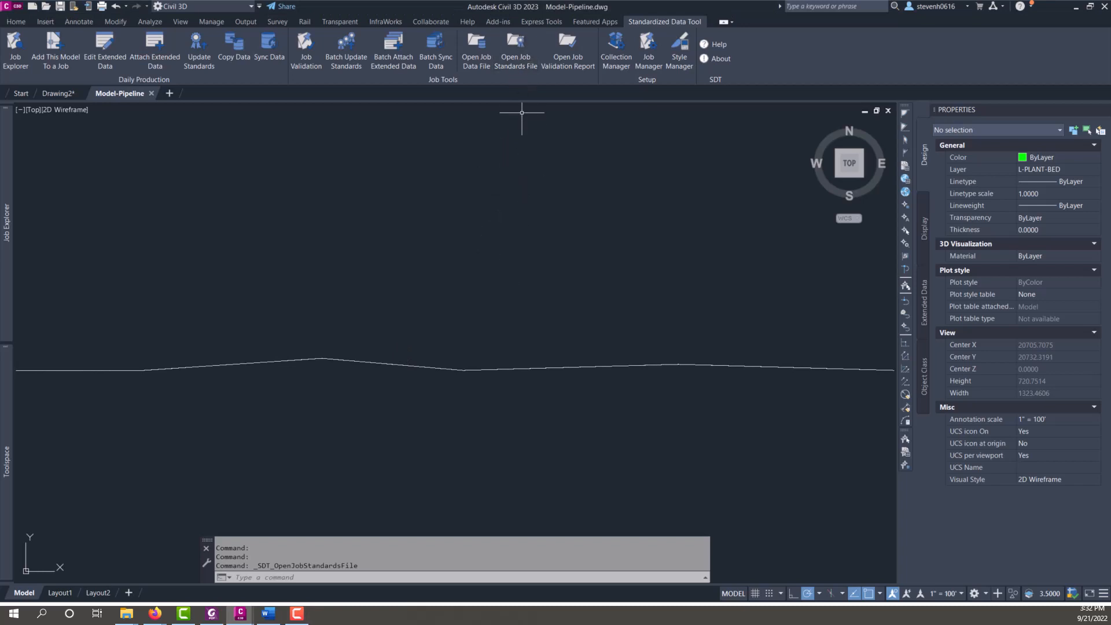
- Bring up the Open Job Standards File dialog, move it, and dismiss it unused
{"action": "left_click", "coordinate": [515, 51]}
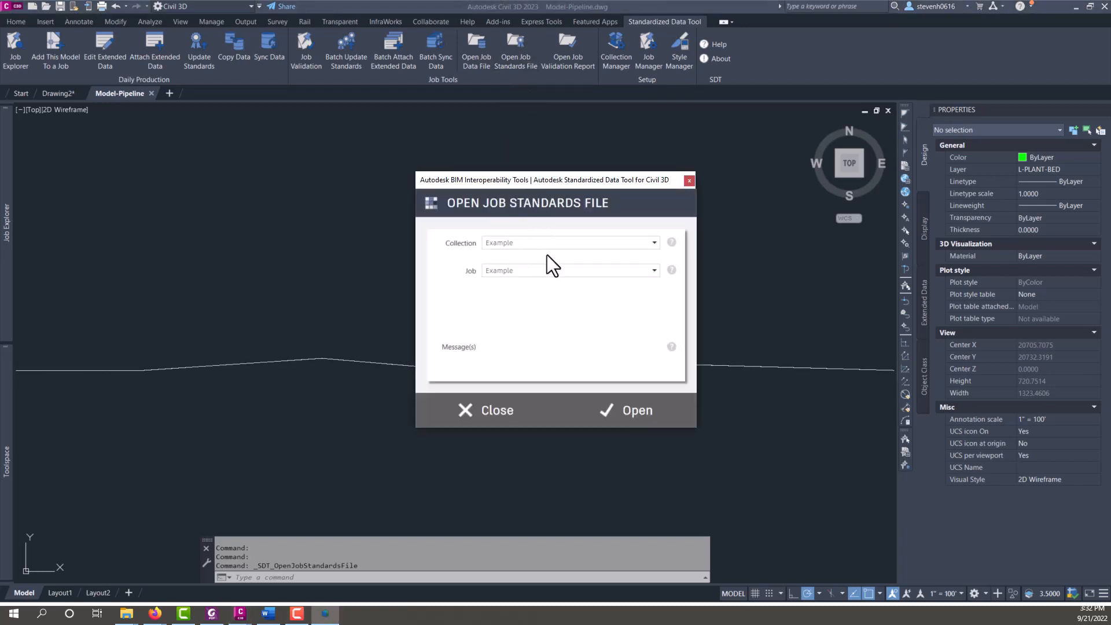
{"action": "mouse_move", "coordinate": [568, 190]}
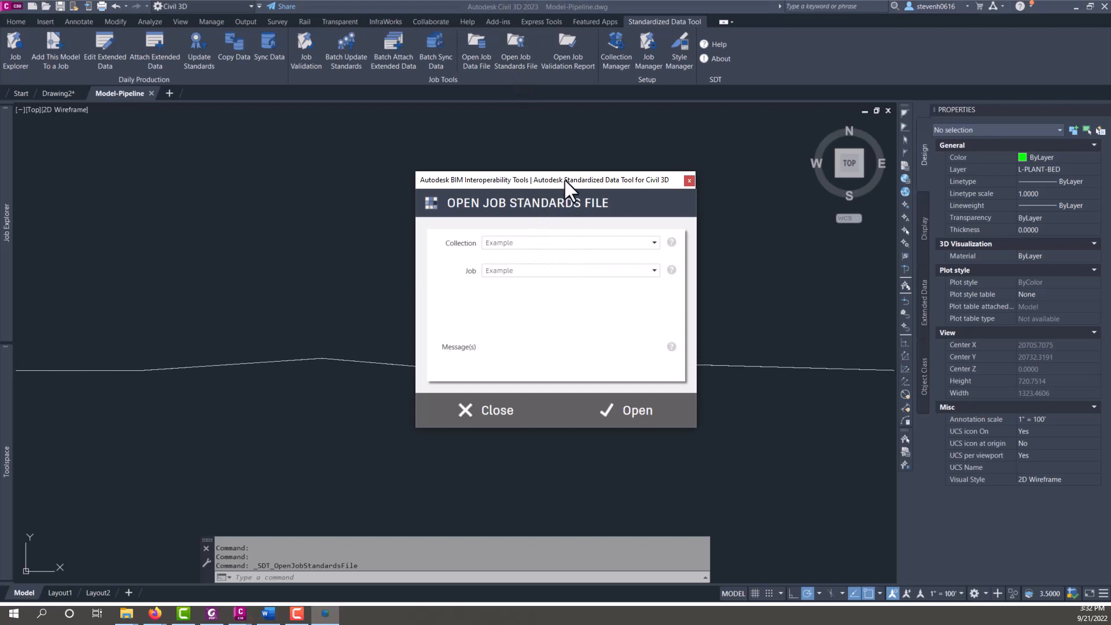
{"action": "left_click_drag", "start_coordinate": [567, 180], "coordinate": [549, 167]}
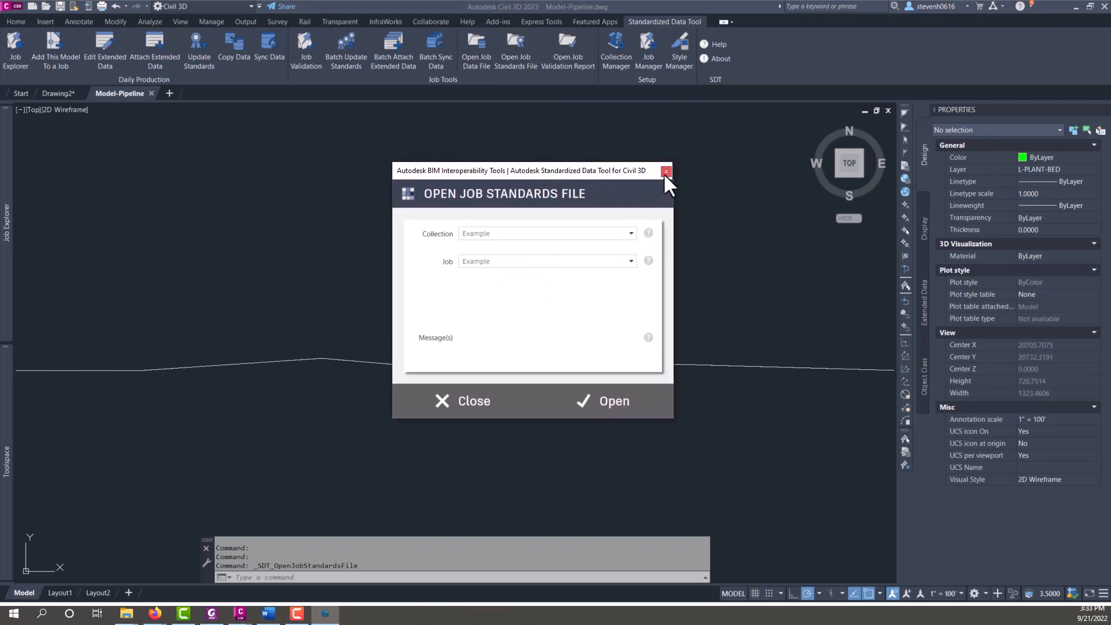
{"action": "left_click", "coordinate": [665, 171]}
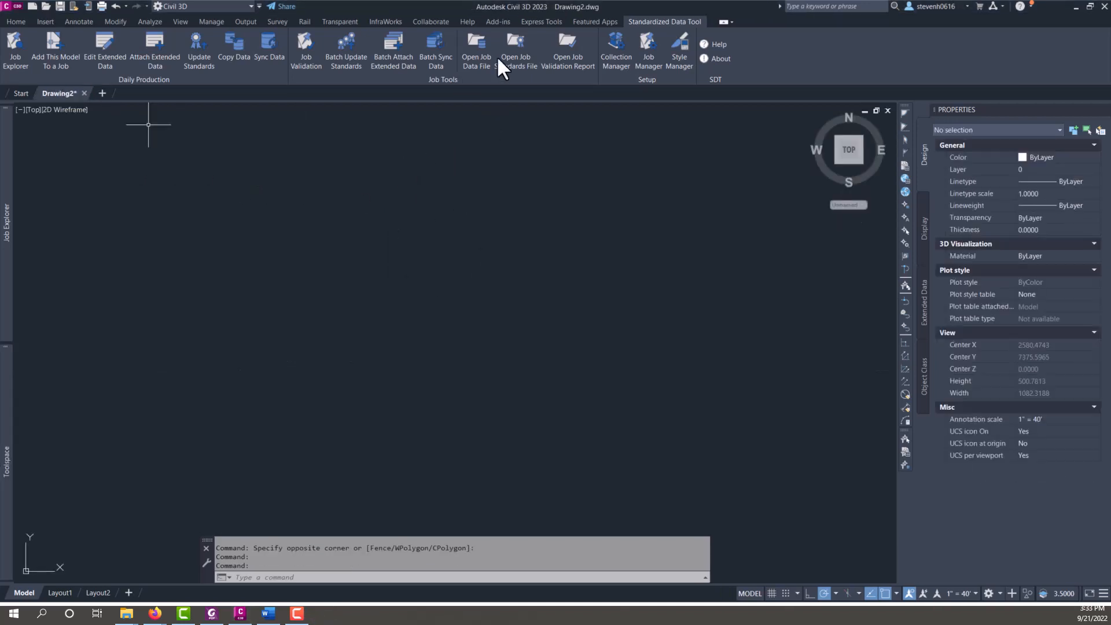
- Open the Restaurant job's standards file from the Example collection
{"action": "left_click", "coordinate": [516, 50]}
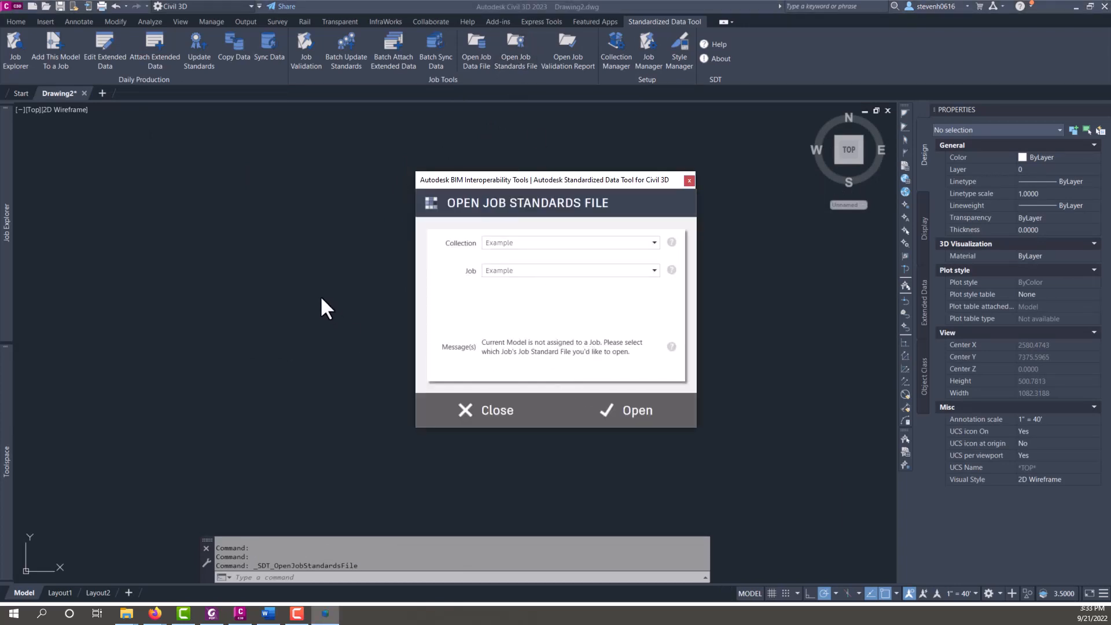
{"action": "mouse_move", "coordinate": [372, 335]}
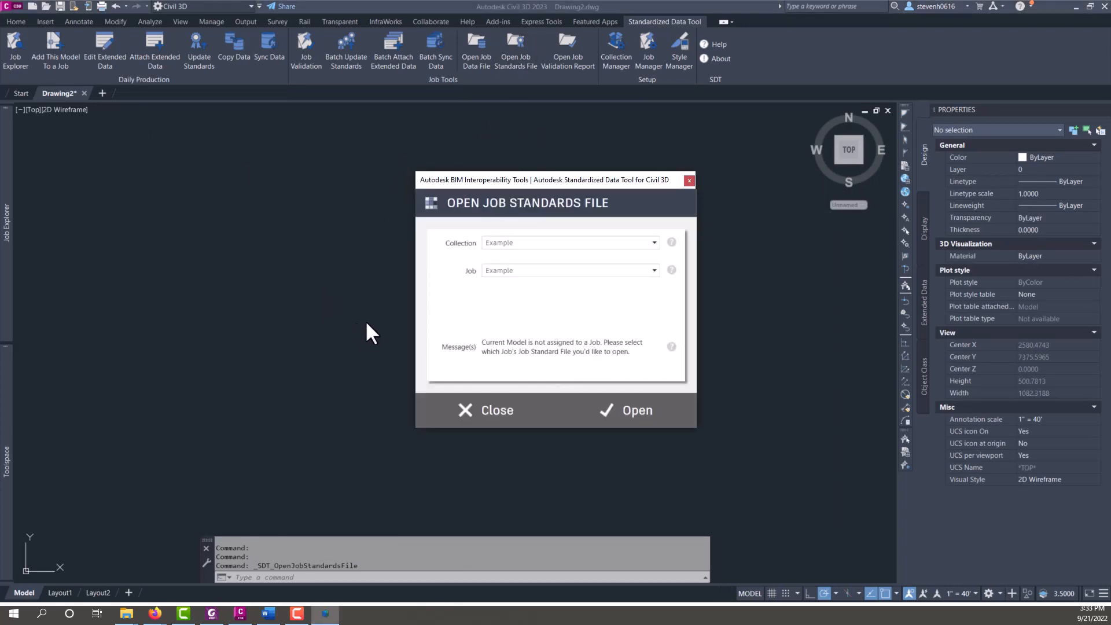
{"action": "mouse_move", "coordinate": [347, 275]}
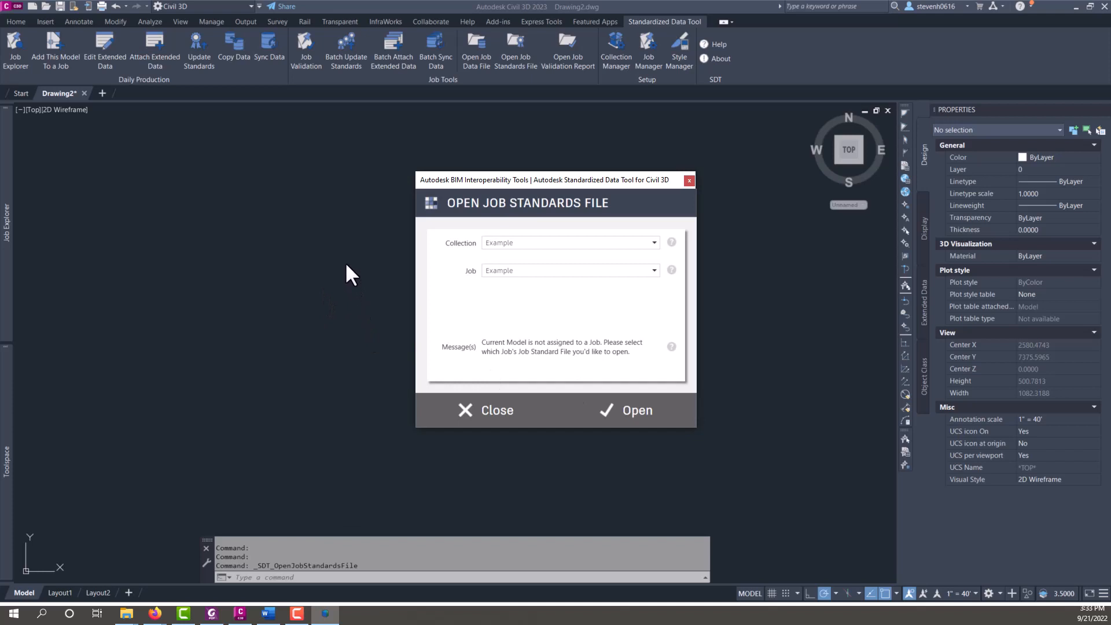
{"action": "mouse_move", "coordinate": [455, 289]}
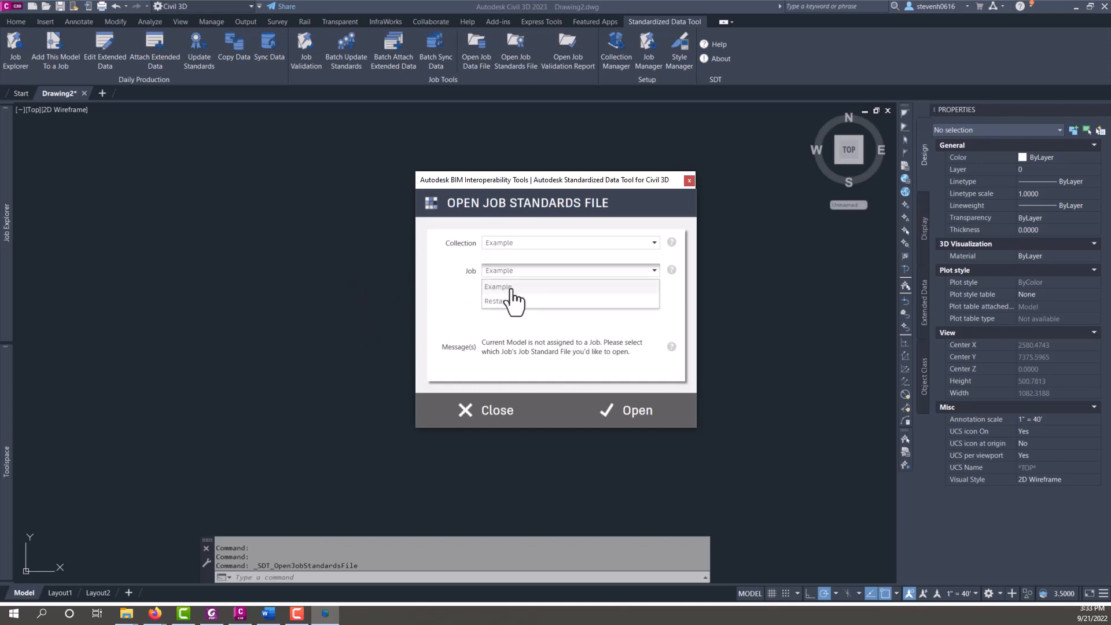
{"action": "left_click", "coordinate": [496, 300]}
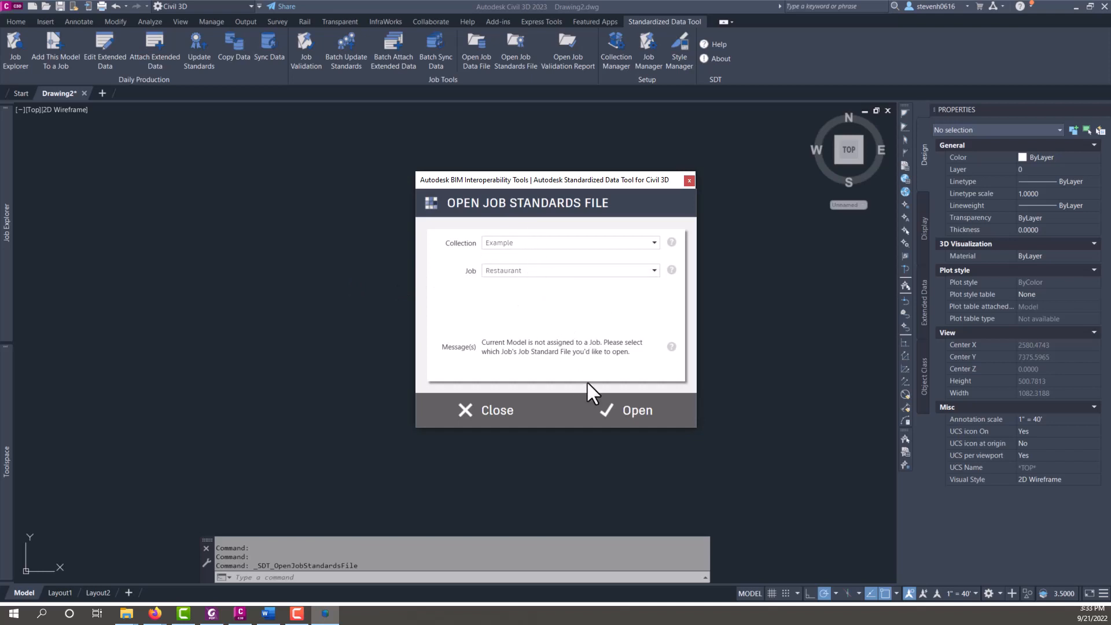
{"action": "left_click", "coordinate": [485, 409]}
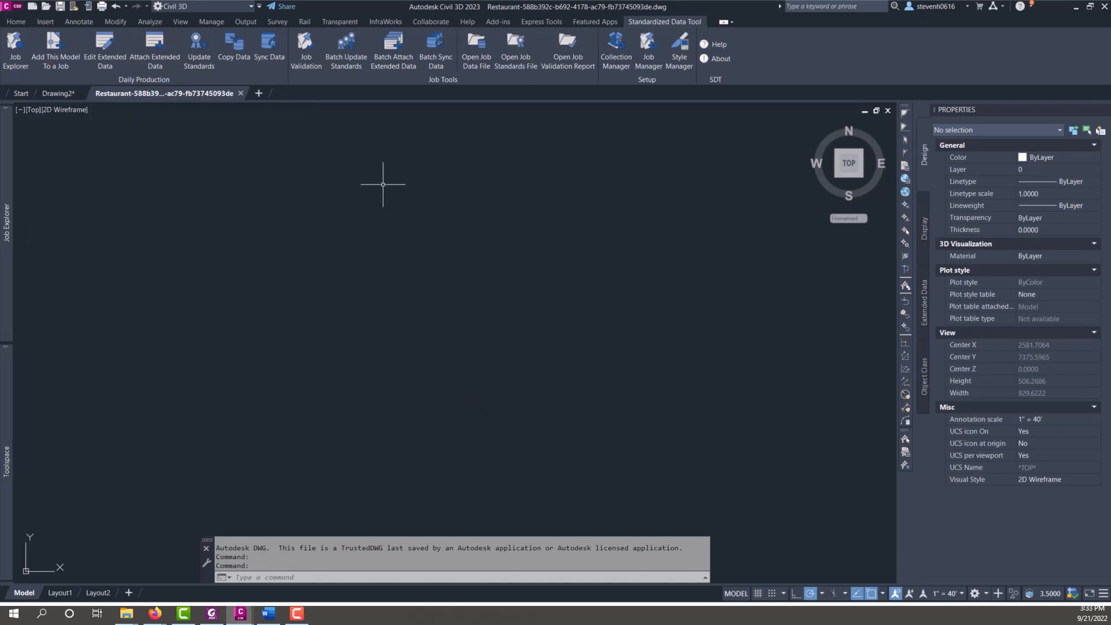
{"action": "mouse_move", "coordinate": [675, 99]}
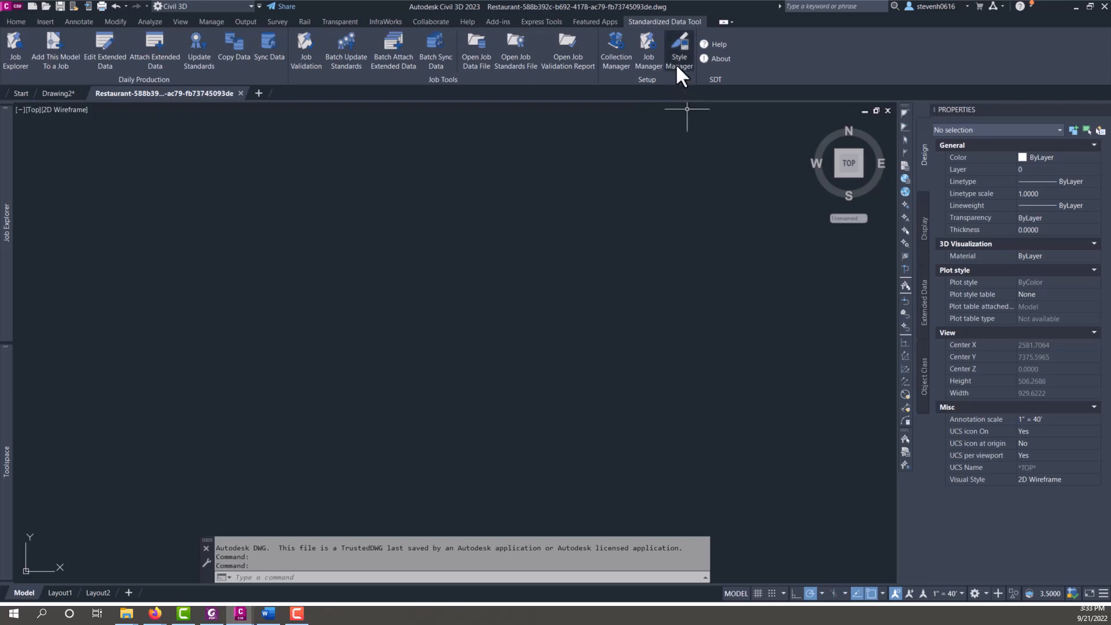
- In Style Manager, add a UNICODE text property to the Custom property set definition
{"action": "left_click", "coordinate": [678, 54]}
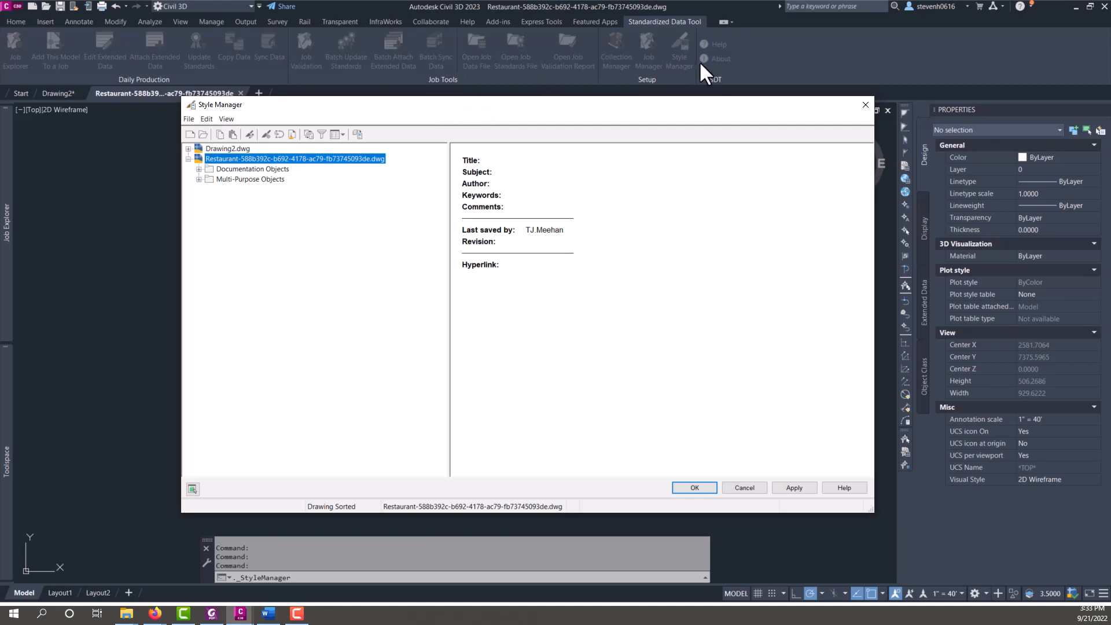
{"action": "left_click", "coordinate": [200, 169]}
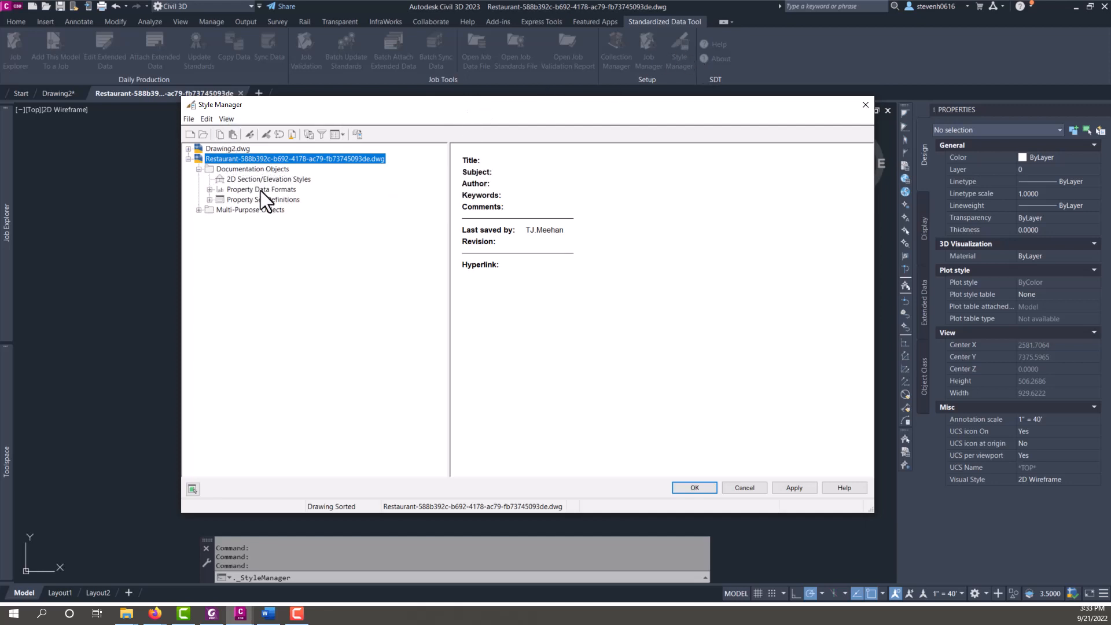
{"action": "mouse_move", "coordinate": [202, 216]}
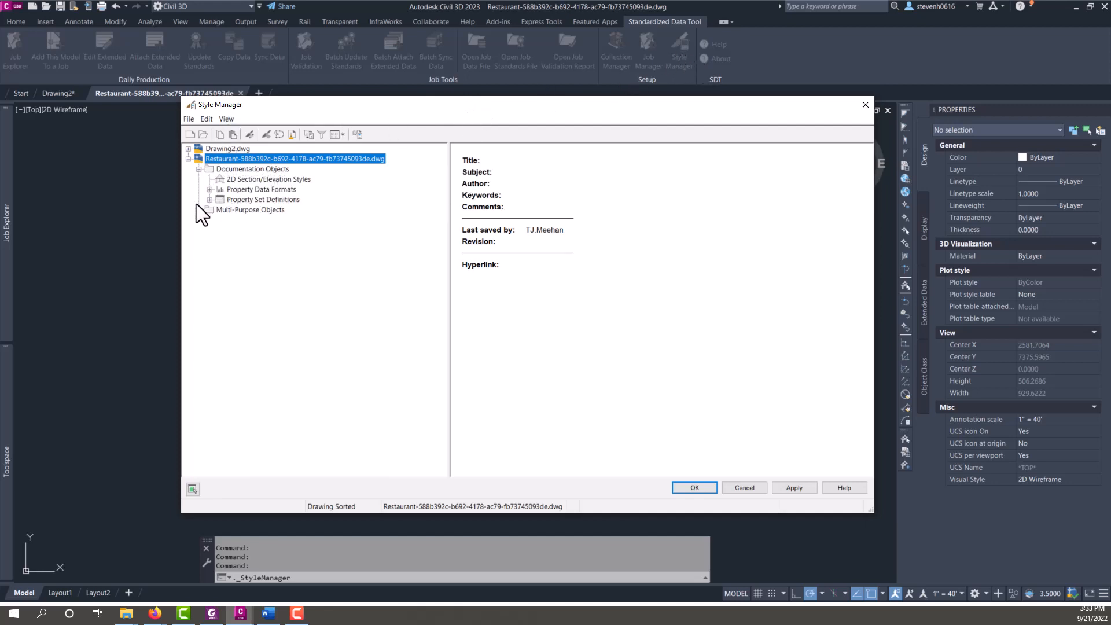
{"action": "left_click", "coordinate": [210, 199]}
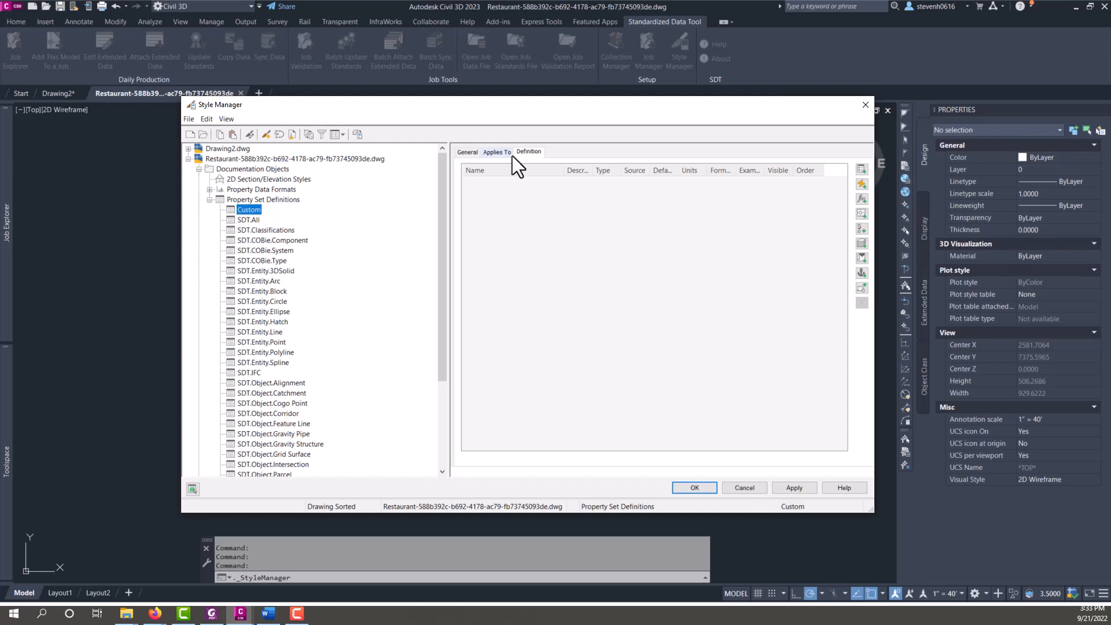
{"action": "right_click", "coordinate": [249, 209]}
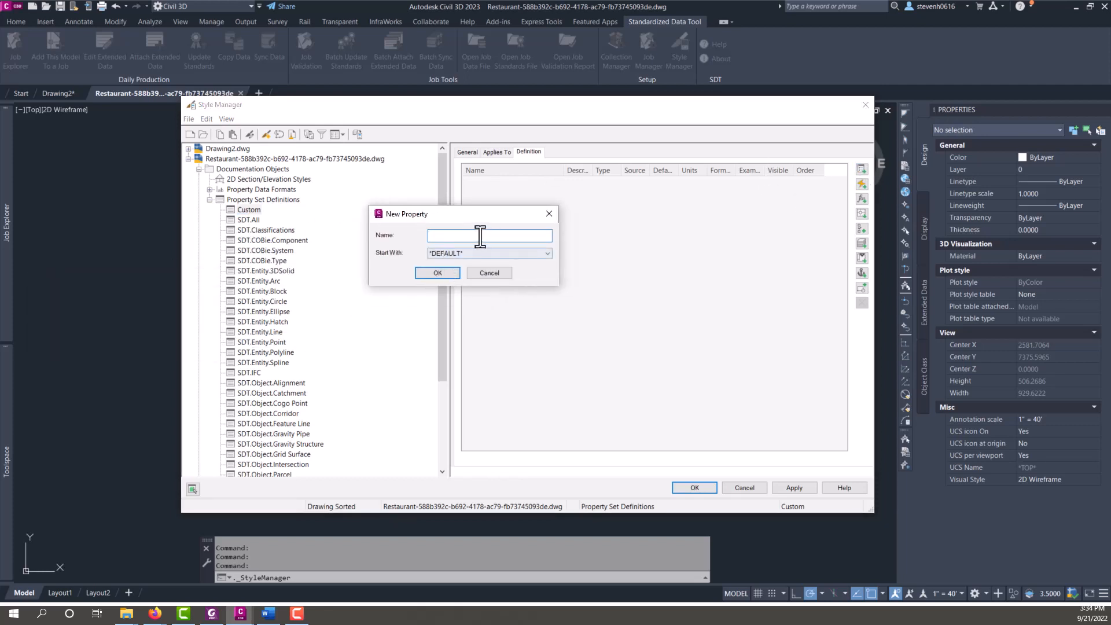
{"action": "type", "text": "UI"}
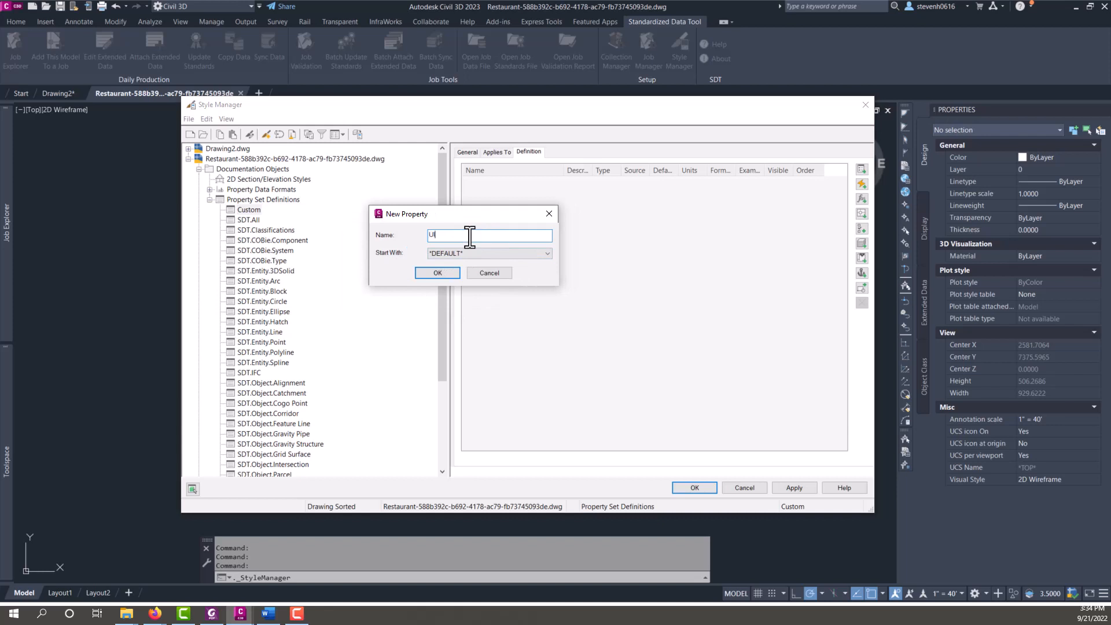
{"action": "type", "text": "NICODE"}
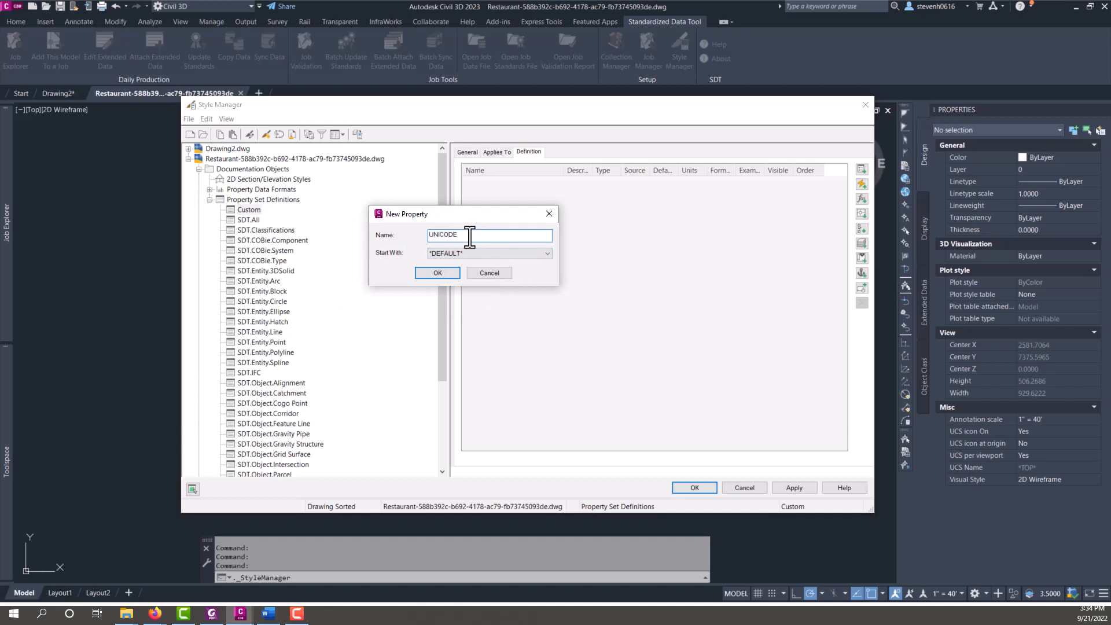
{"action": "left_click", "coordinate": [437, 273]}
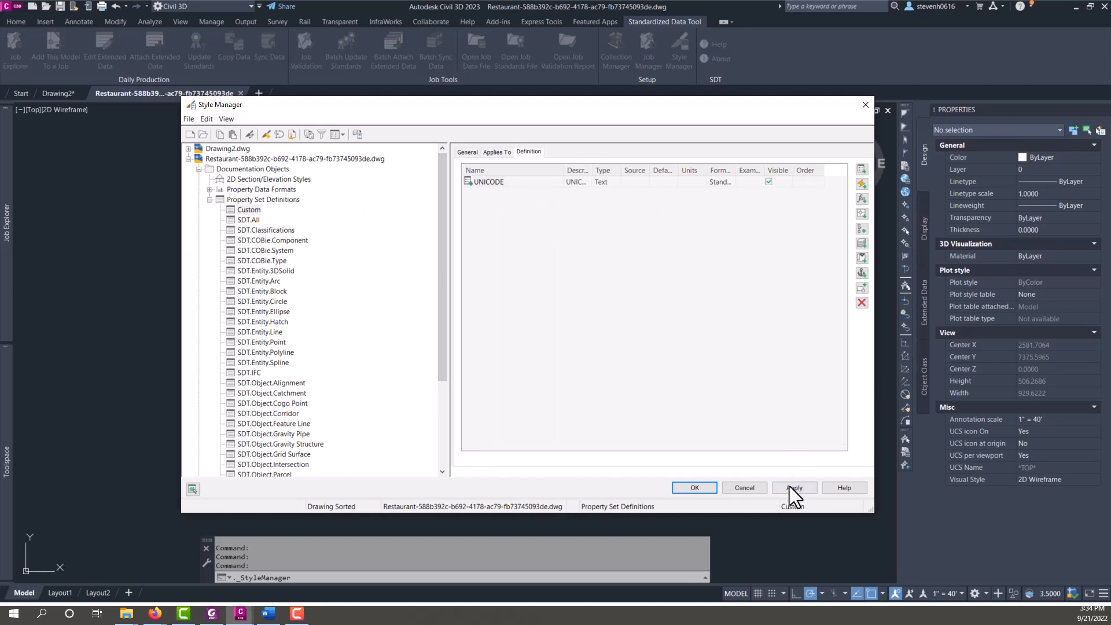
- Make the Custom property set apply to all objects, then close the saved standards file
{"action": "left_click", "coordinate": [793, 487]}
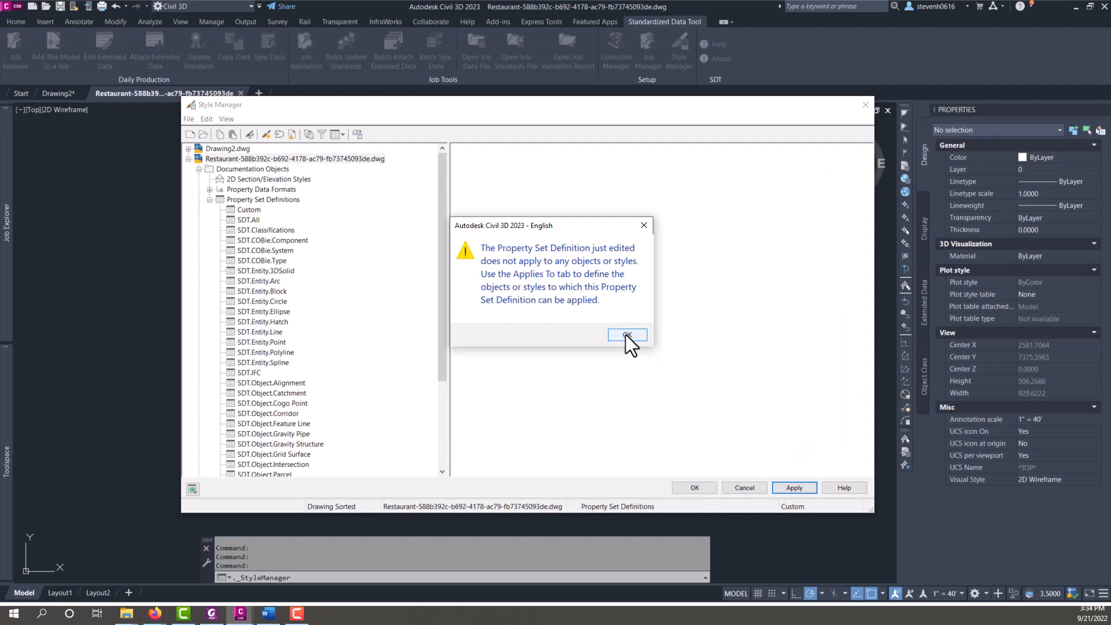
{"action": "left_click", "coordinate": [626, 335]}
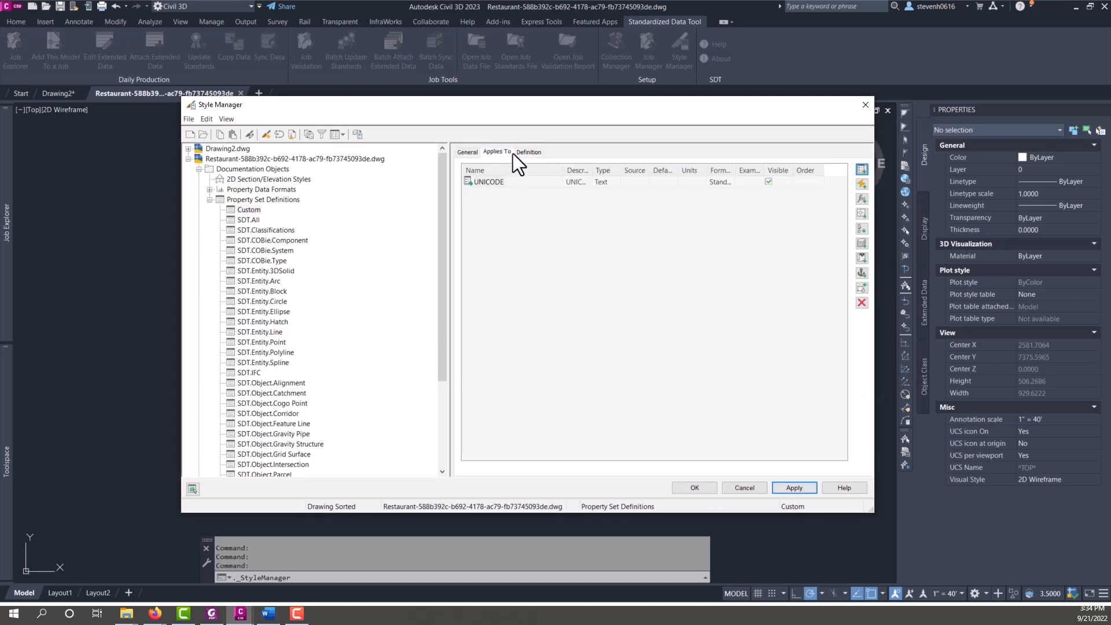
{"action": "left_click", "coordinate": [496, 152]}
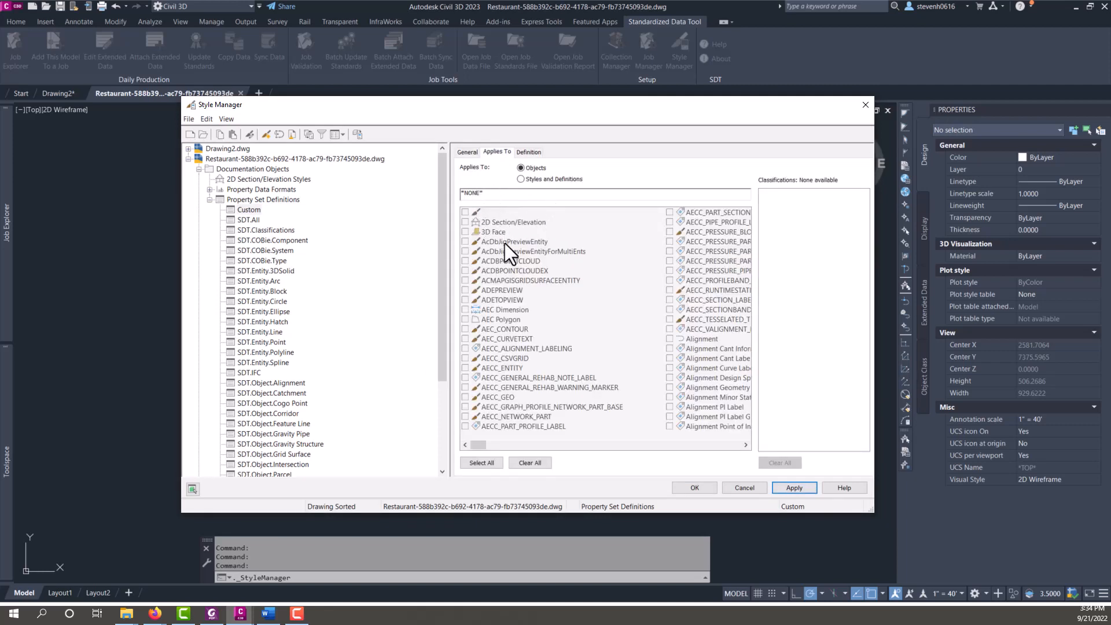
{"action": "left_click", "coordinate": [480, 461]}
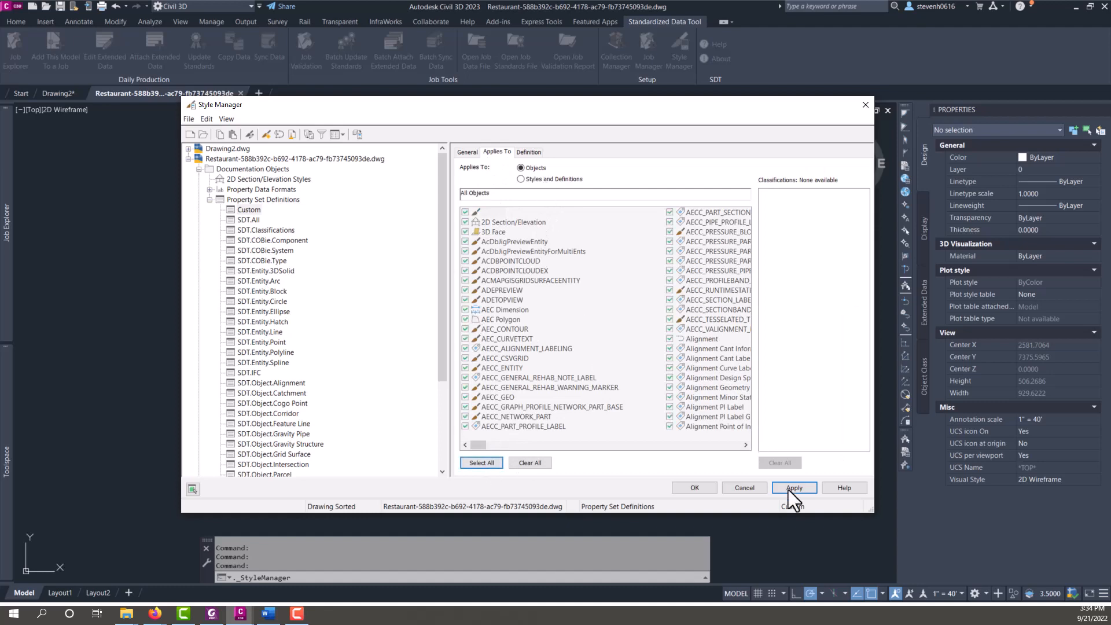
{"action": "left_click", "coordinate": [793, 487]}
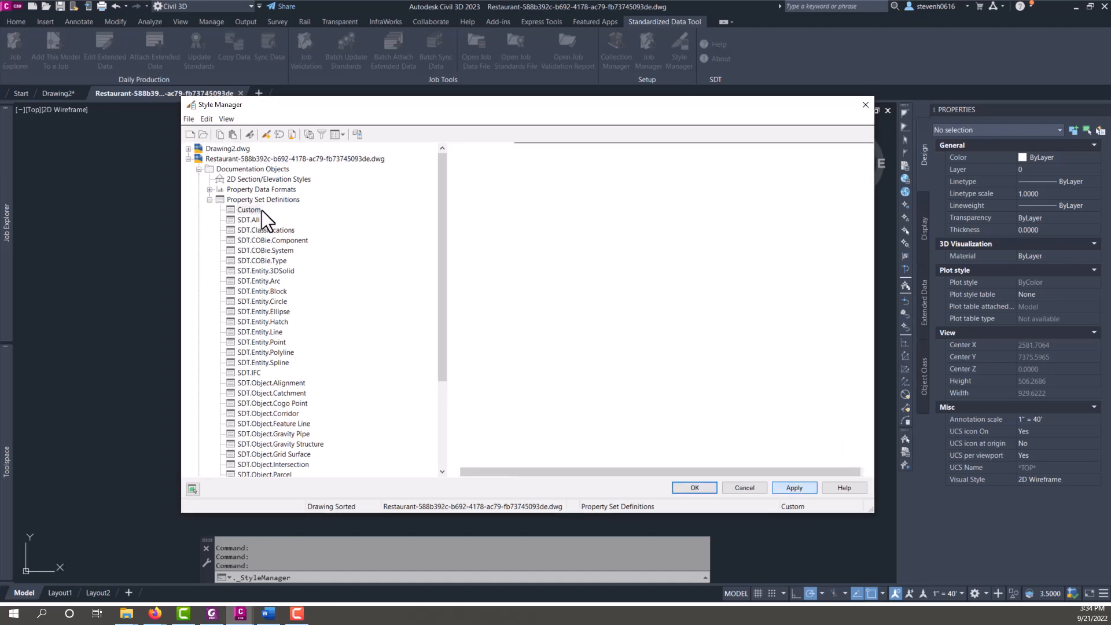
{"action": "left_click", "coordinate": [248, 209]}
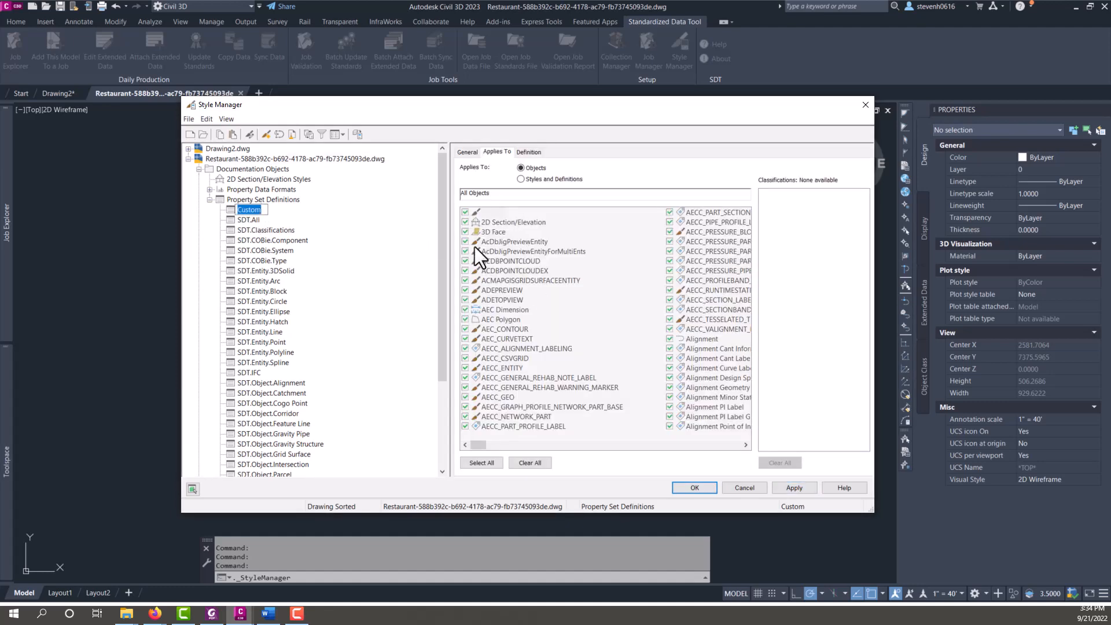
{"action": "left_click", "coordinate": [529, 152]}
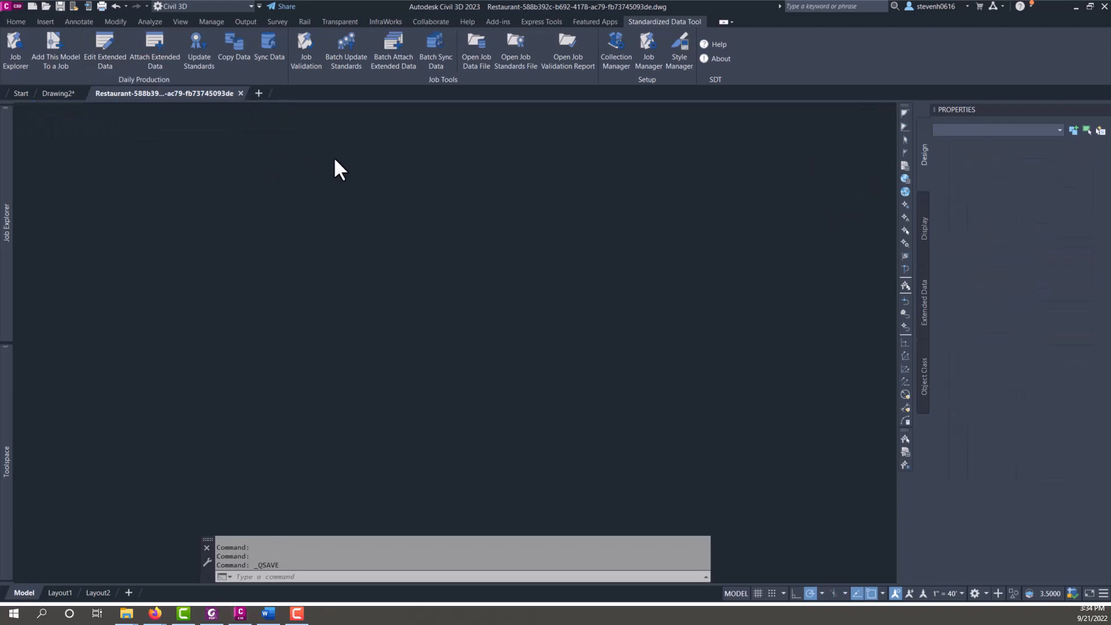
{"action": "left_click", "coordinate": [59, 93]}
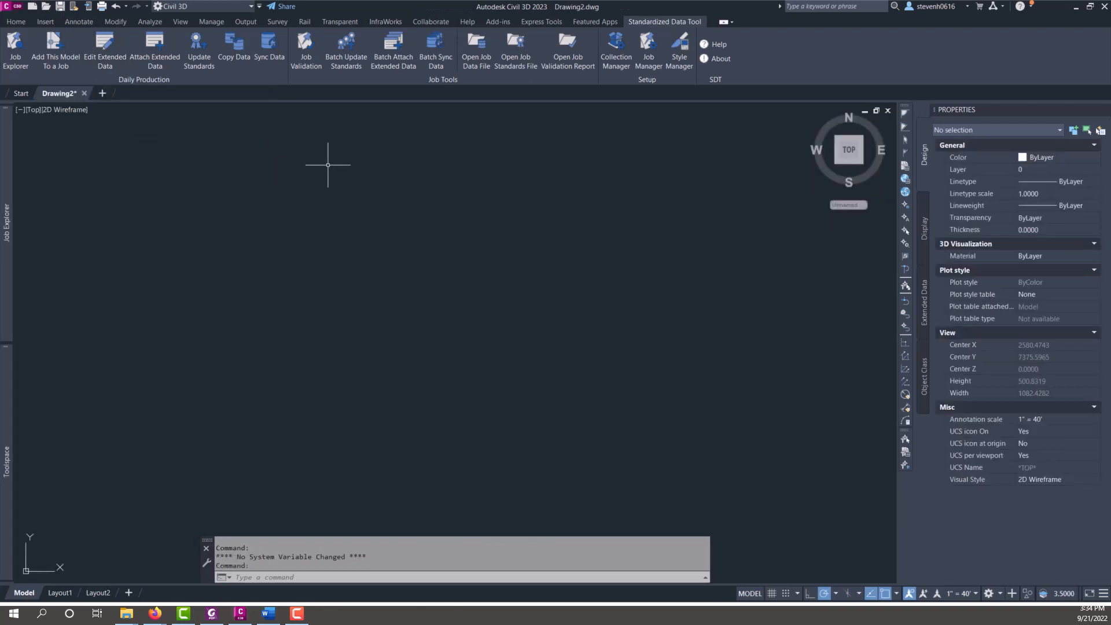
{"action": "mouse_move", "coordinate": [356, 109]}
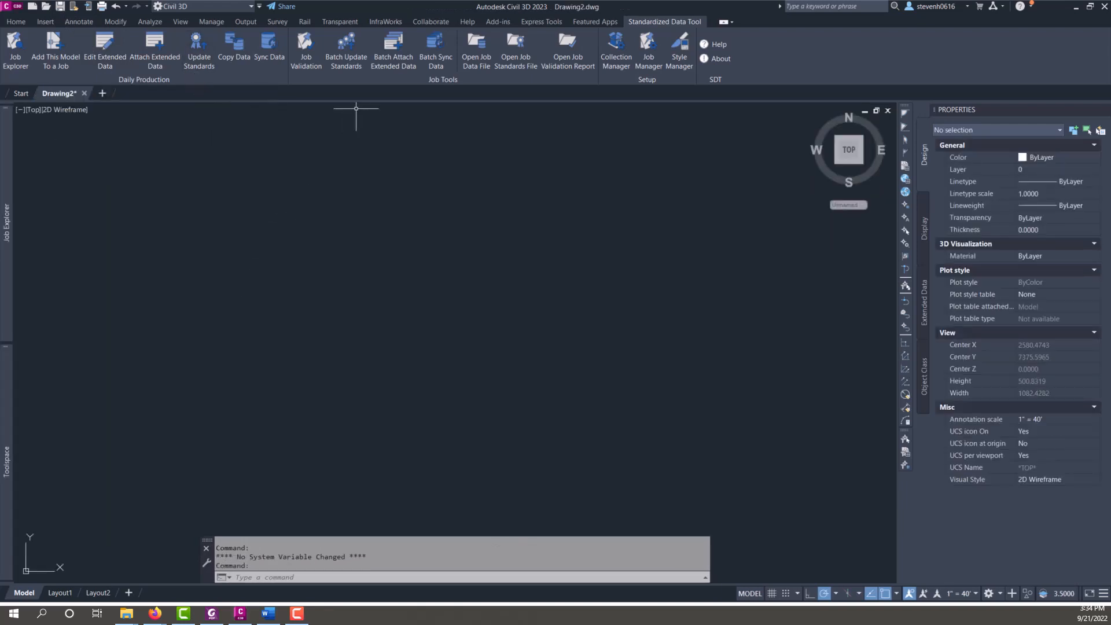
{"action": "mouse_move", "coordinate": [294, 113]}
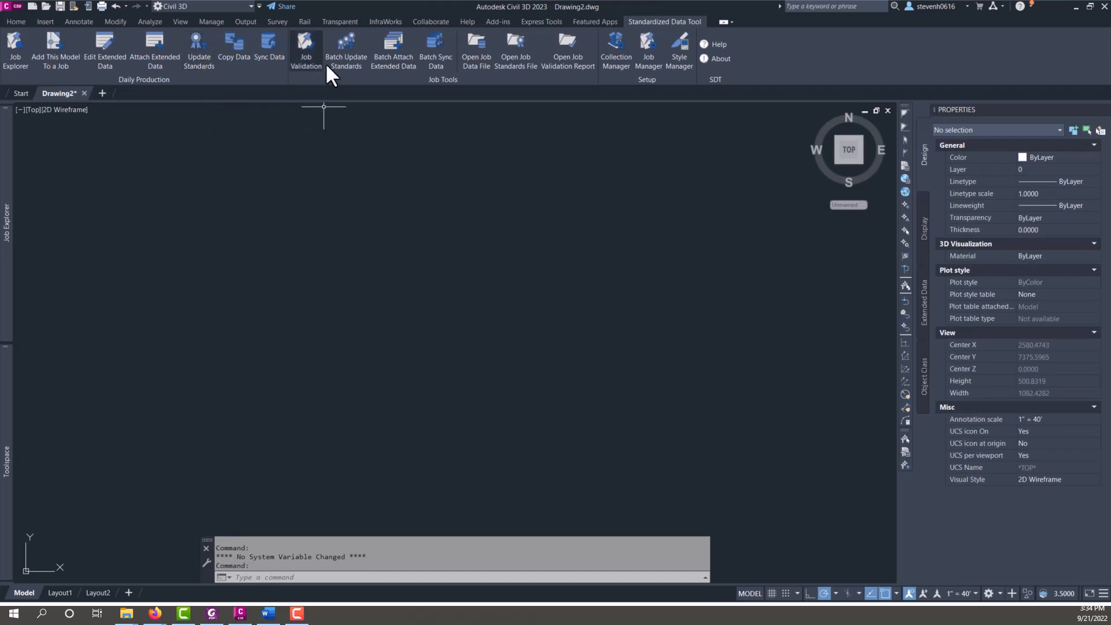
- Open Model-Pipeline from the Job Explorer's Model Files list
{"action": "left_click", "coordinate": [15, 49]}
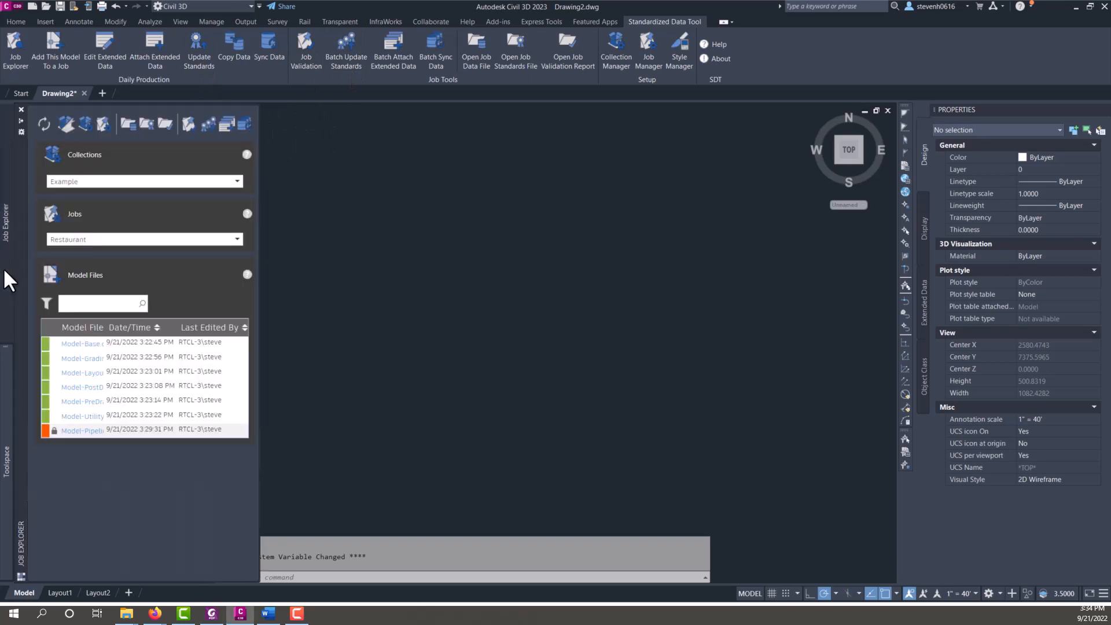
{"action": "left_click", "coordinate": [82, 430]}
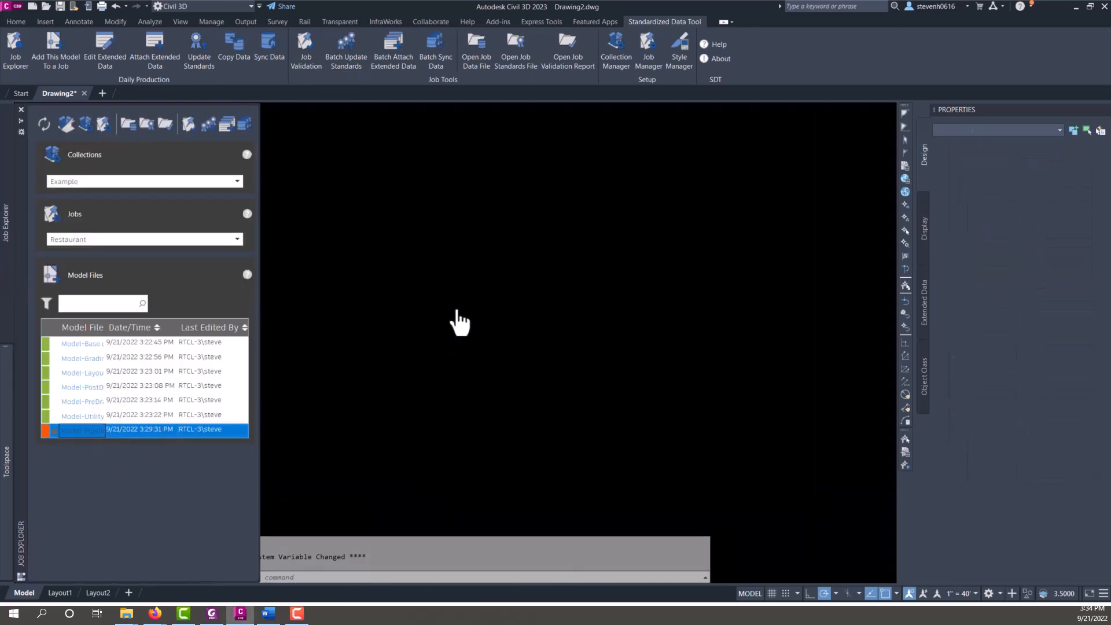
{"action": "double_click", "coordinate": [81, 429]}
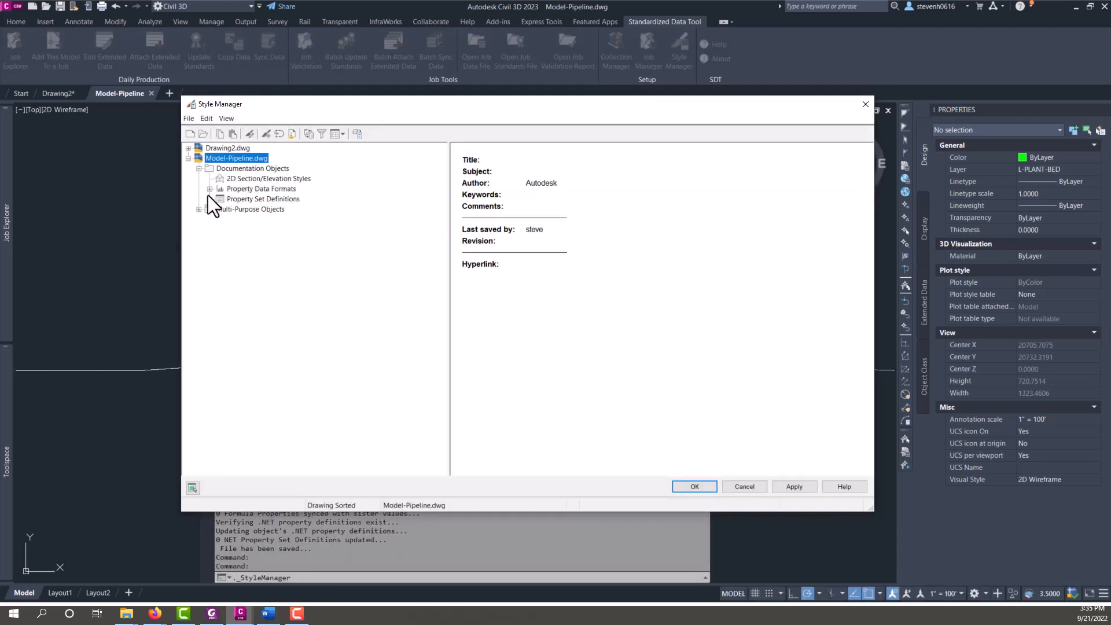
- Review Model-Pipeline's SDT property set definitions in Style Manager, then save and close the drawing
{"action": "left_click", "coordinate": [210, 199]}
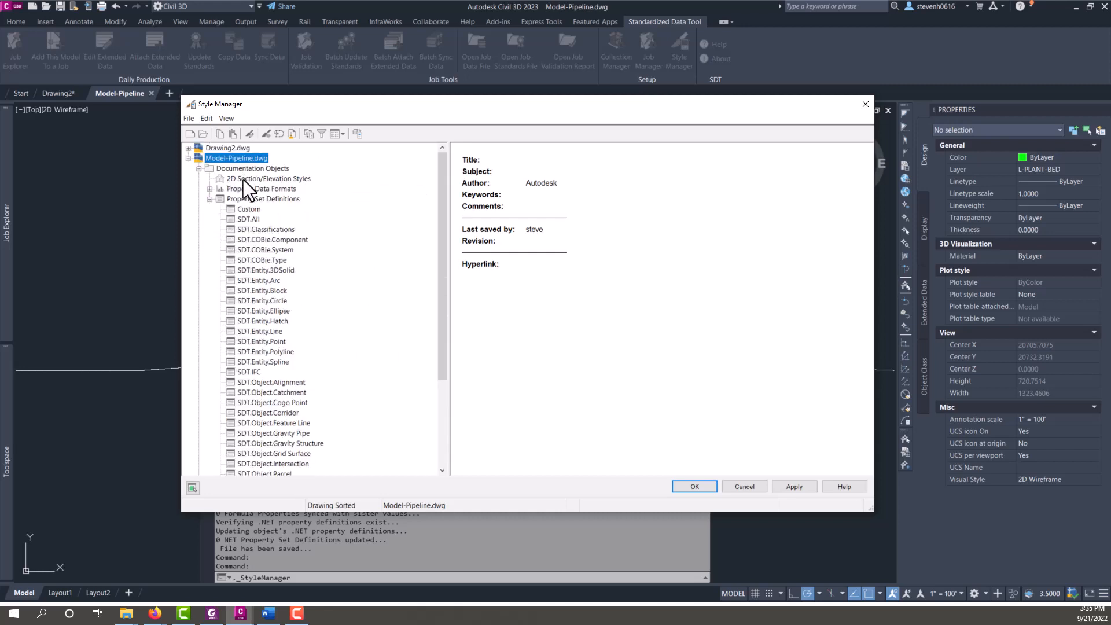
{"action": "left_click", "coordinate": [263, 199]}
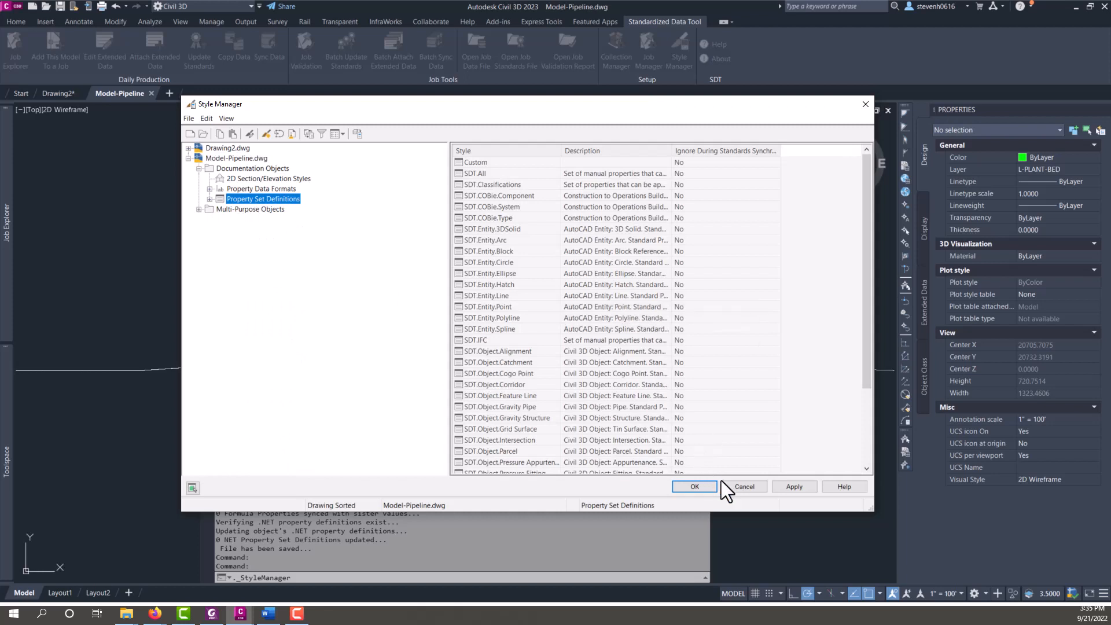
{"action": "left_click", "coordinate": [694, 487]}
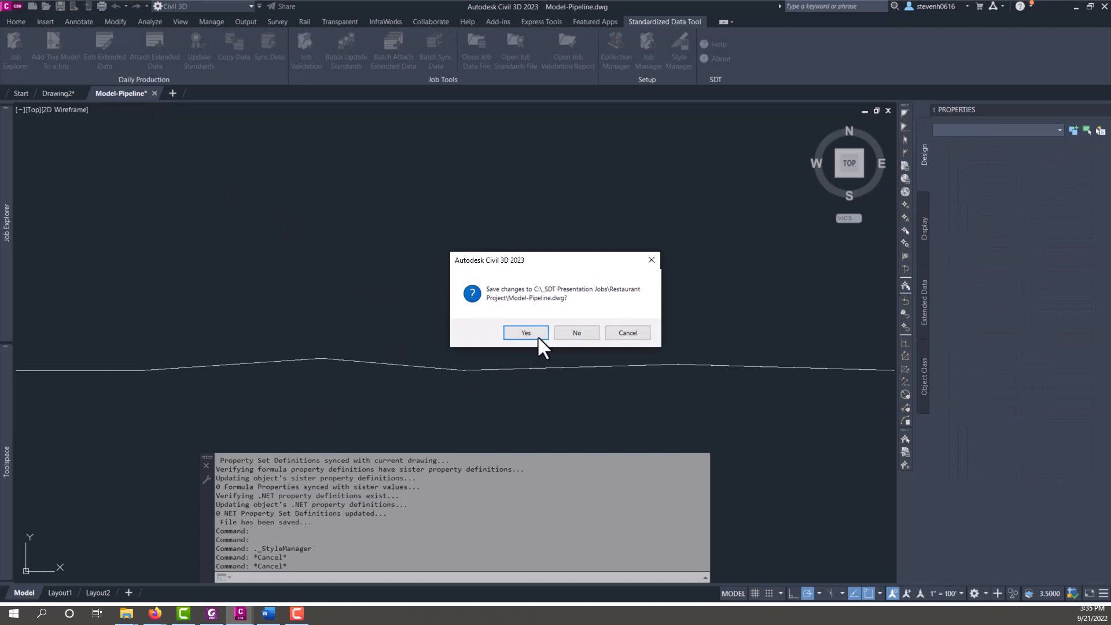
{"action": "left_click", "coordinate": [524, 333]}
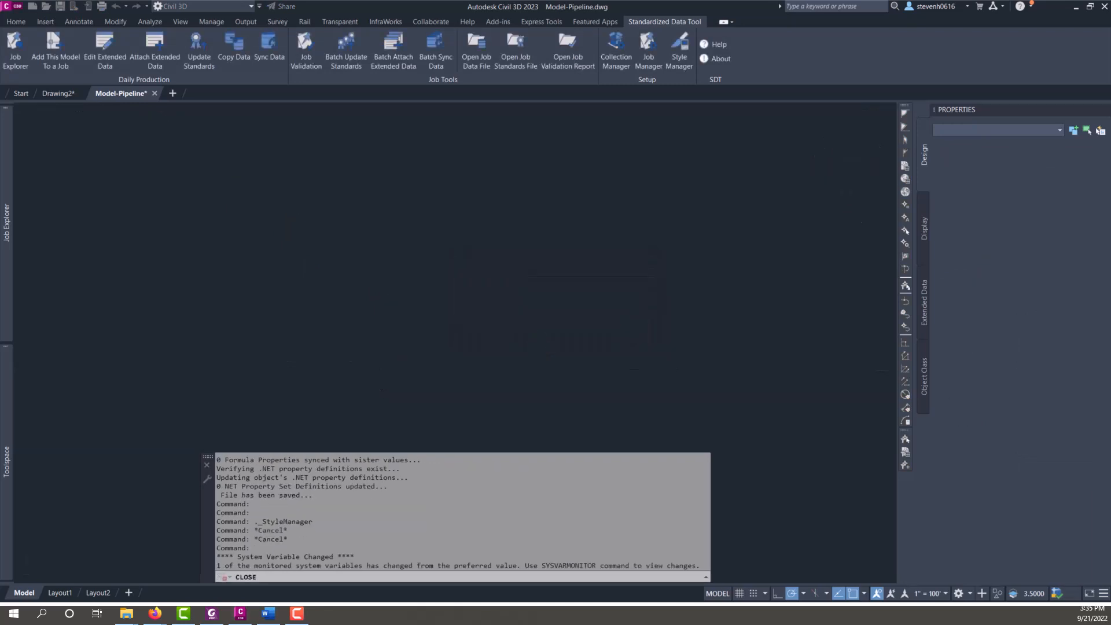
{"action": "left_click", "coordinate": [58, 93]}
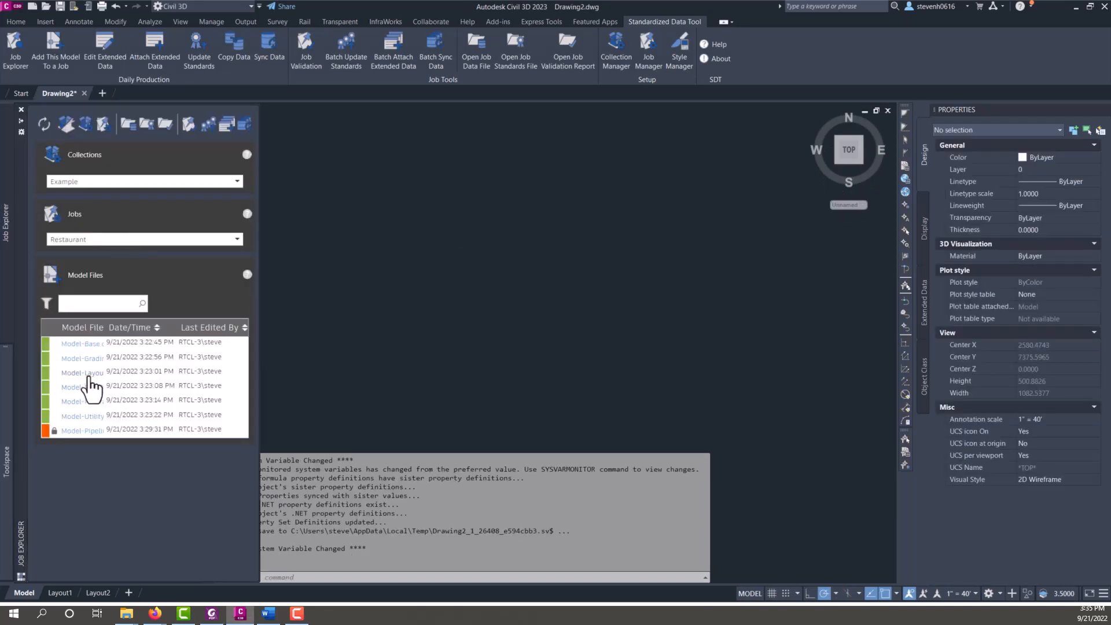
- Open Model-Layout, browse its object categories in Style Manager, then close the drawing
{"action": "double_click", "coordinate": [82, 371]}
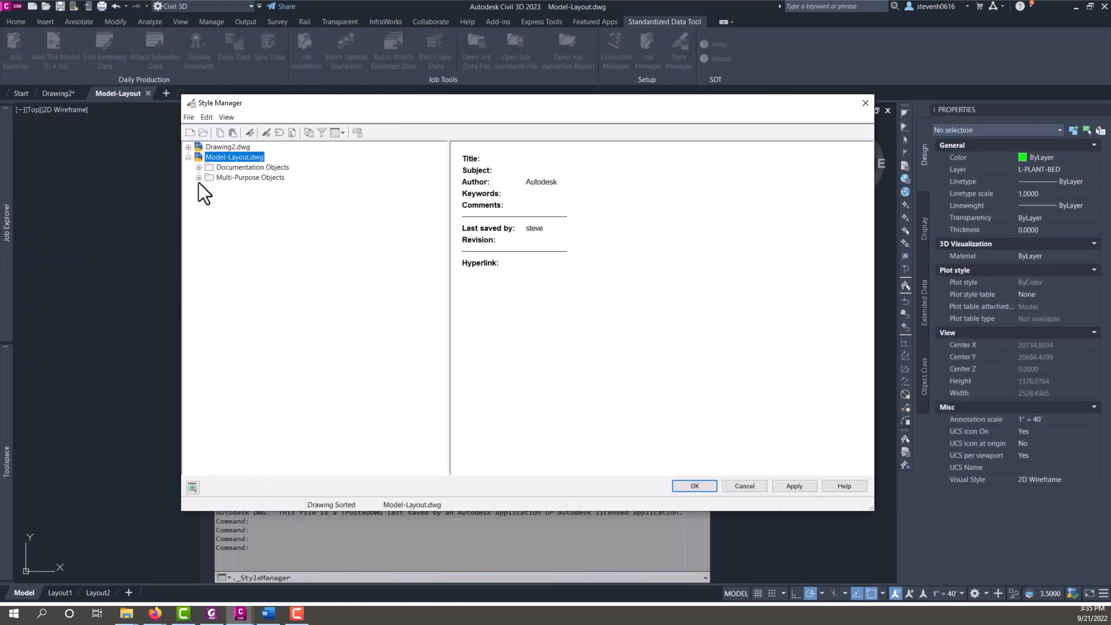
{"action": "left_click", "coordinate": [199, 166]}
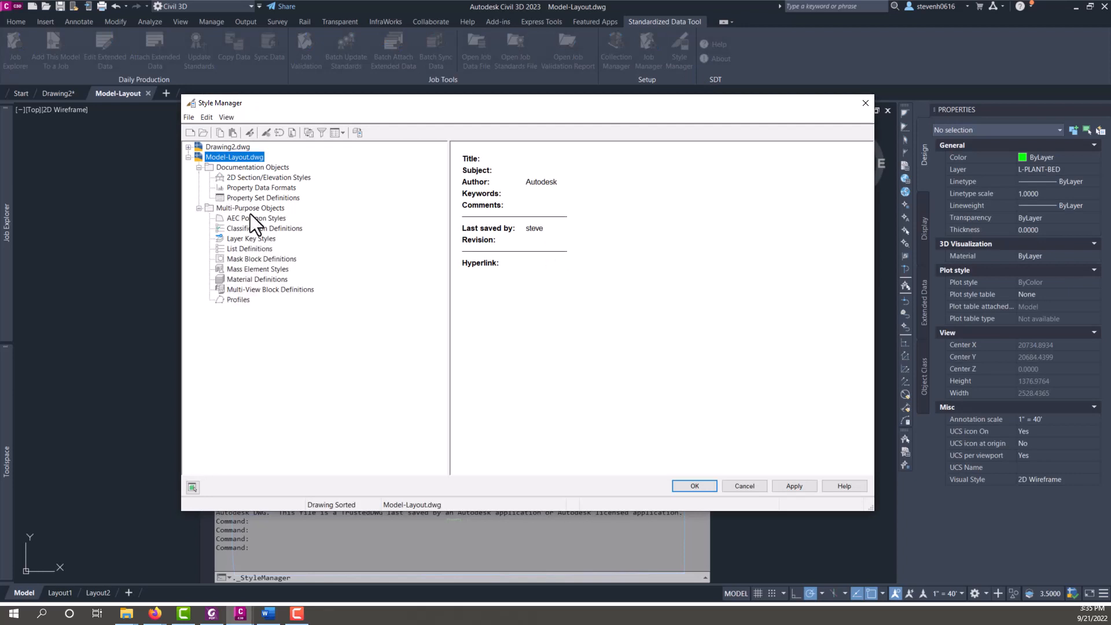
{"action": "left_click", "coordinate": [693, 485]}
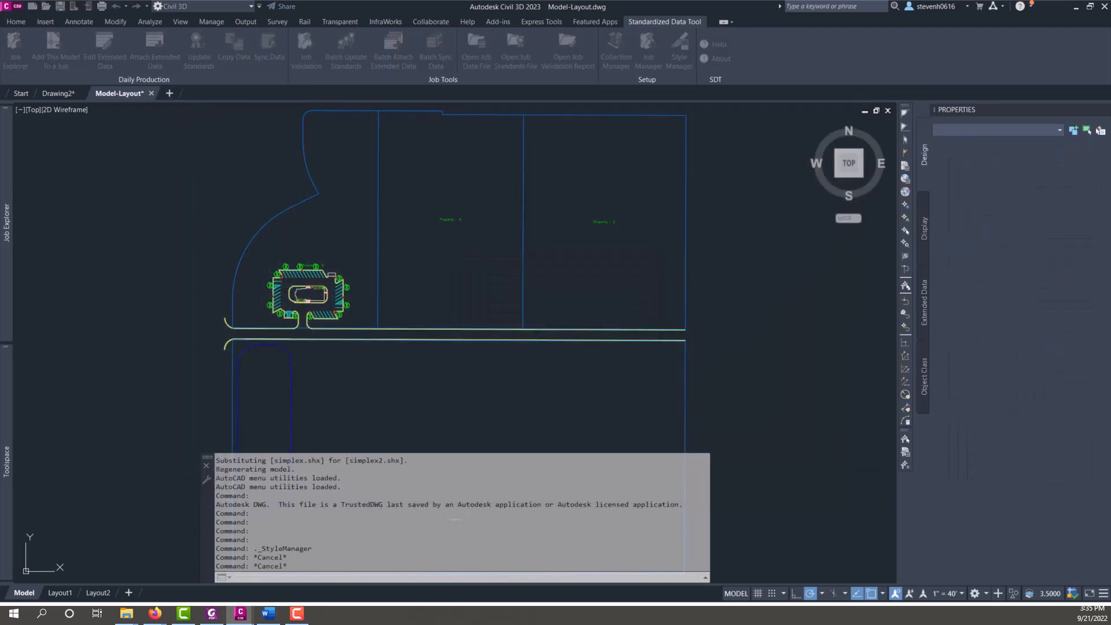
{"action": "left_click", "coordinate": [58, 92]}
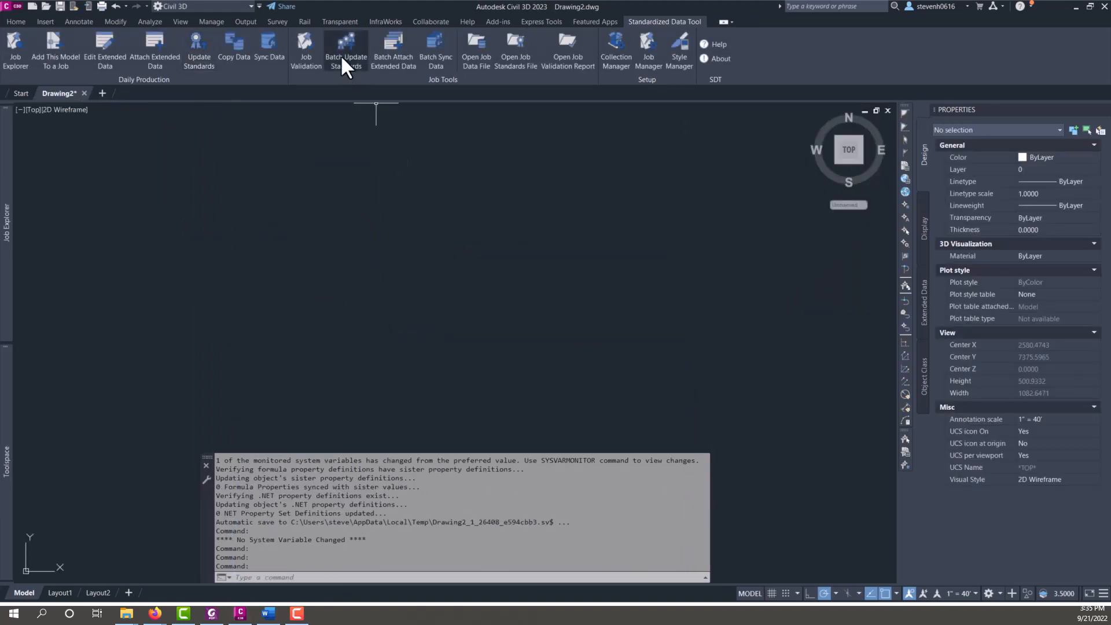
- Run Batch Update Standards on the Example collection's Restaurant model files and confirm
{"action": "left_click", "coordinate": [345, 50]}
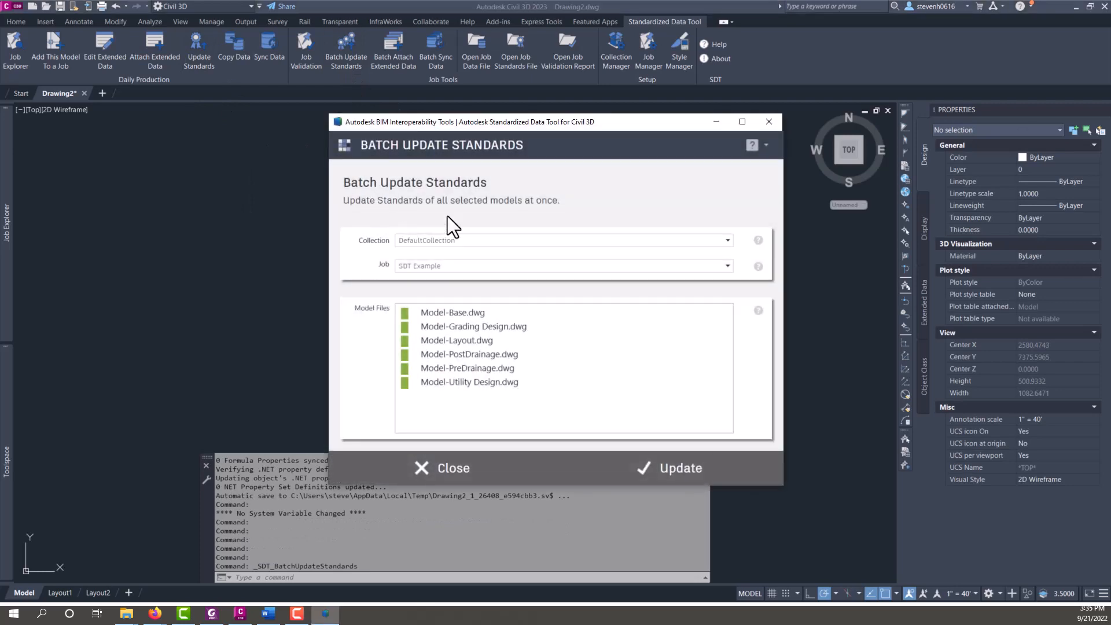
{"action": "left_click_drag", "start_coordinate": [467, 121], "coordinate": [516, 139]}
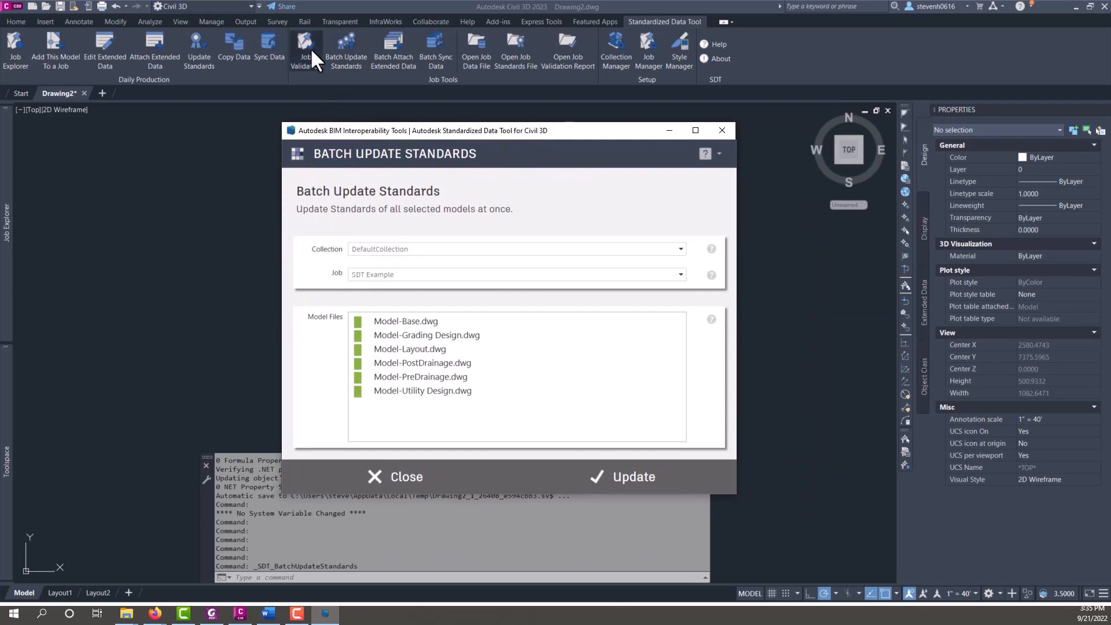
{"action": "mouse_move", "coordinate": [234, 195]}
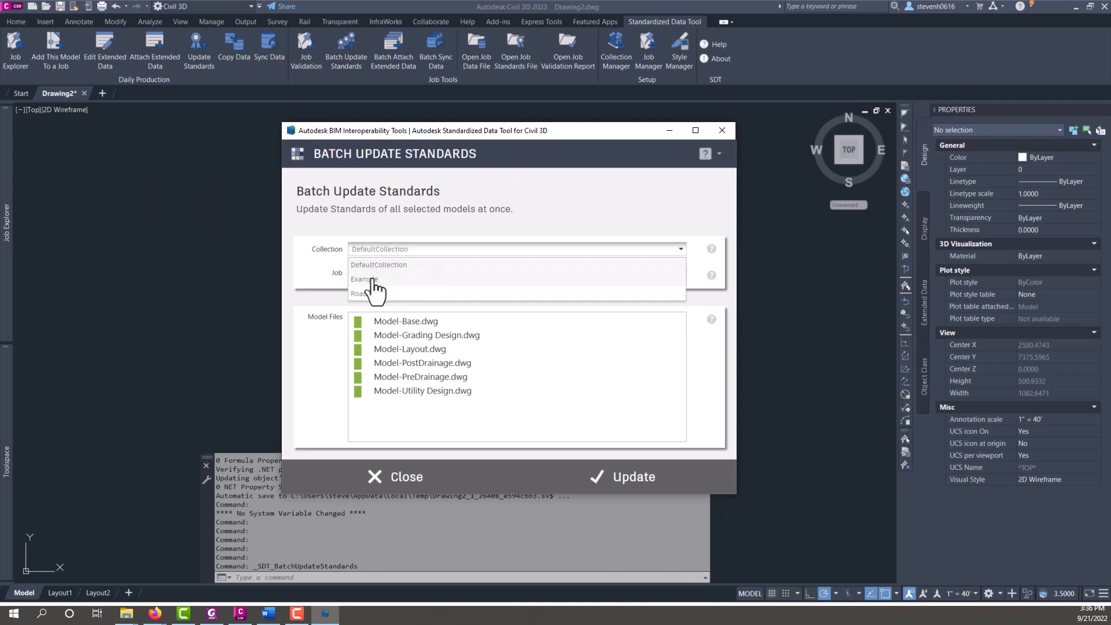
{"action": "left_click", "coordinate": [364, 278]}
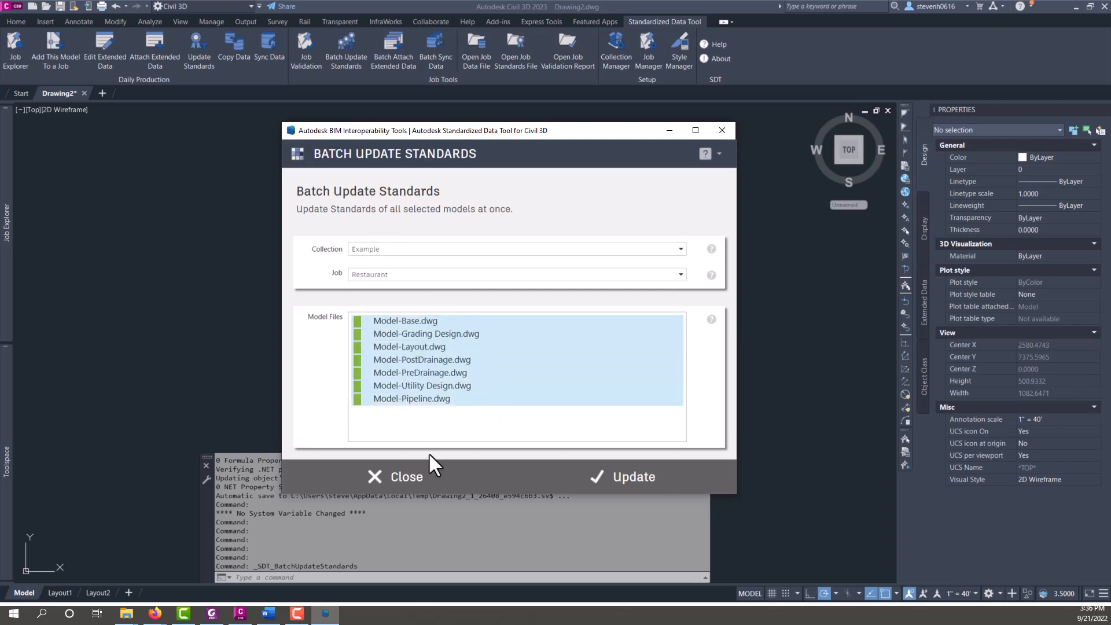
{"action": "mouse_move", "coordinate": [462, 338]}
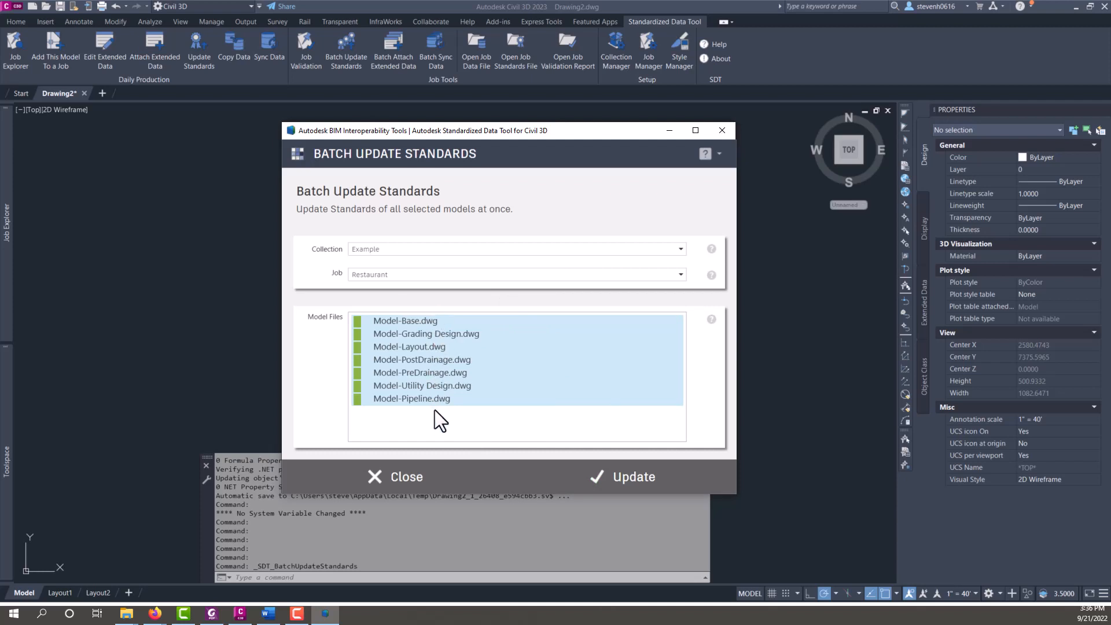
{"action": "left_click", "coordinate": [630, 476]}
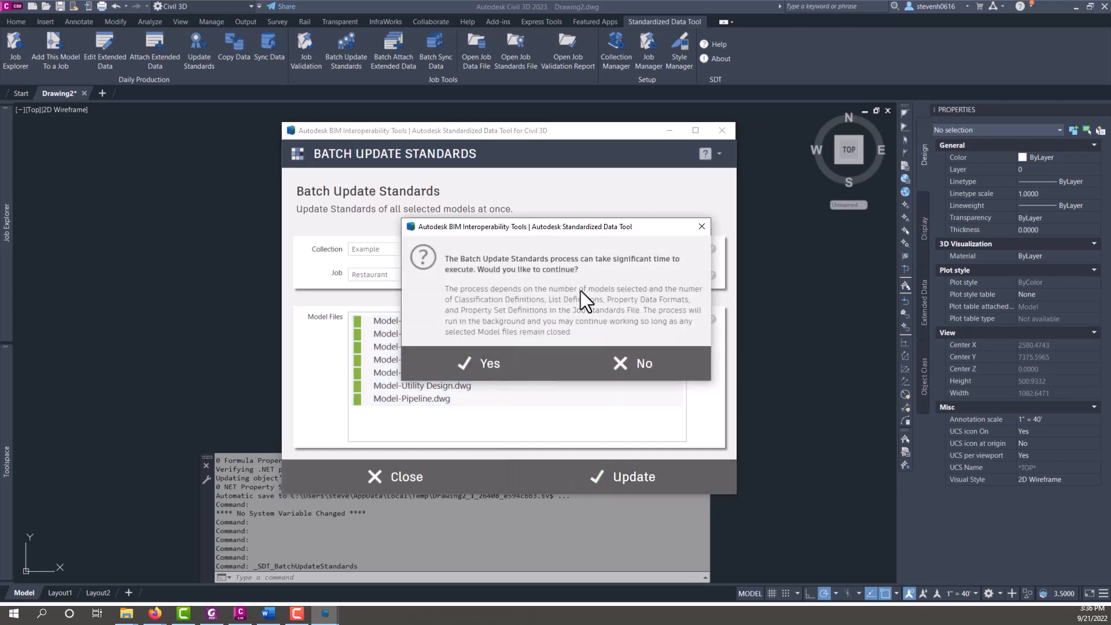
{"action": "mouse_move", "coordinate": [511, 315]}
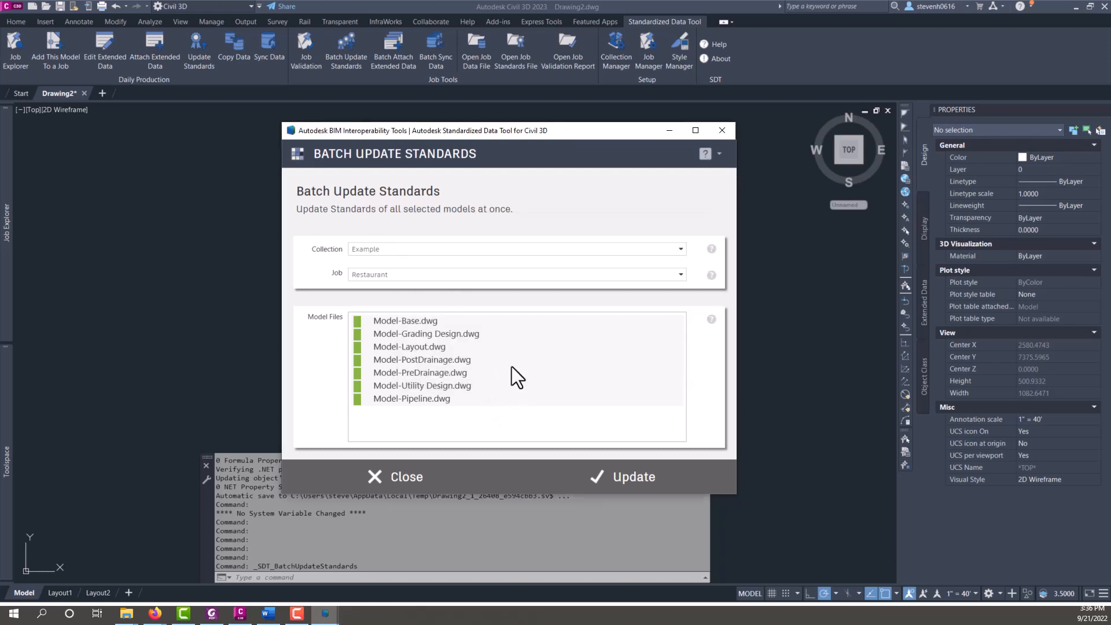
{"action": "left_click", "coordinate": [632, 476]}
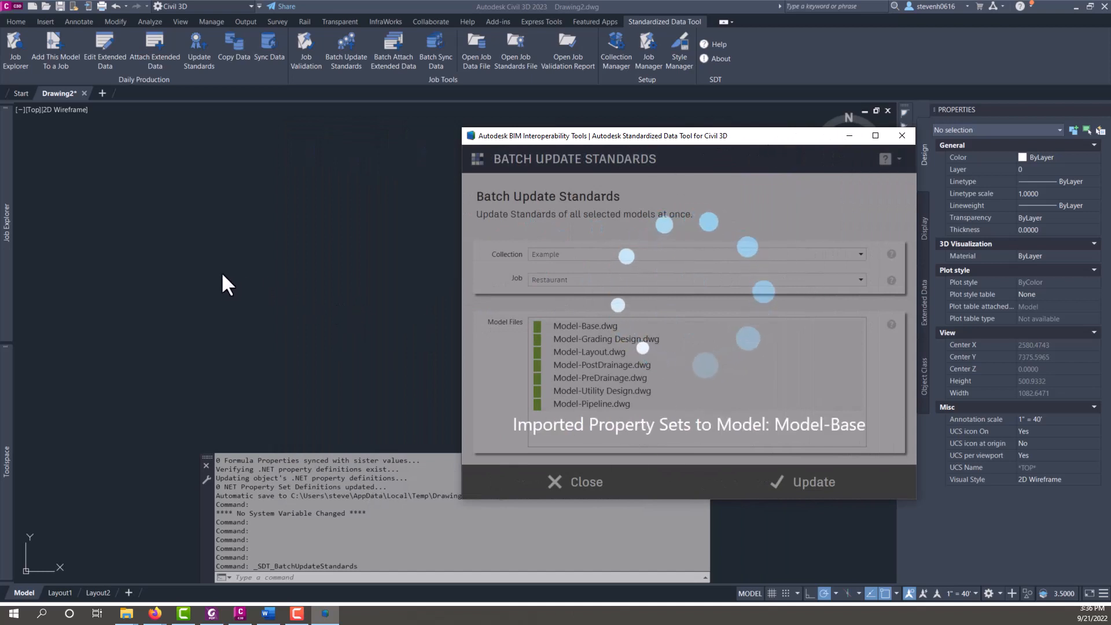
{"action": "mouse_move", "coordinate": [412, 230]}
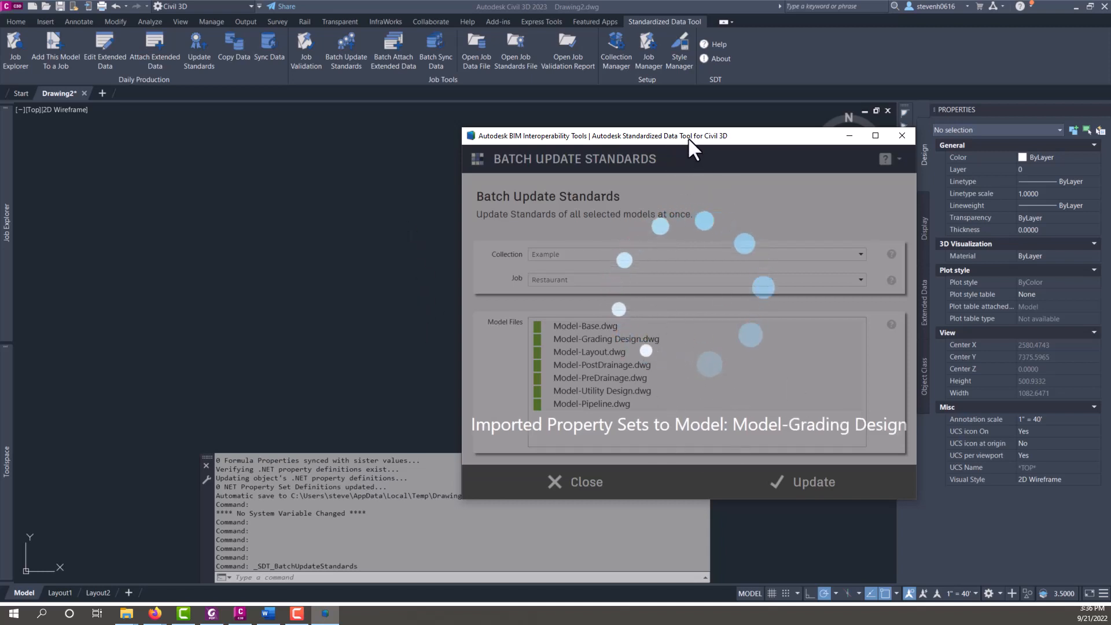
- Wait while property sets are imported into all seven Restaurant models
{"action": "left_click_drag", "start_coordinate": [689, 136], "coordinate": [552, 121]}
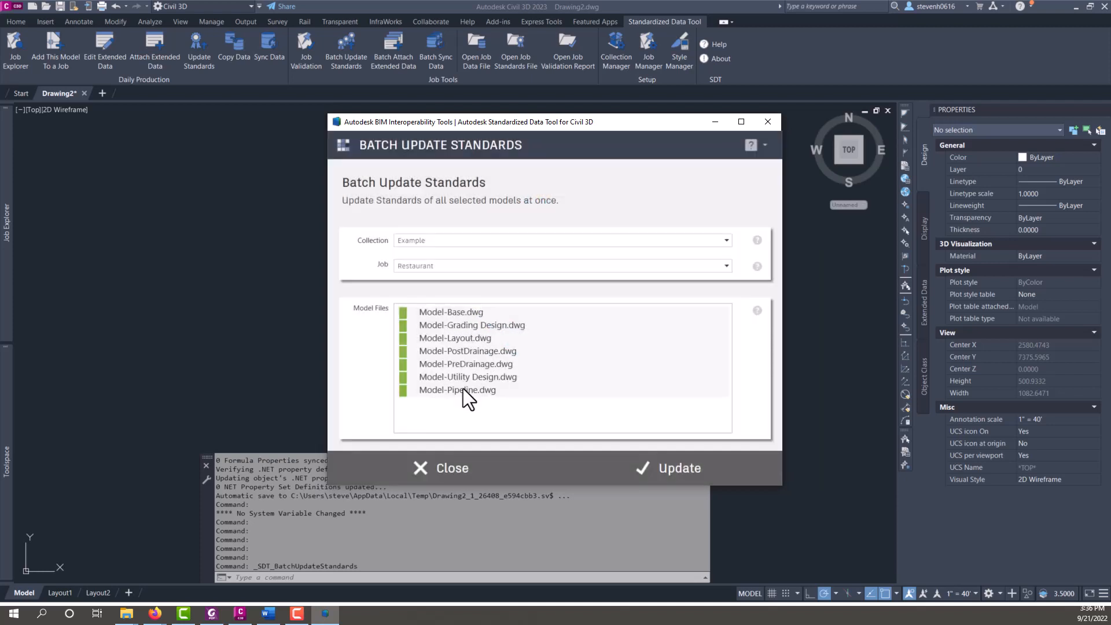
{"action": "mouse_move", "coordinate": [510, 354]}
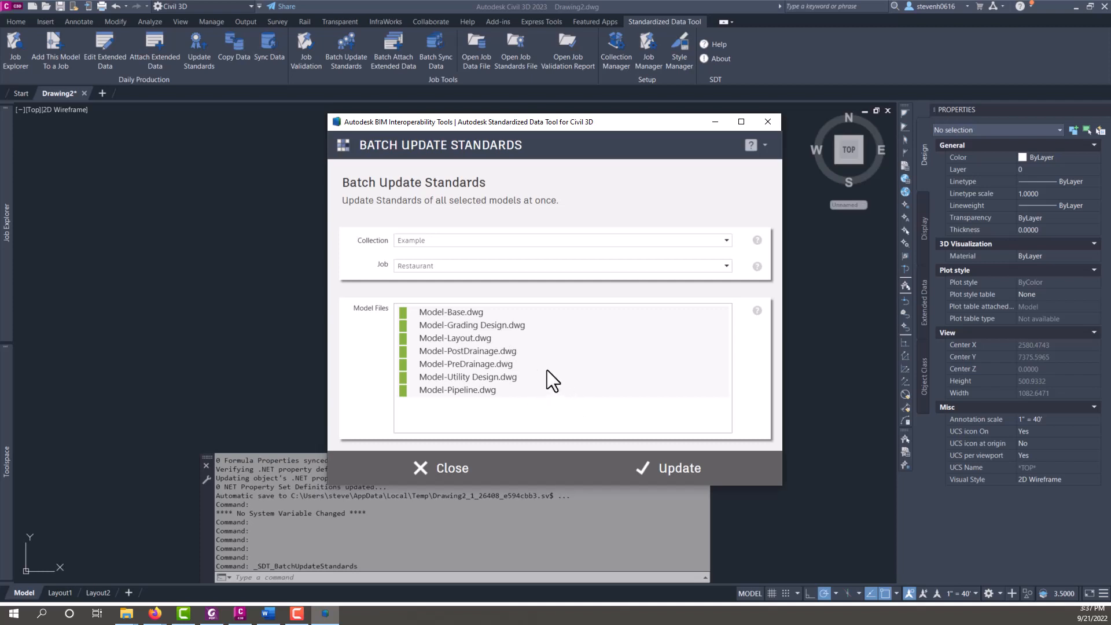
{"action": "mouse_move", "coordinate": [558, 393]}
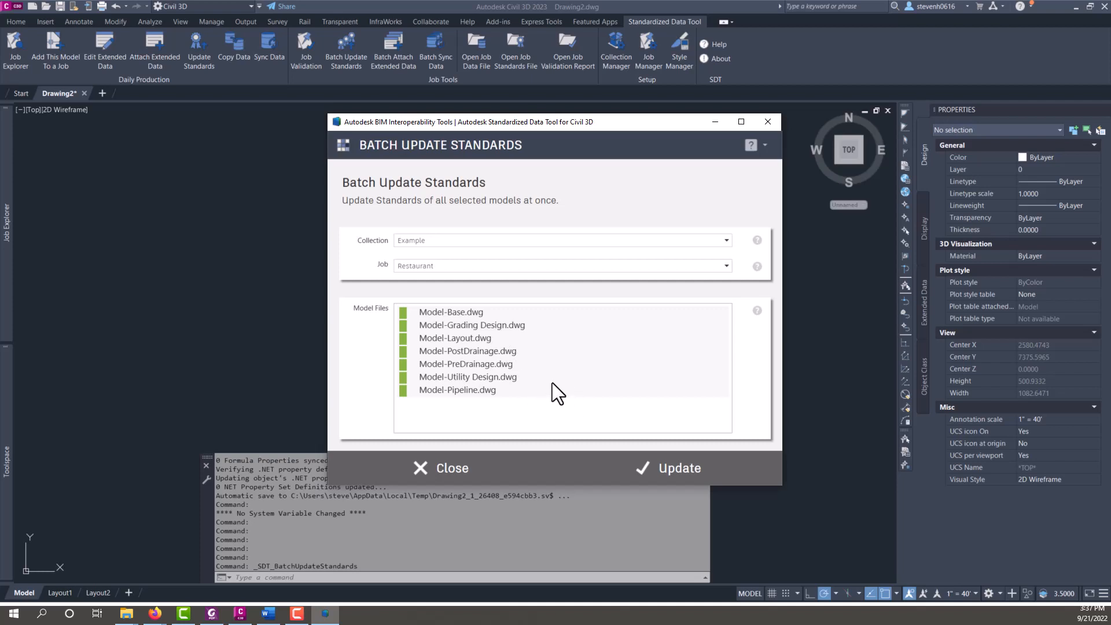
{"action": "mouse_move", "coordinate": [445, 325]}
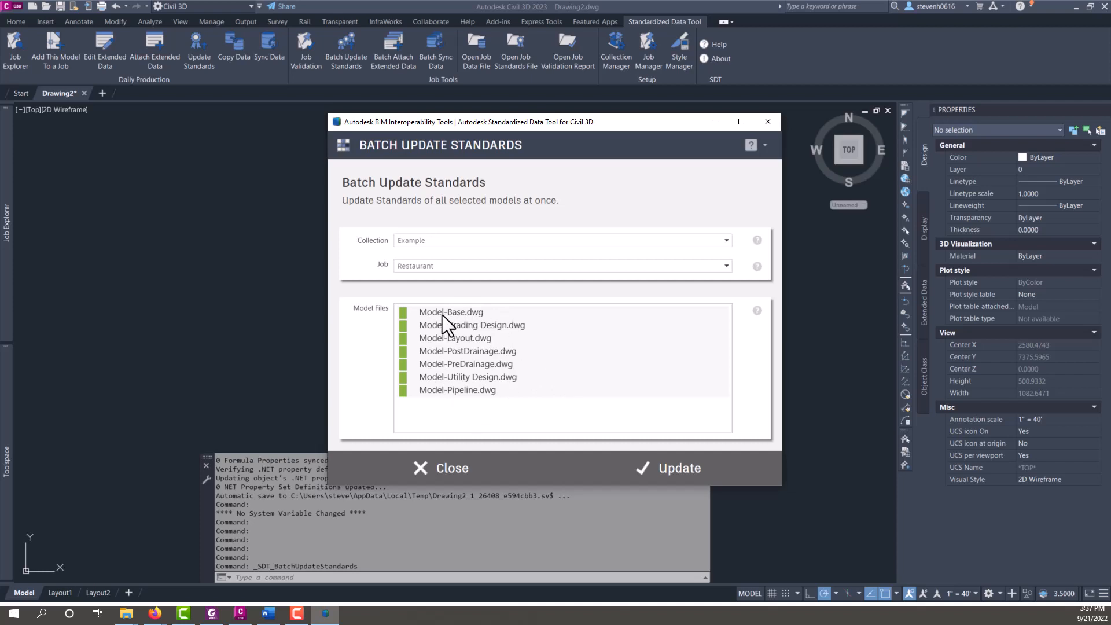
{"action": "mouse_move", "coordinate": [640, 116]}
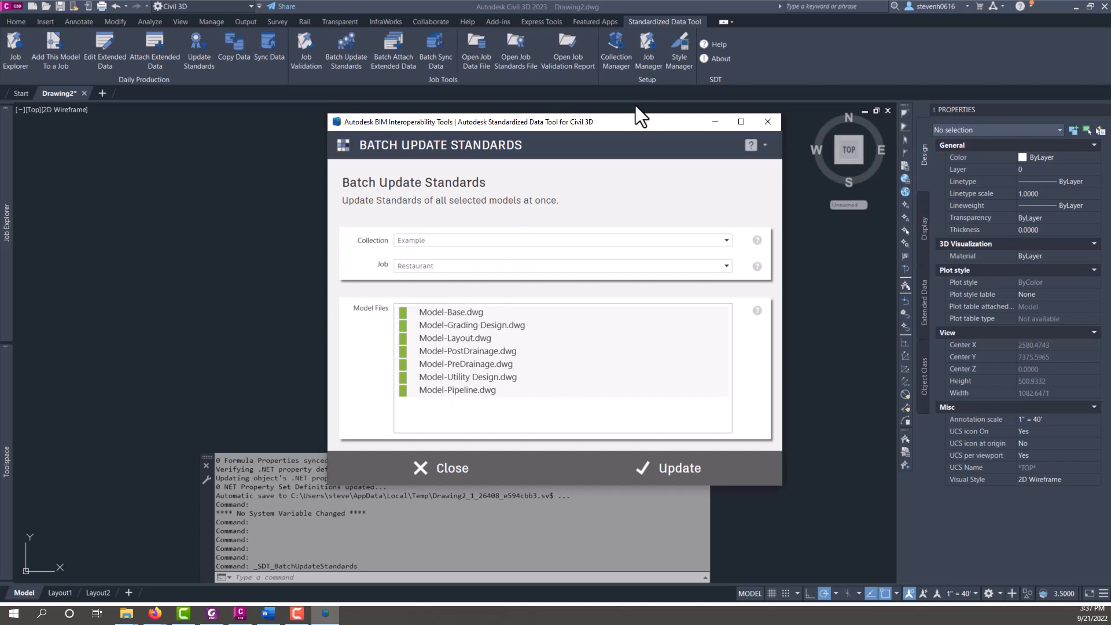
{"action": "mouse_move", "coordinate": [684, 161]}
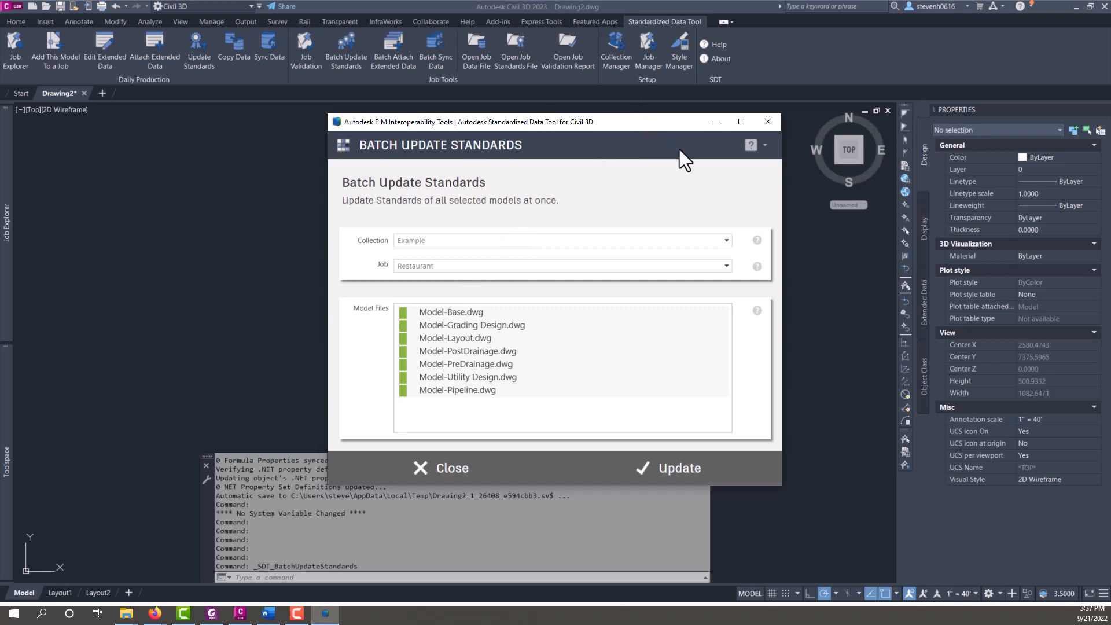
{"action": "mouse_move", "coordinate": [613, 138]}
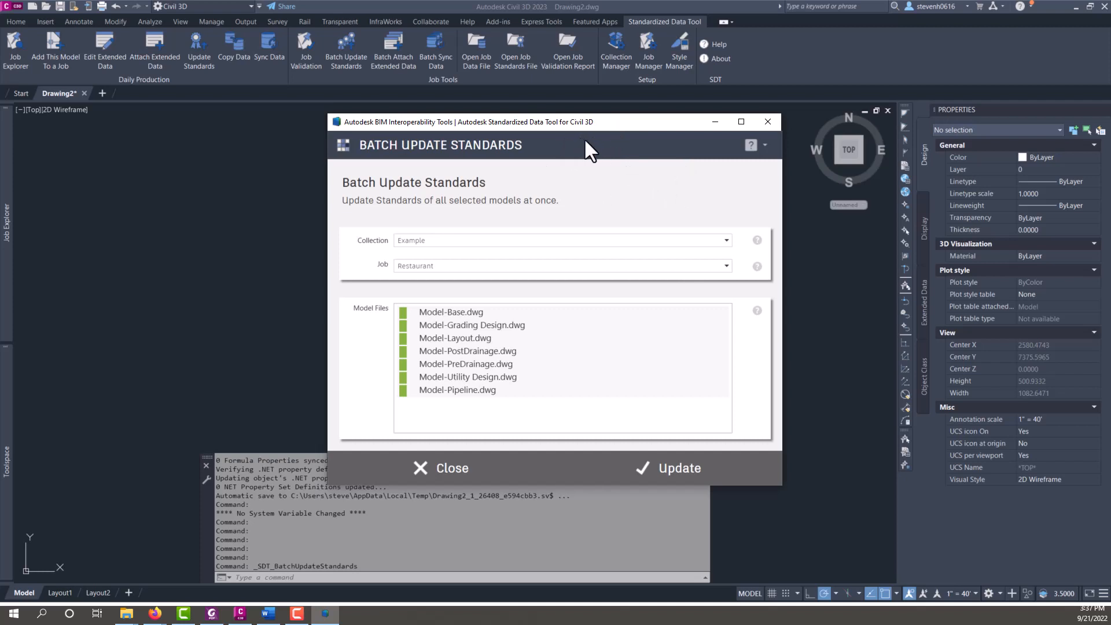
{"action": "mouse_move", "coordinate": [678, 136]}
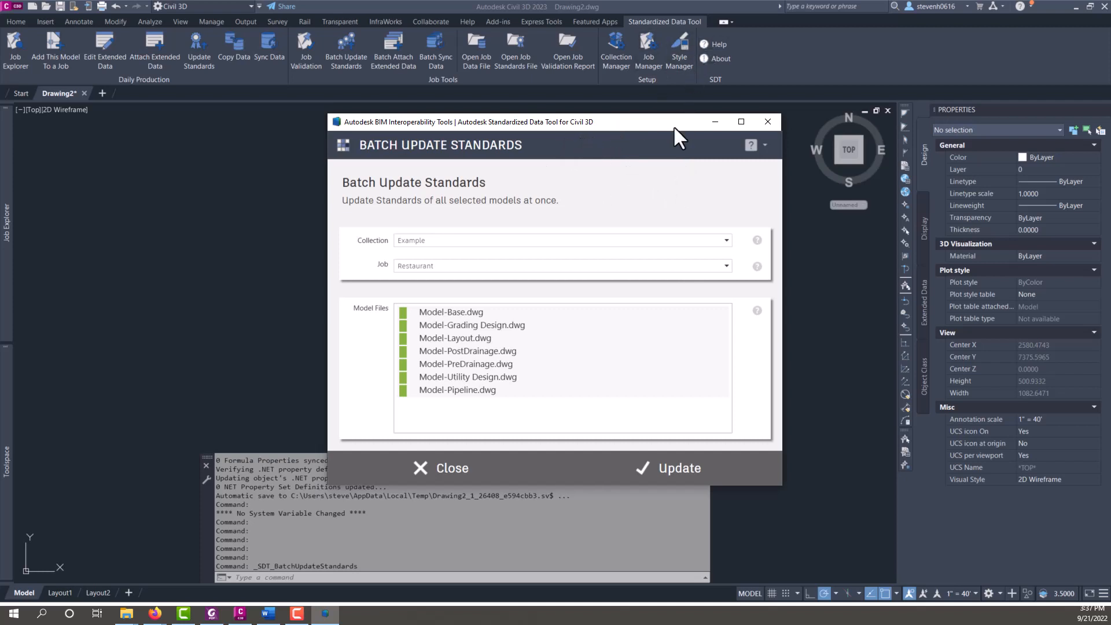
{"action": "left_click_drag", "start_coordinate": [678, 121], "coordinate": [679, 109]}
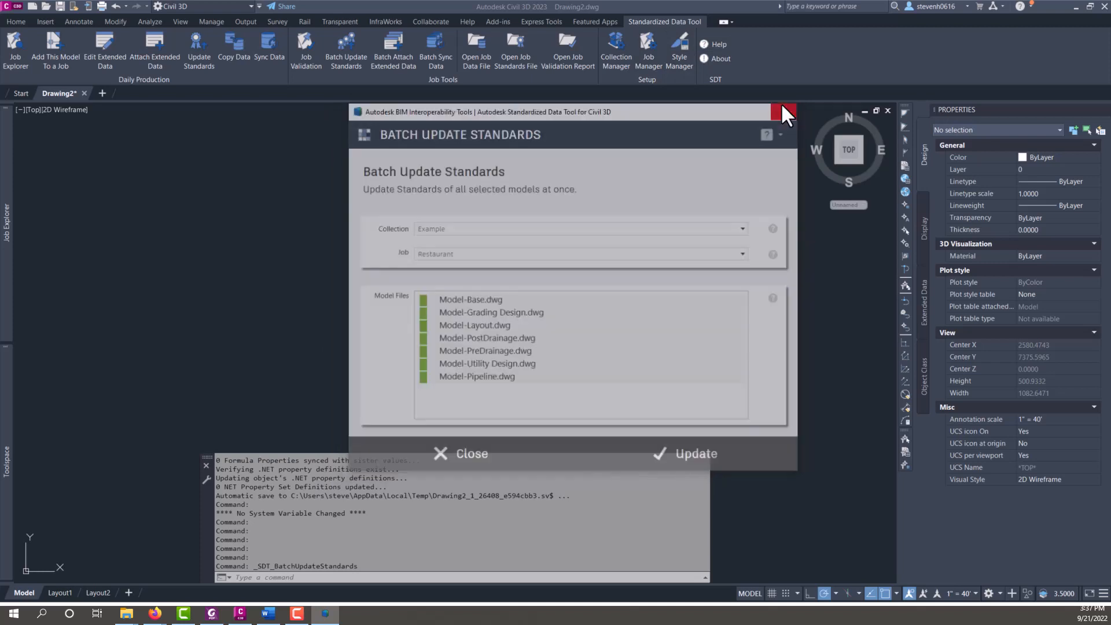
- Reopen Model-Layout and view SDT.COBie.Component under Property Set Definitions in Style Manager
{"action": "left_click", "coordinate": [782, 111]}
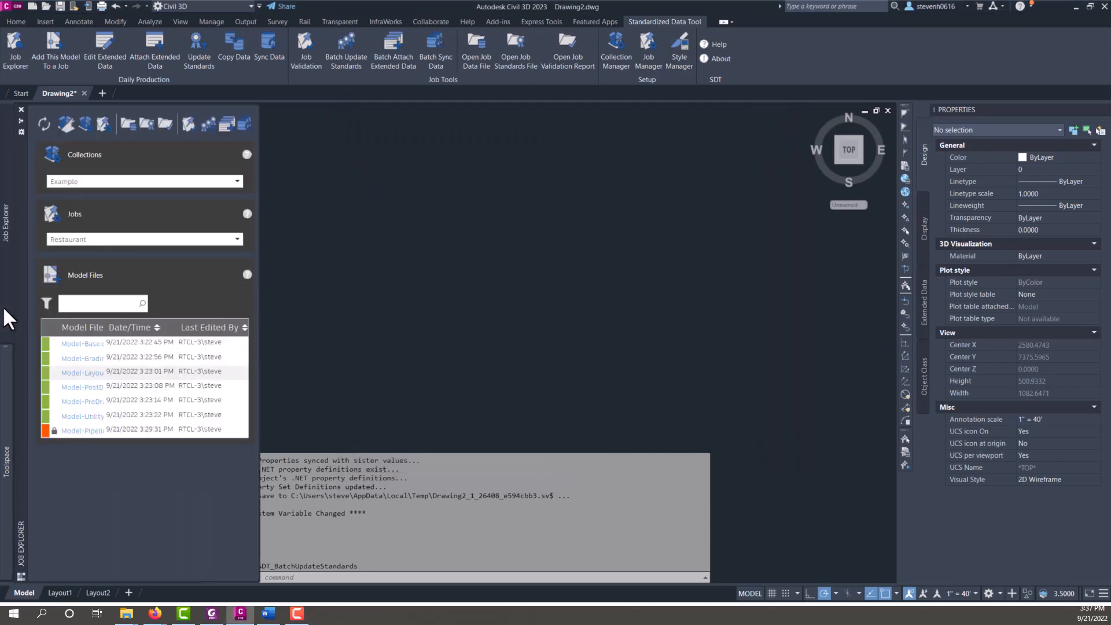
{"action": "left_click", "coordinate": [82, 371]}
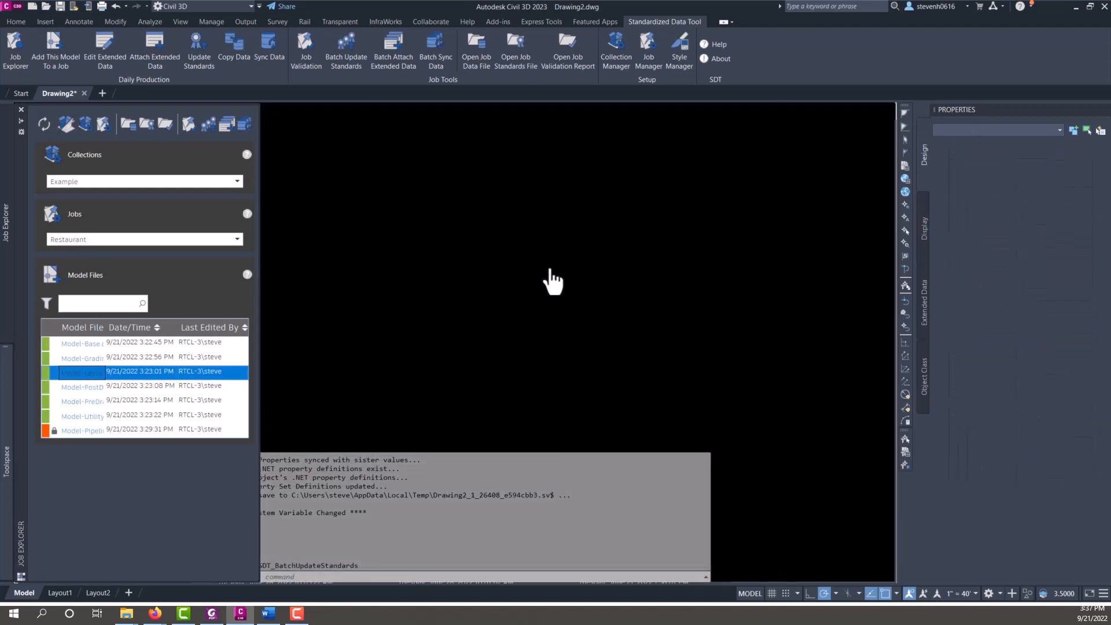
{"action": "double_click", "coordinate": [80, 372]}
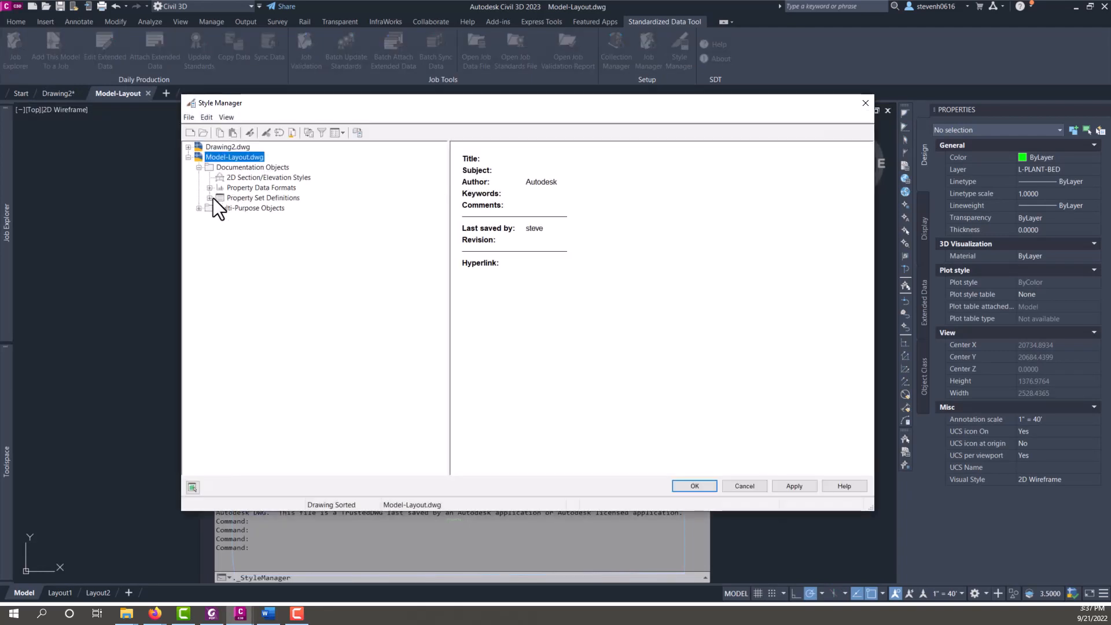
{"action": "left_click", "coordinate": [211, 186]}
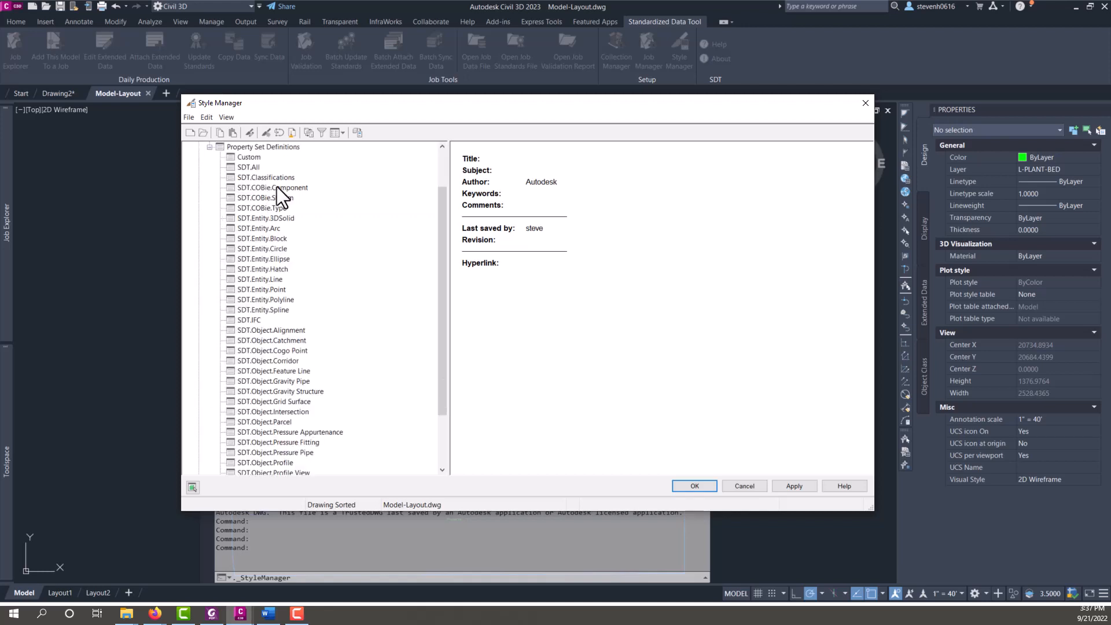
{"action": "left_click", "coordinate": [248, 167]}
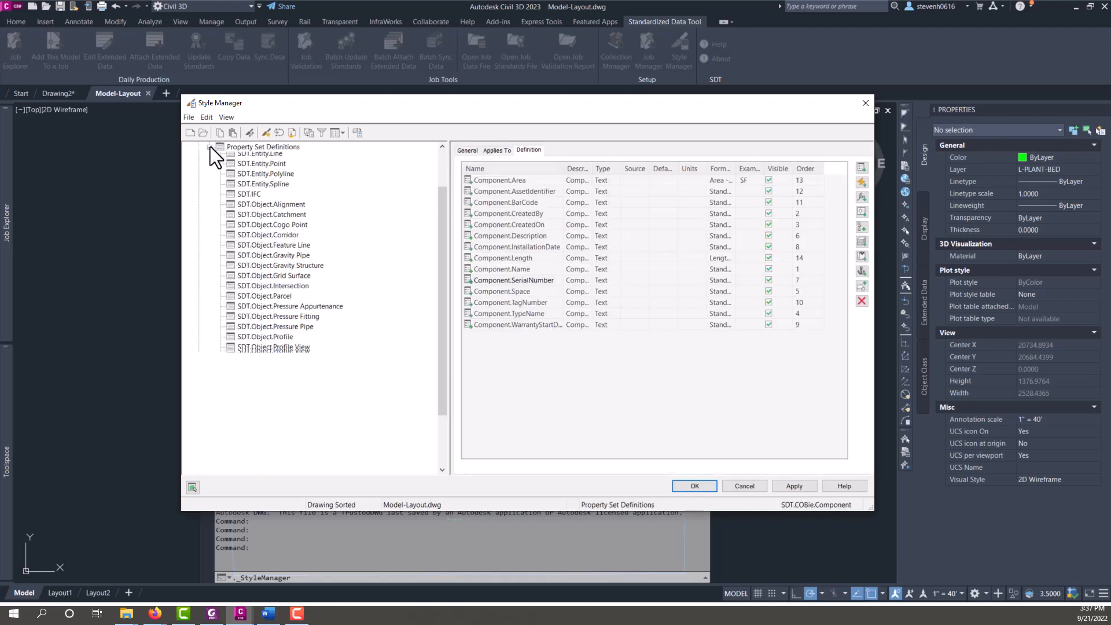
{"action": "left_click", "coordinate": [693, 486]}
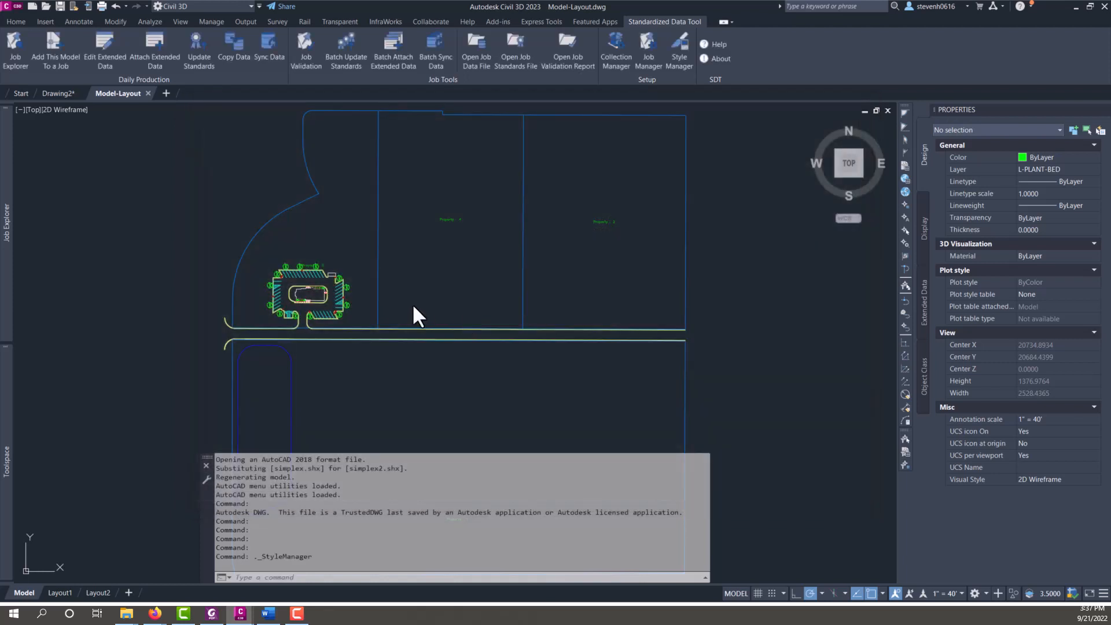